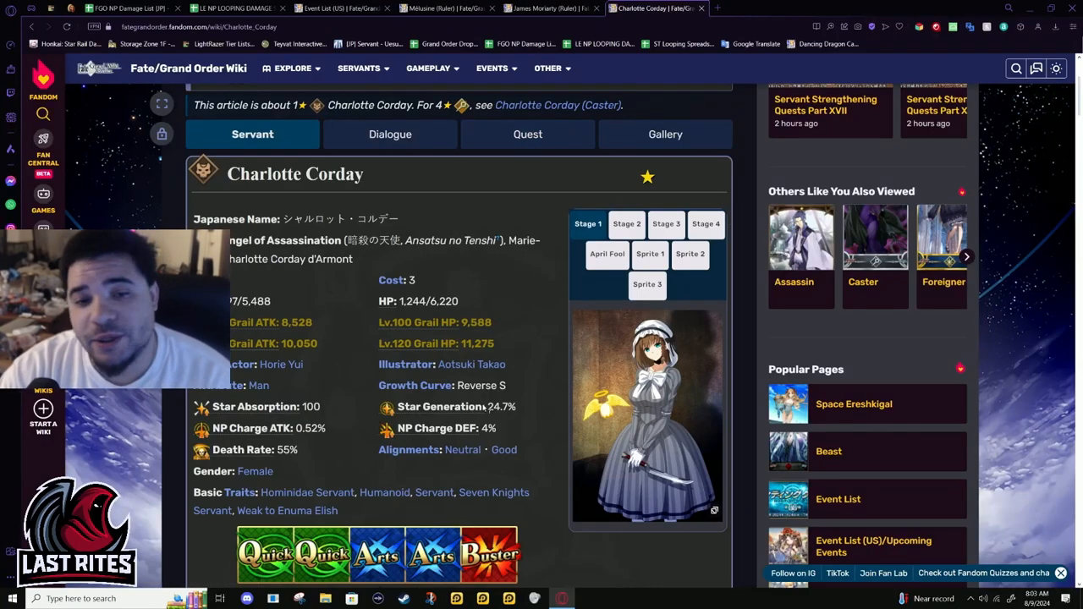
pyautogui.moveTo(223, 204)
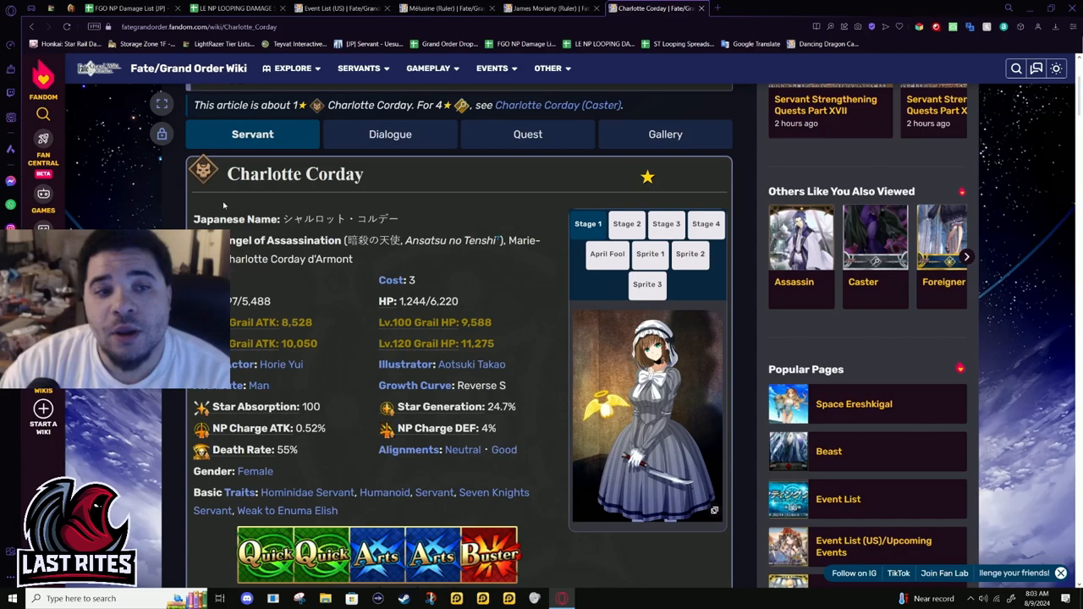
pyautogui.moveTo(411, 291)
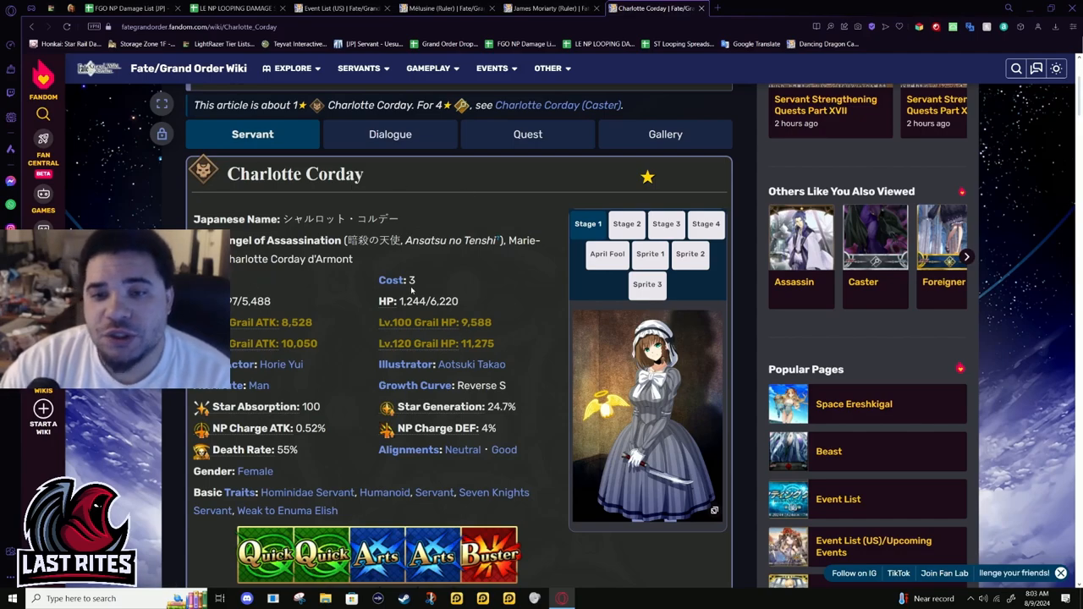
# Scroll through the Active Skills area and show the second skill, Determination of Steel D
pyautogui.scroll(3)
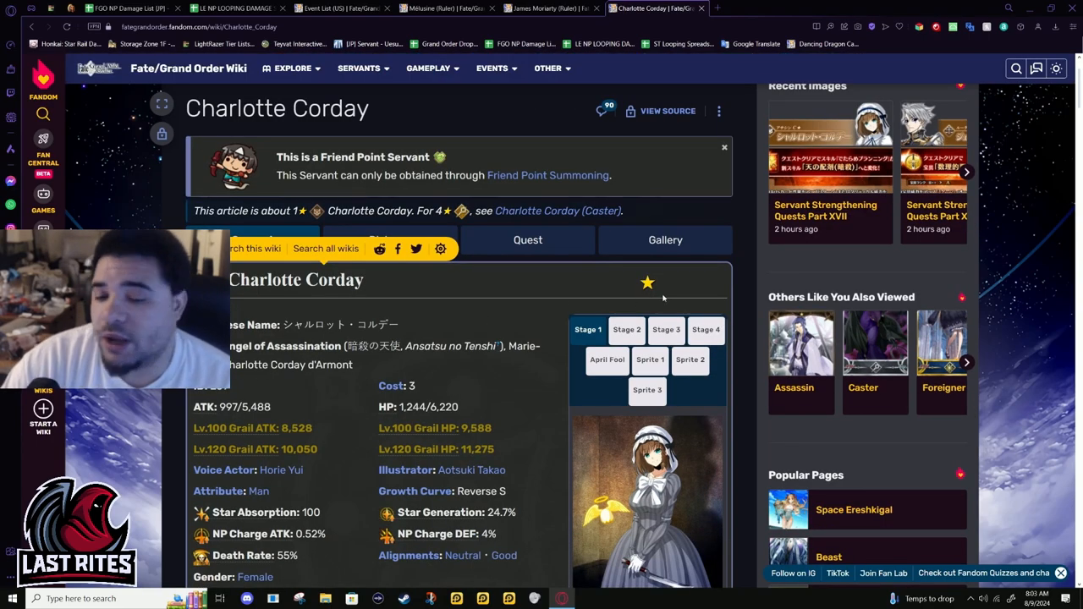
pyautogui.moveTo(541, 311)
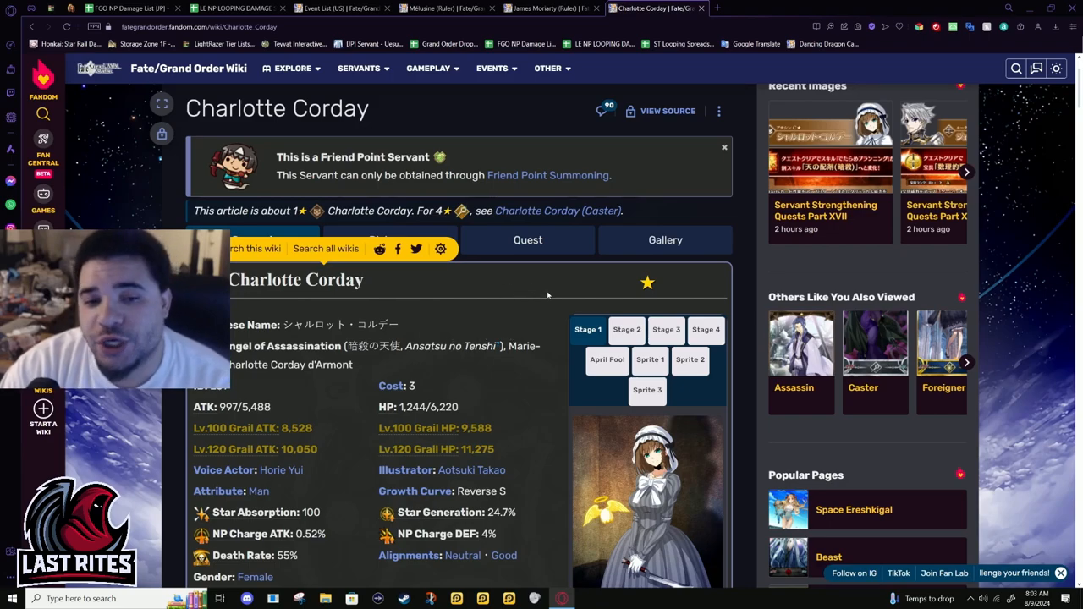
pyautogui.scroll(-3)
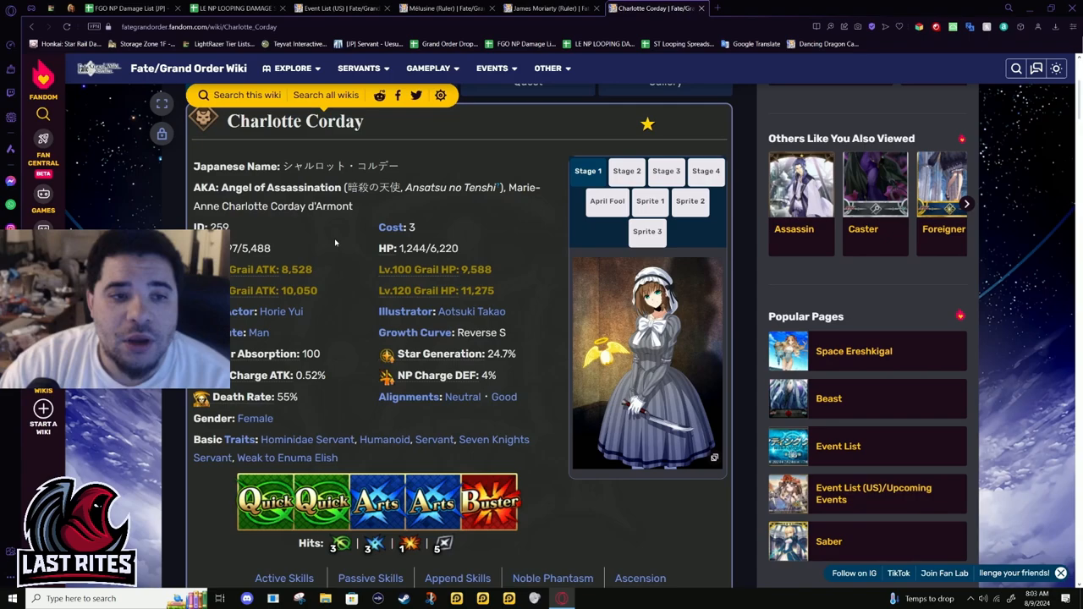
pyautogui.moveTo(369, 284)
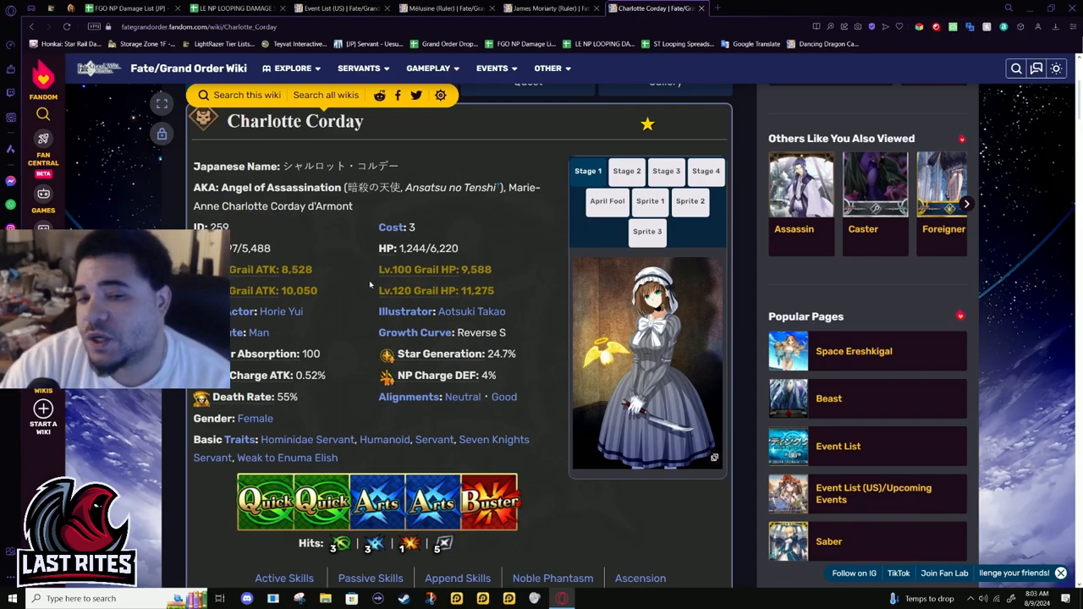
pyautogui.moveTo(339, 264)
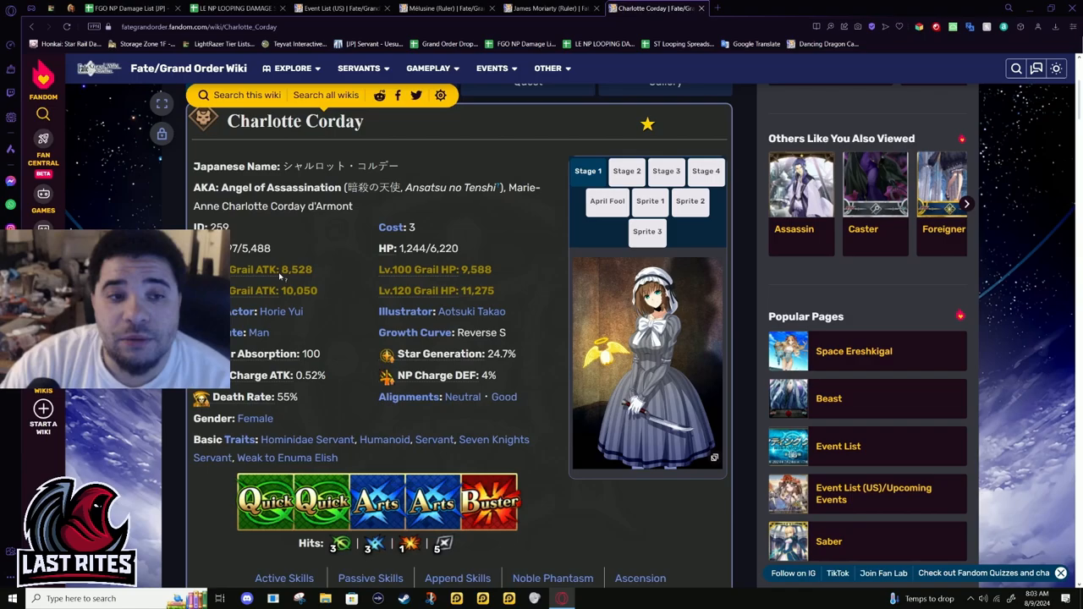
pyautogui.scroll(-3)
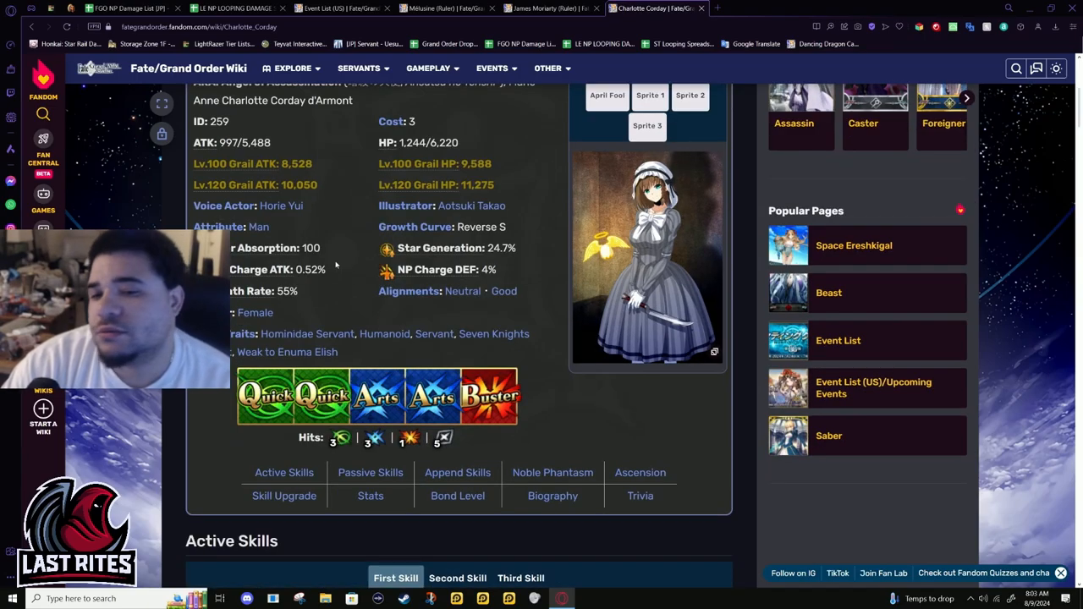
pyautogui.scroll(3)
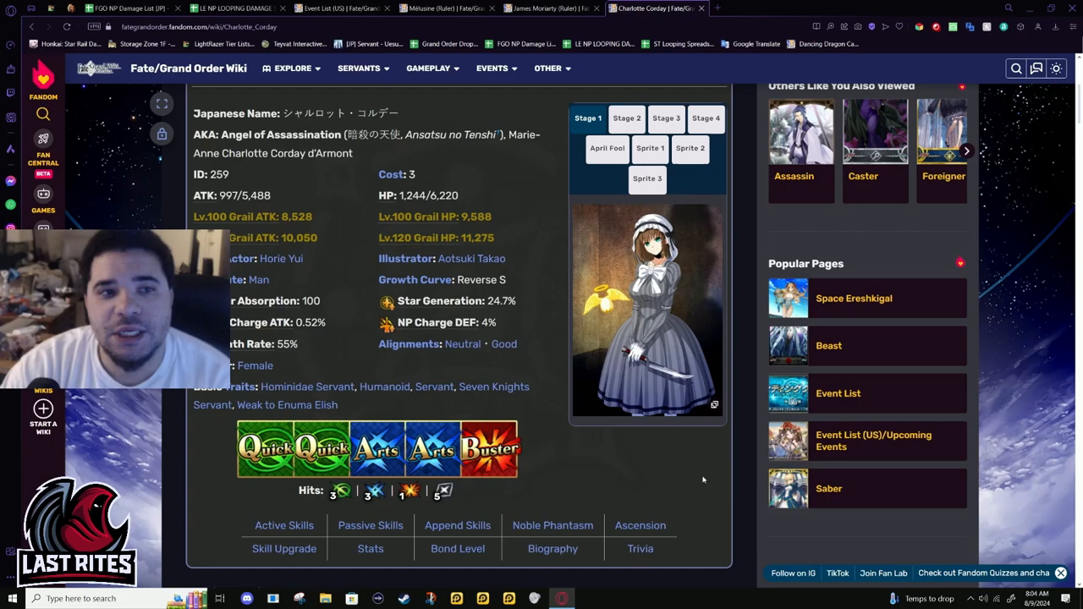
pyautogui.scroll(-3)
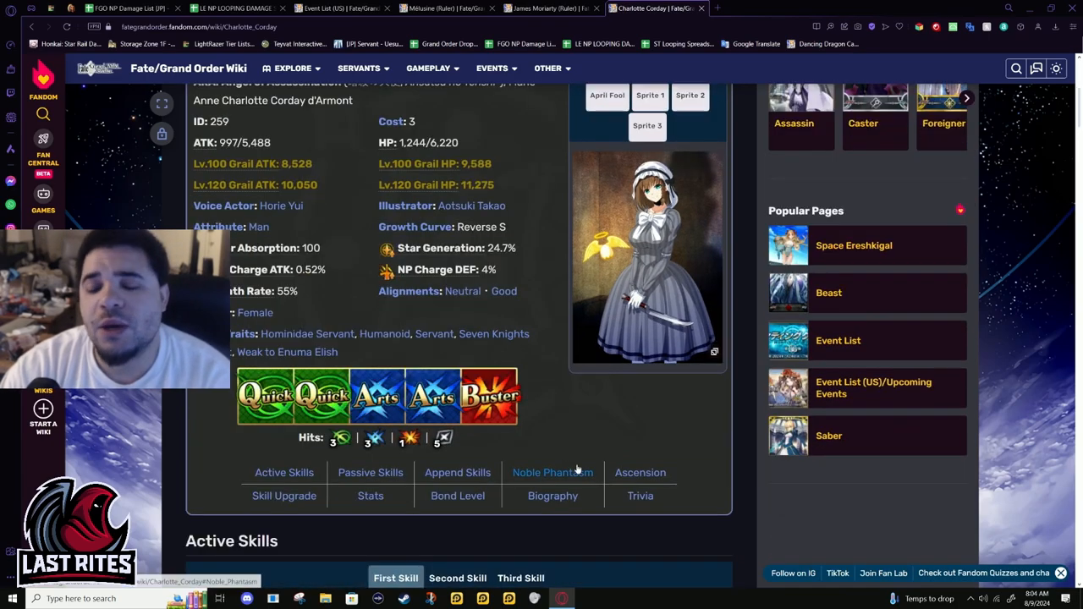
pyautogui.moveTo(666, 443)
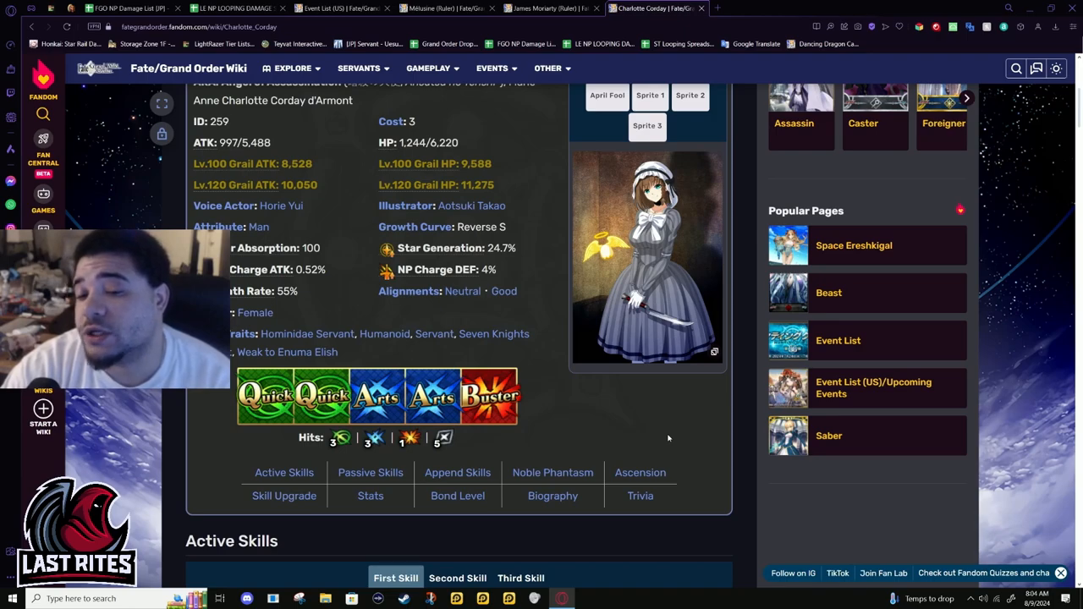
pyautogui.moveTo(829, 435)
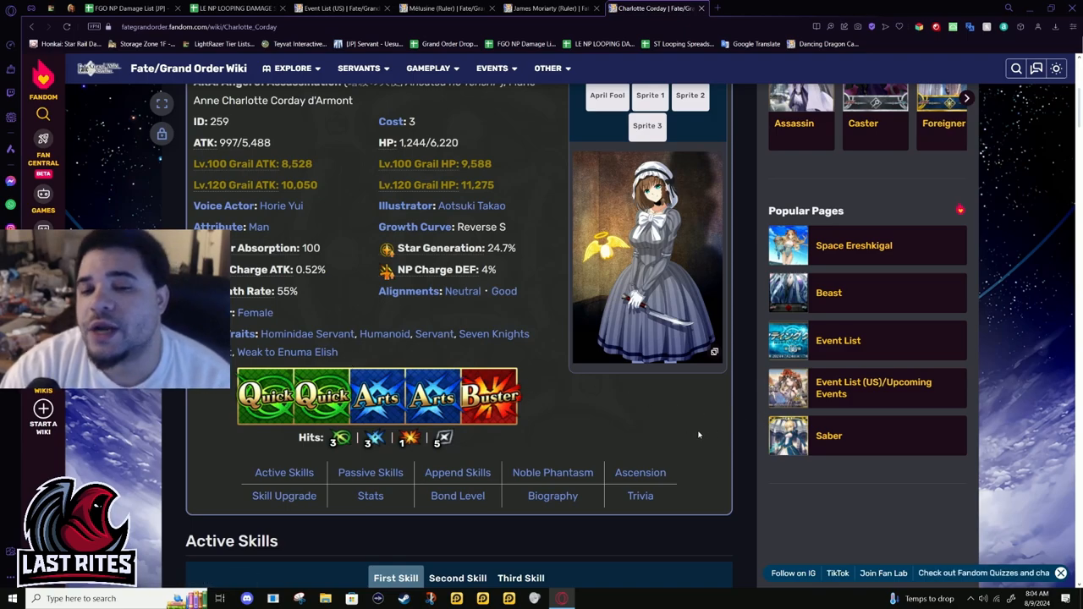
pyautogui.moveTo(682, 433)
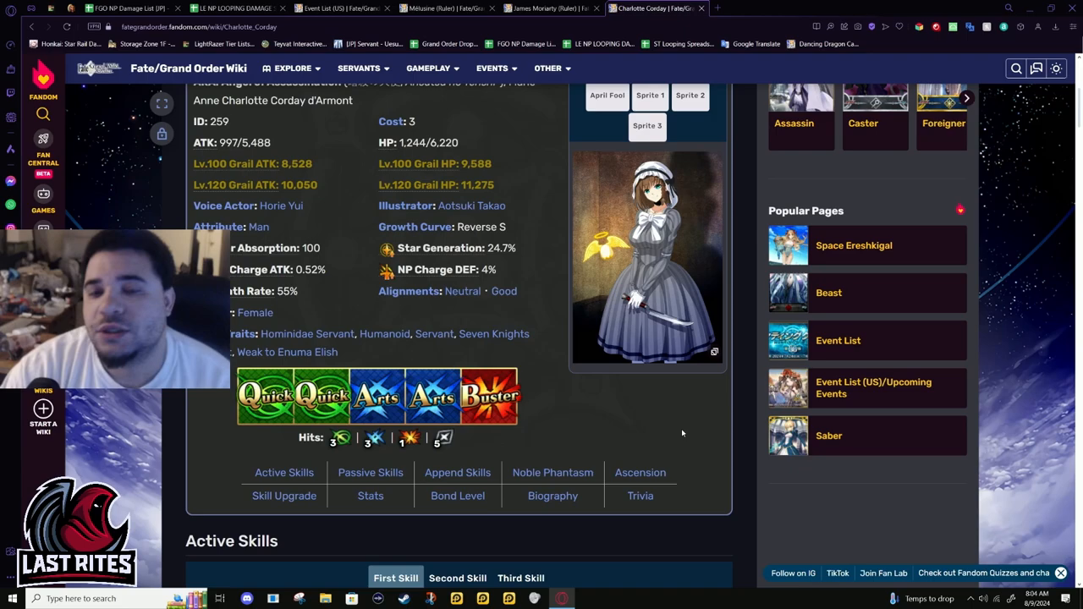
pyautogui.moveTo(646, 457)
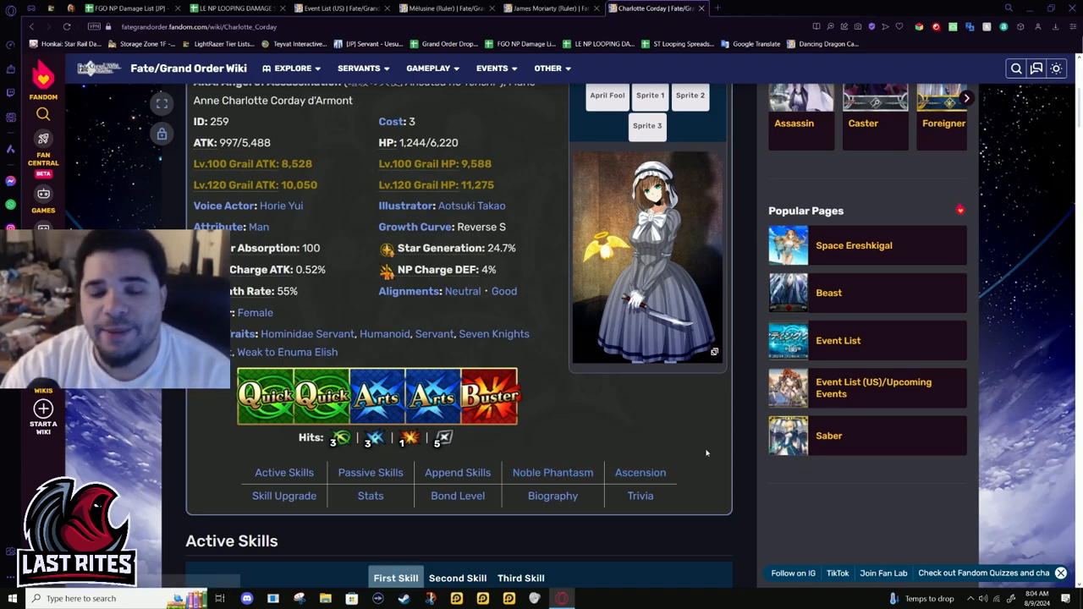
pyautogui.scroll(-3)
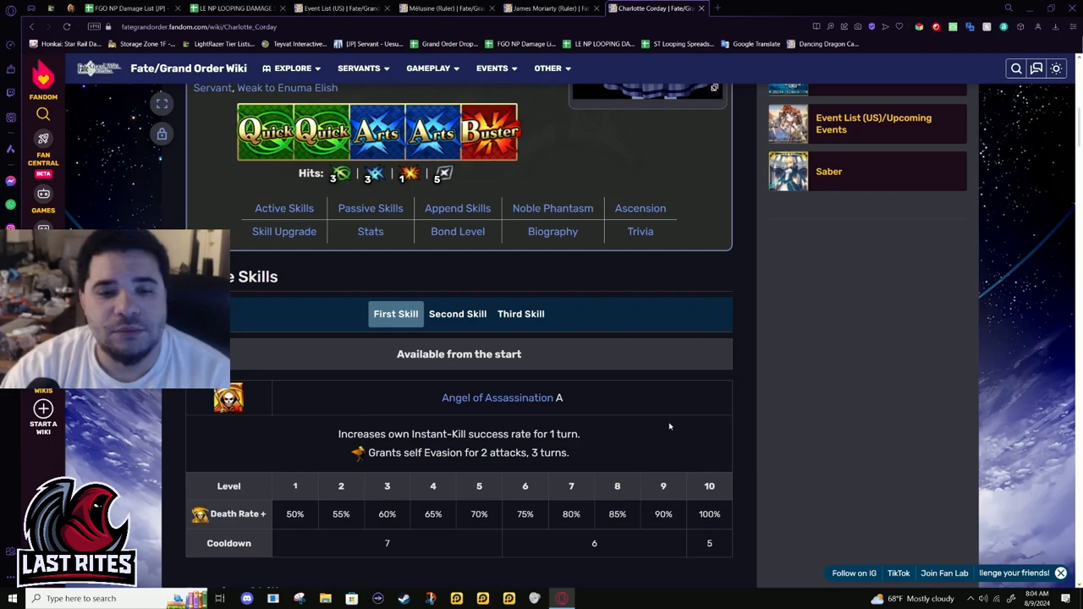
pyautogui.scroll(3)
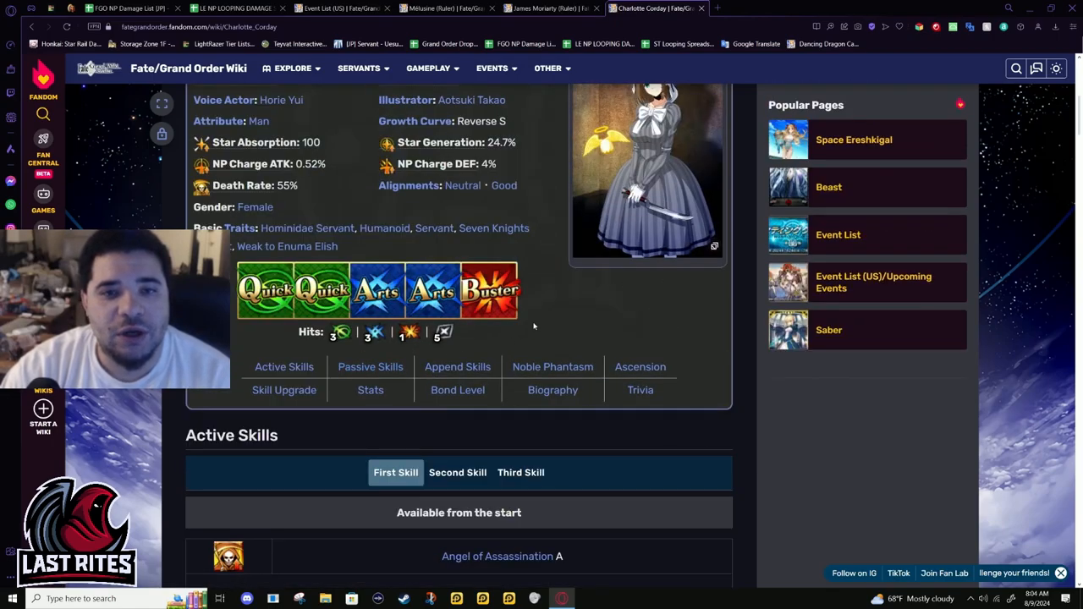
pyautogui.moveTo(623, 435)
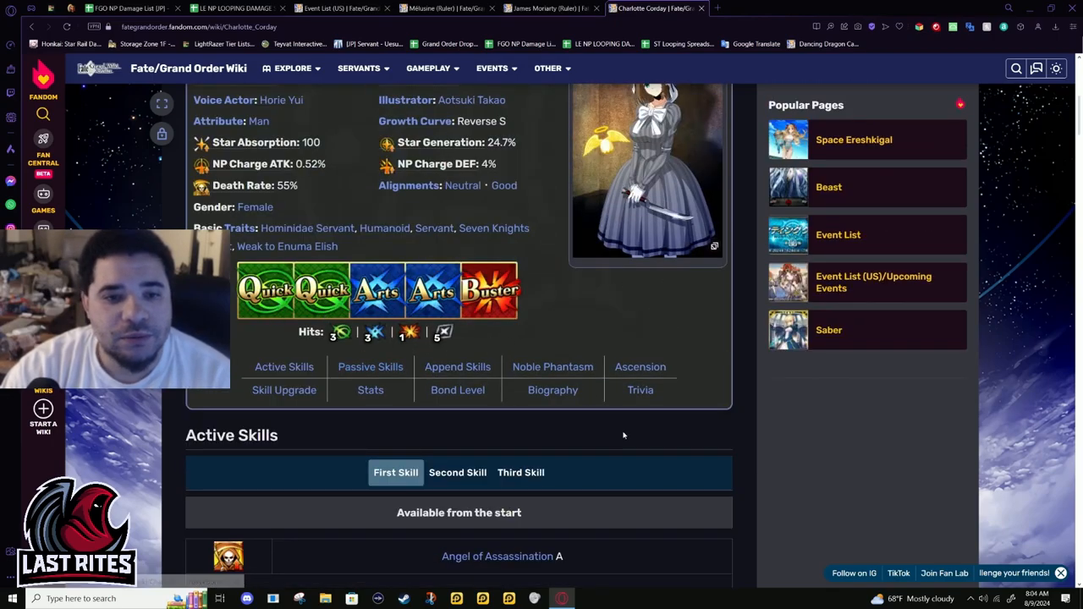
pyautogui.scroll(-3)
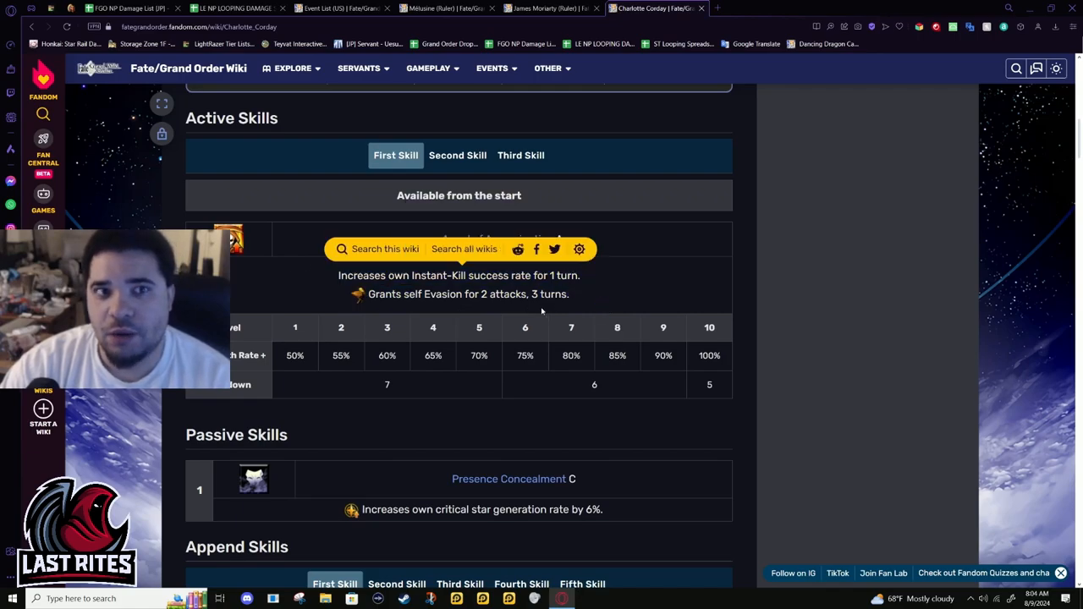
pyautogui.scroll(-3)
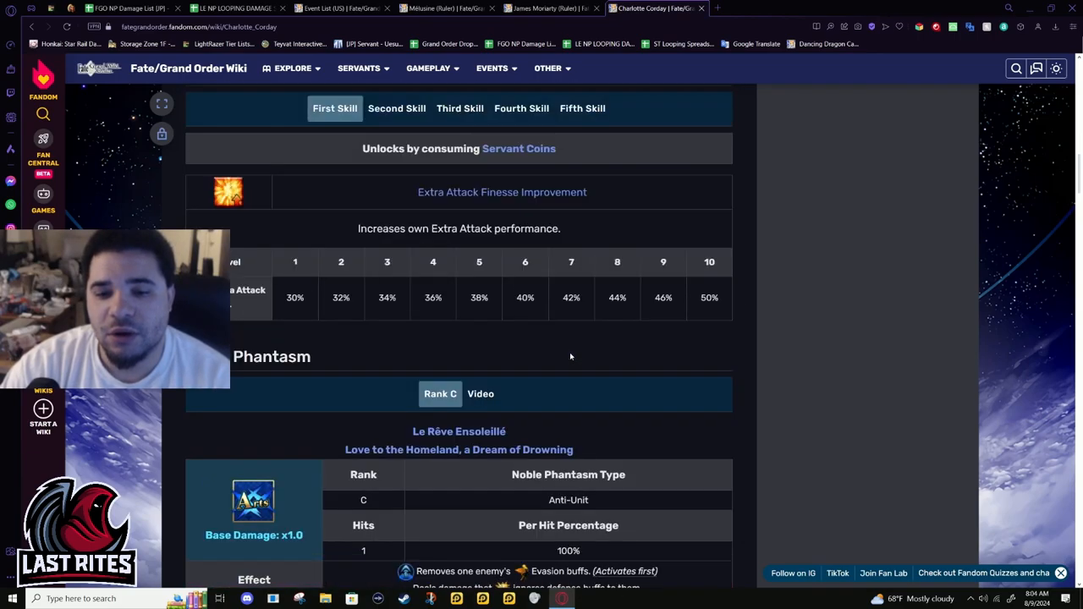
pyautogui.scroll(3)
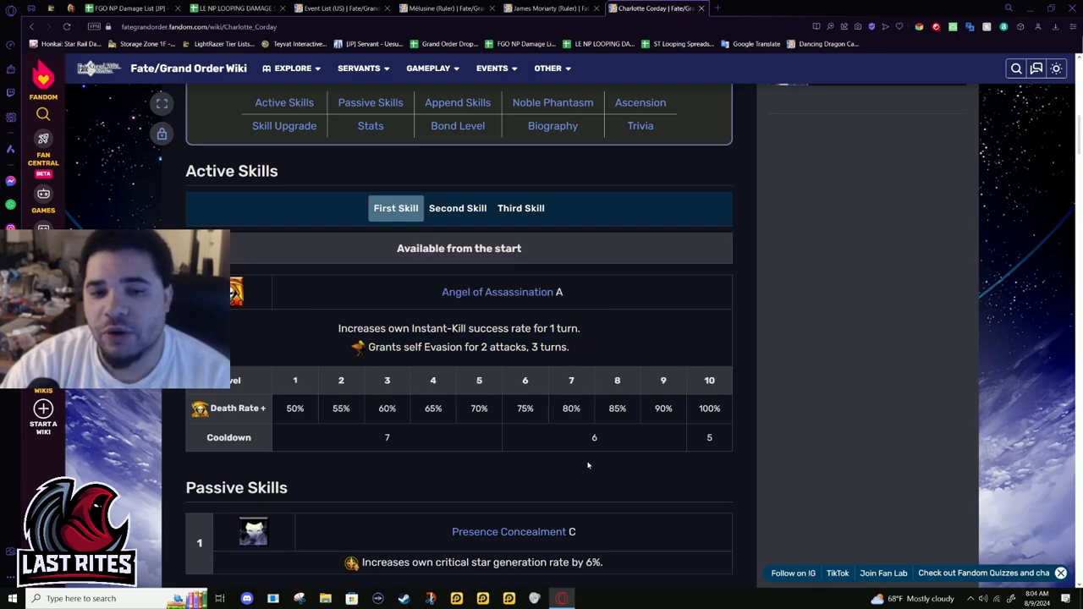
pyautogui.click(457, 207)
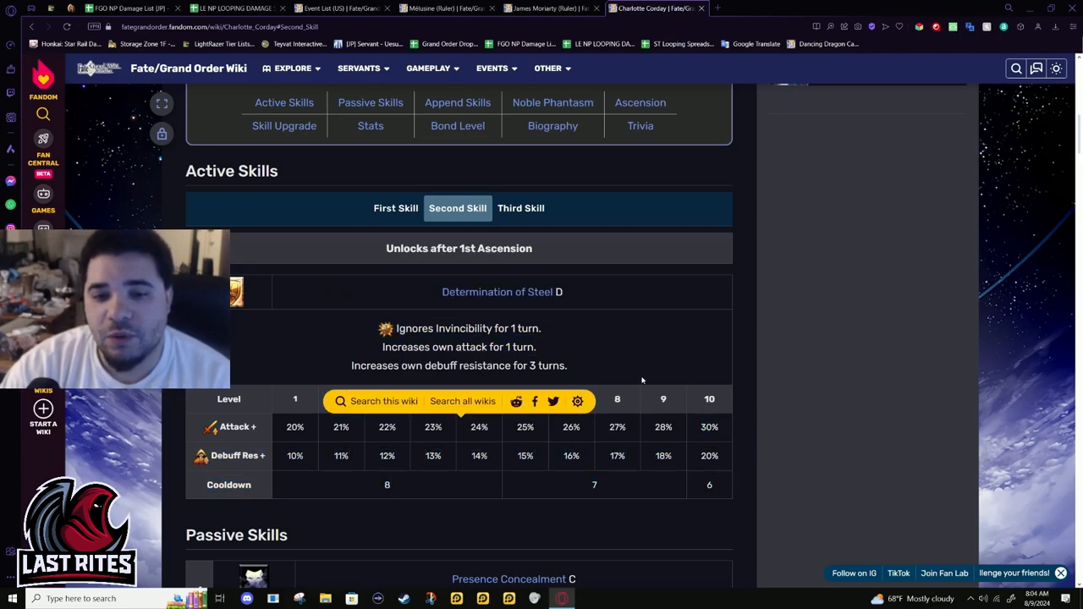
pyautogui.moveTo(751, 507)
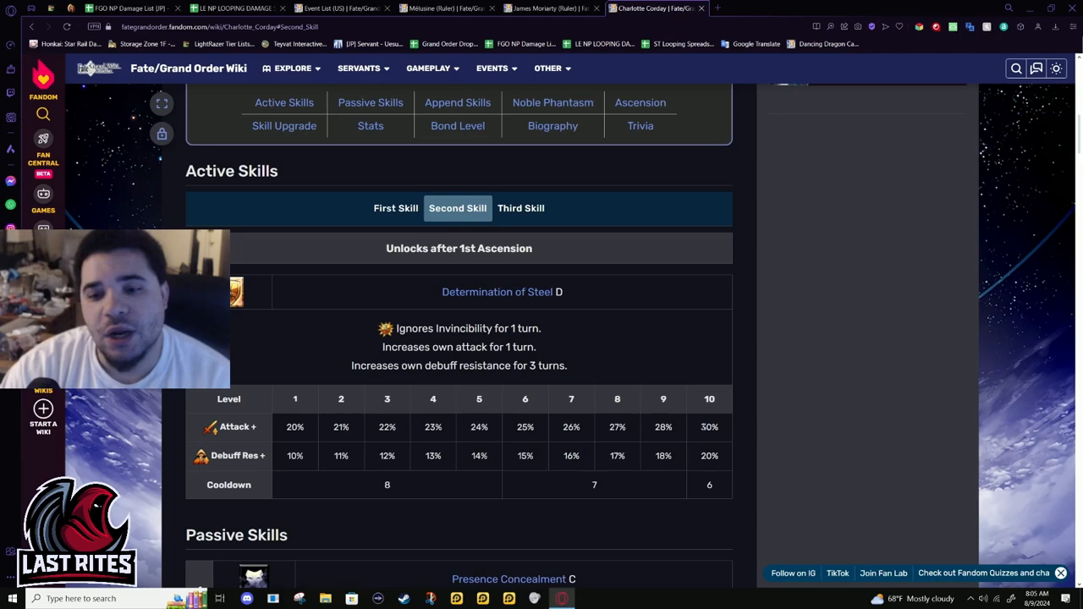
pyautogui.moveTo(718, 474)
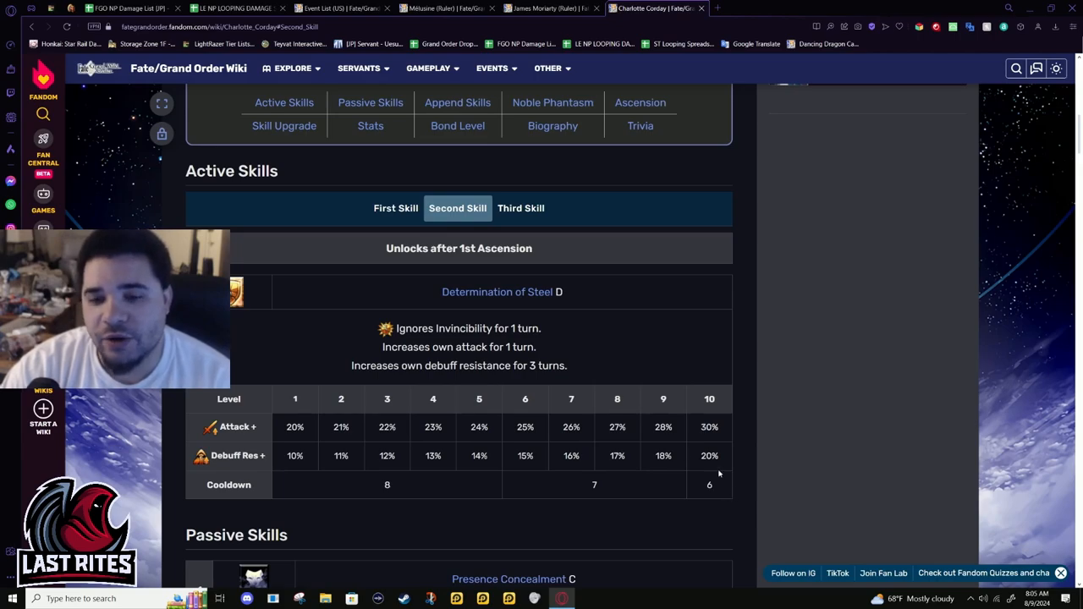
# Open the Determination of Steel skill page separately, view its Rank D values, then return to Charlotte Corday's page
pyautogui.rightClick(498, 291)
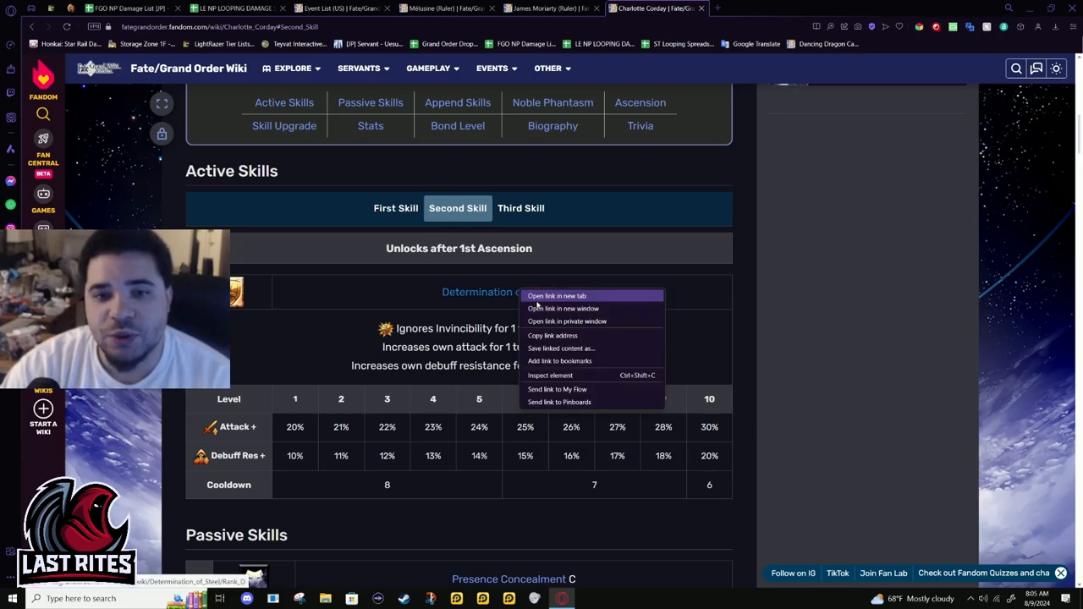
pyautogui.click(555, 295)
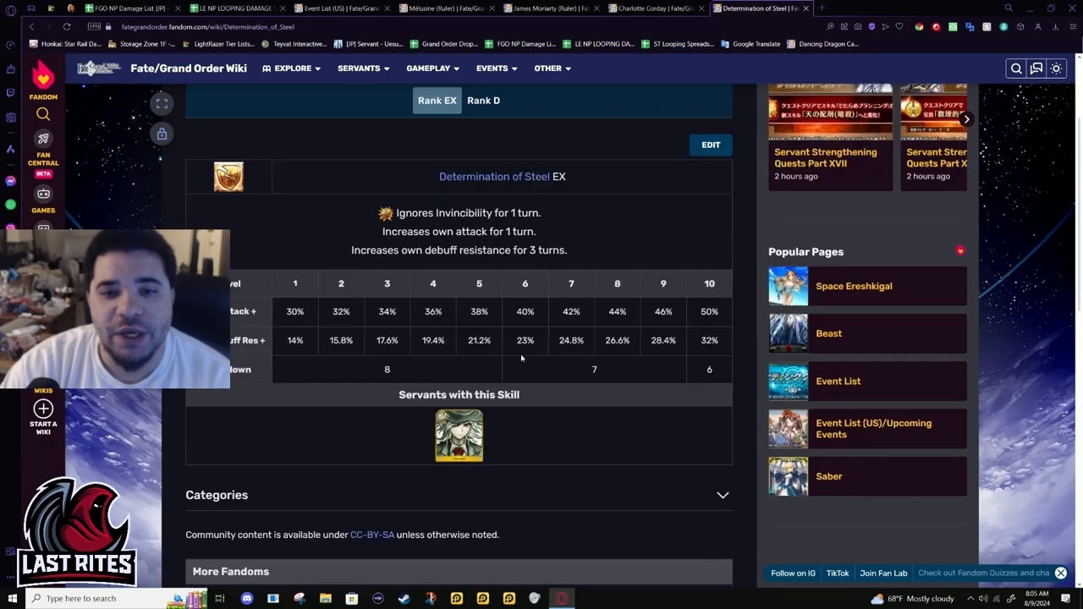
pyautogui.scroll(-3)
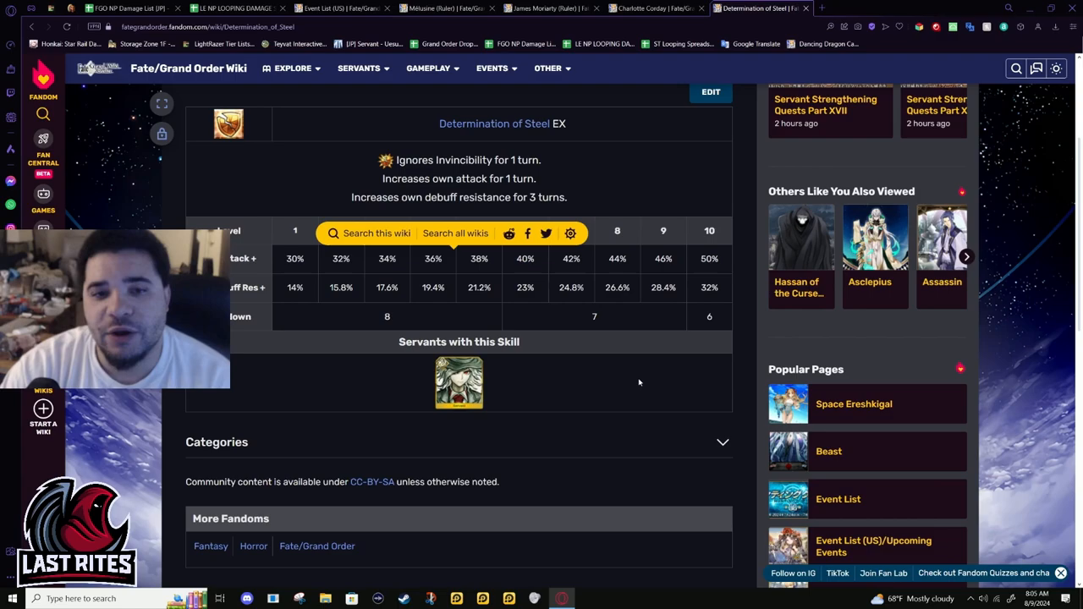
pyautogui.scroll(3)
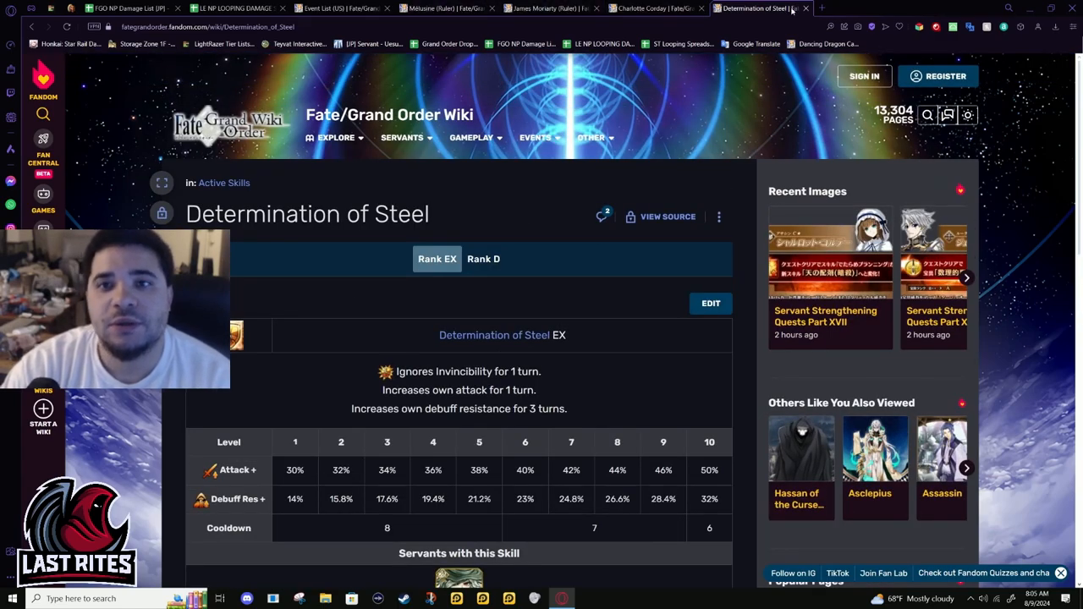
pyautogui.click(484, 259)
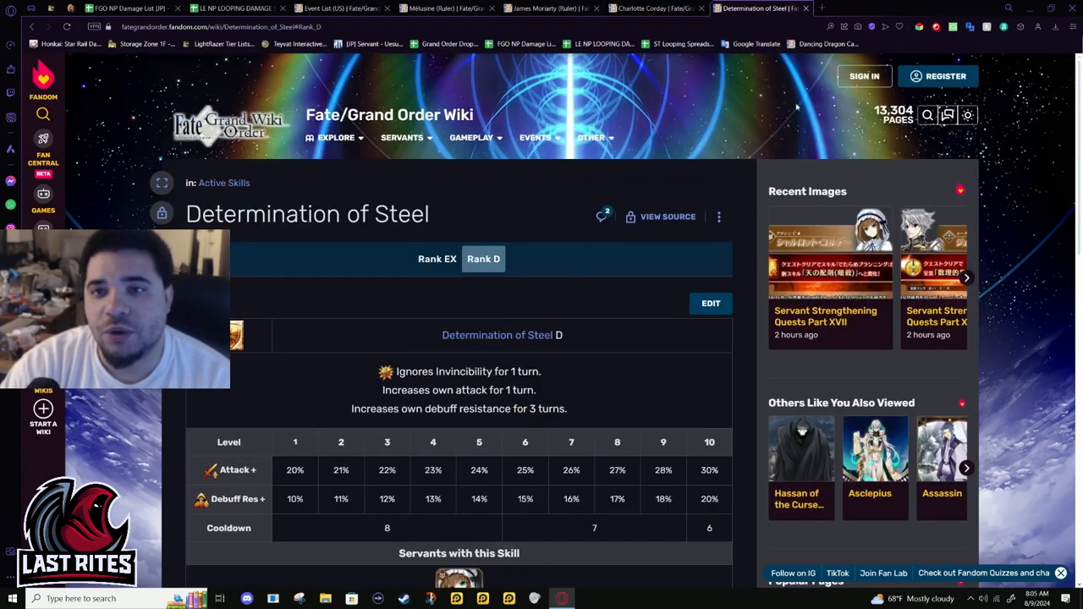
pyautogui.click(657, 7)
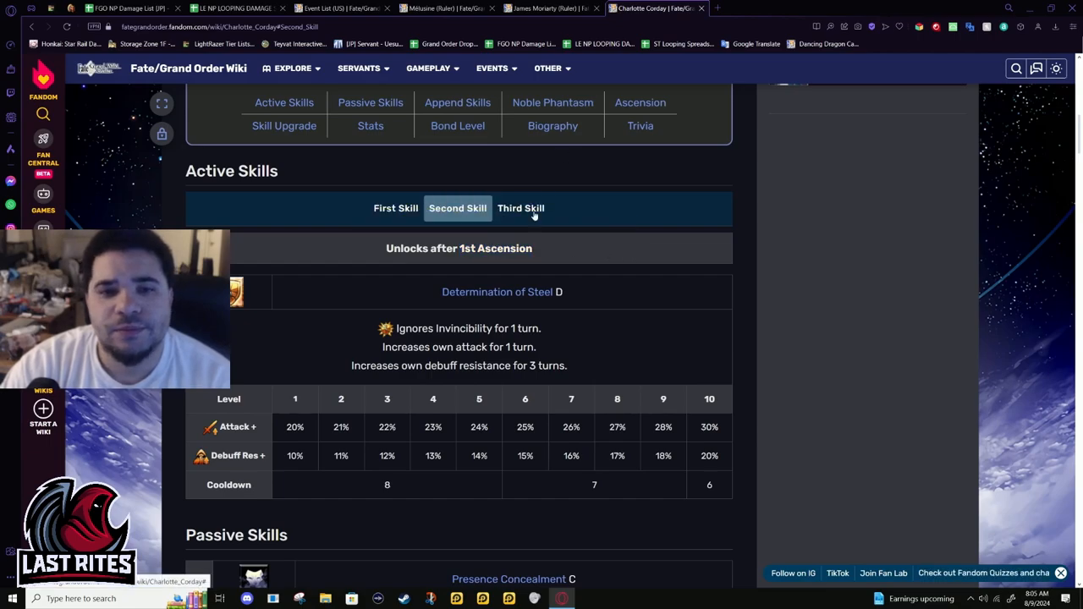
# Switch among the third, second and first skill tabs, ending on the third skill, Ludicrous Planning D+
pyautogui.click(521, 206)
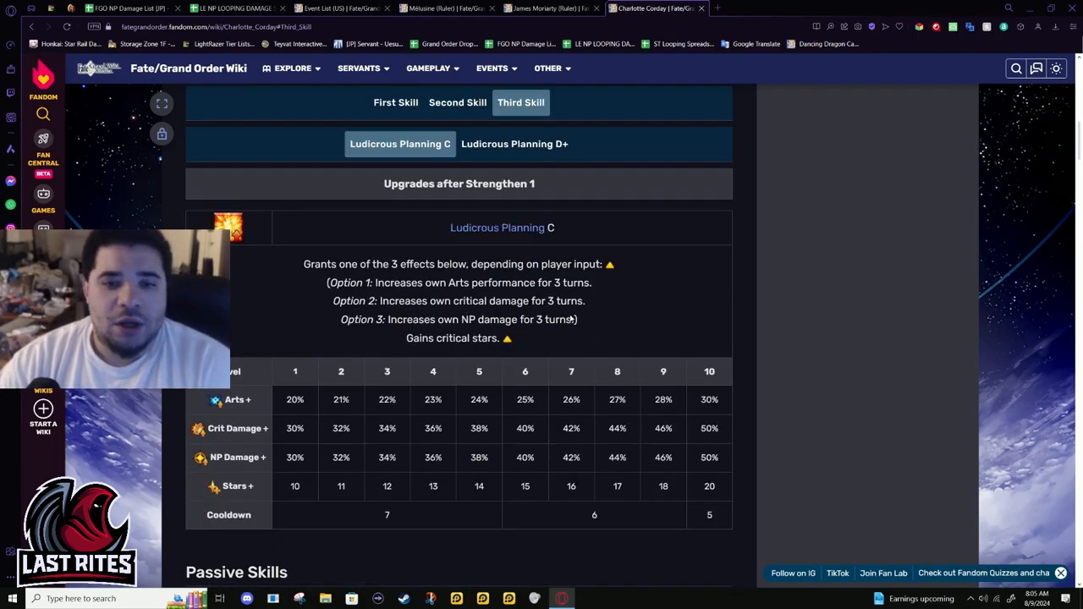
pyautogui.click(514, 143)
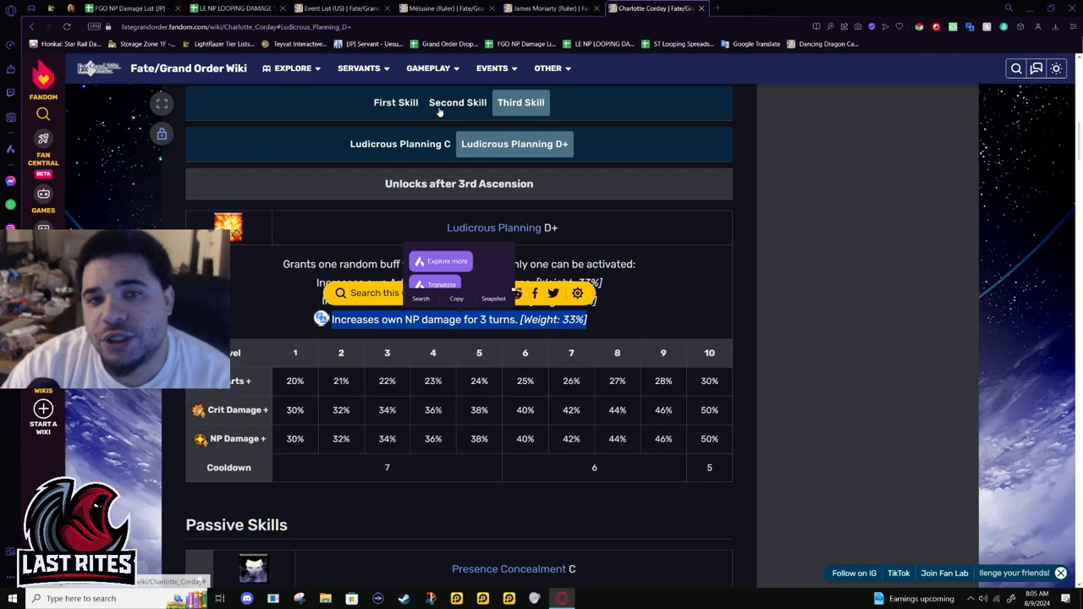
pyautogui.click(457, 103)
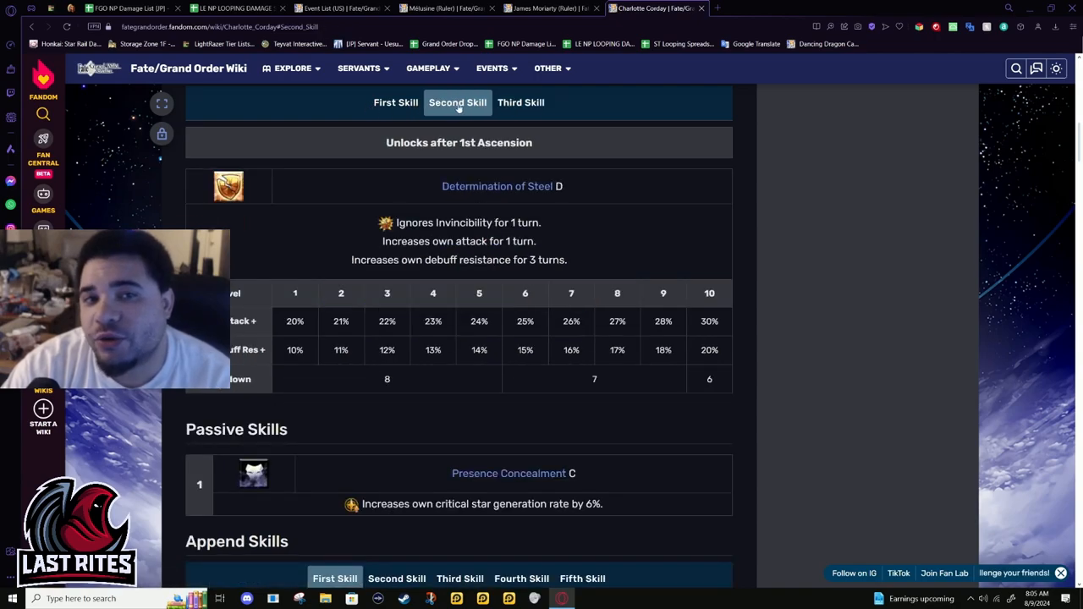
pyautogui.click(396, 103)
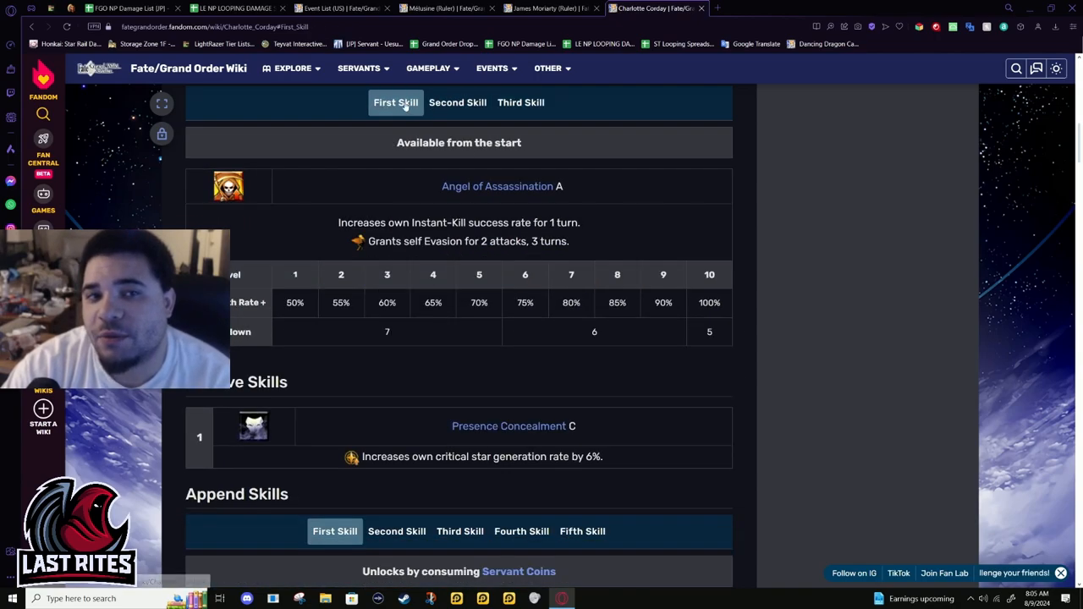
pyautogui.click(522, 103)
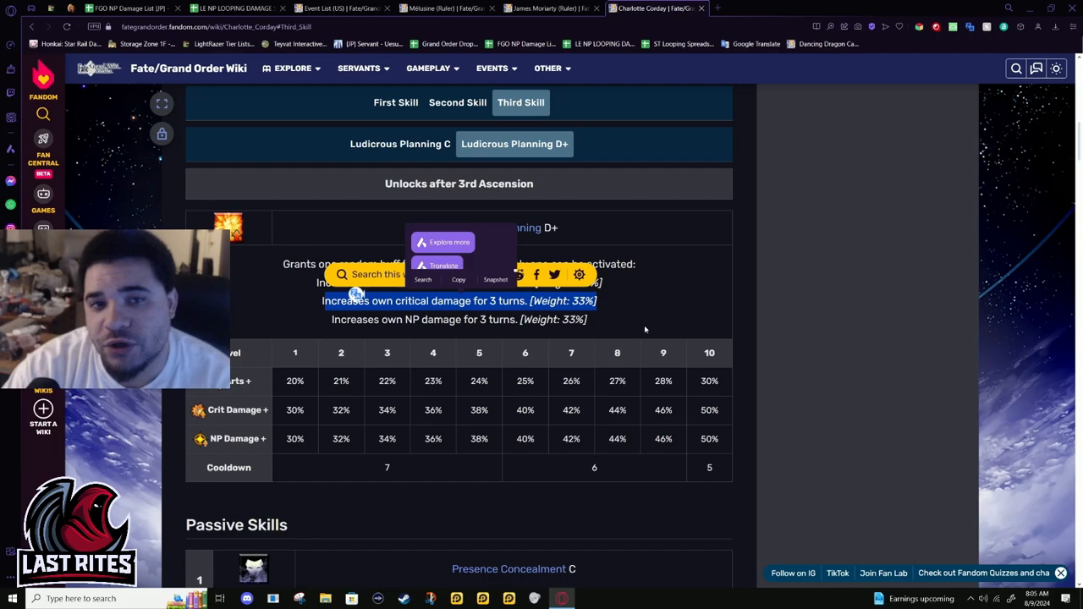
# Scroll through Ludicrous Planning D+ to read its three random buff effects
pyautogui.scroll(3)
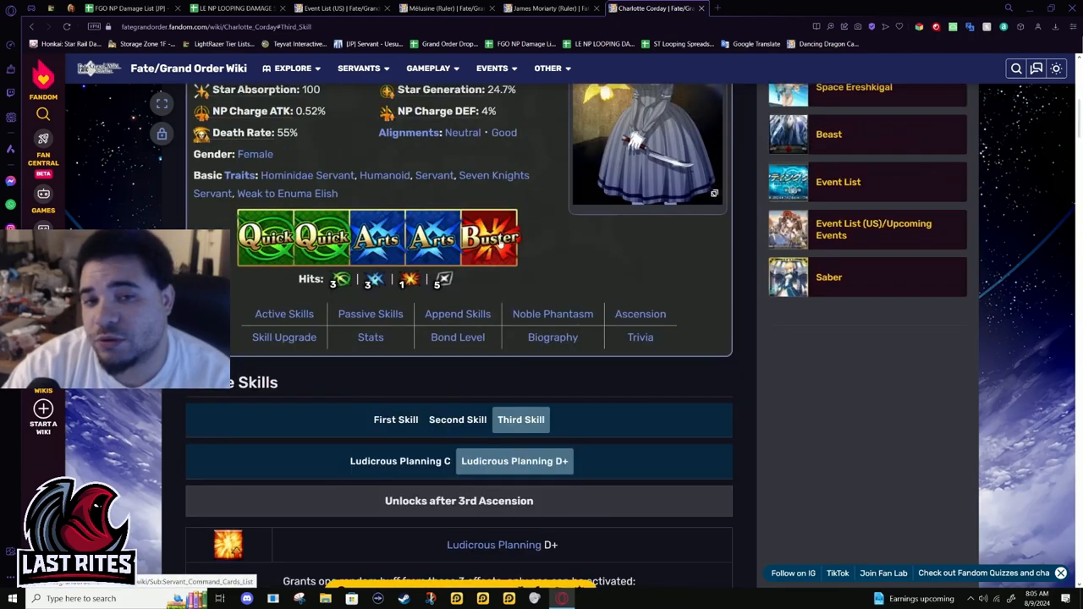
pyautogui.scroll(-3)
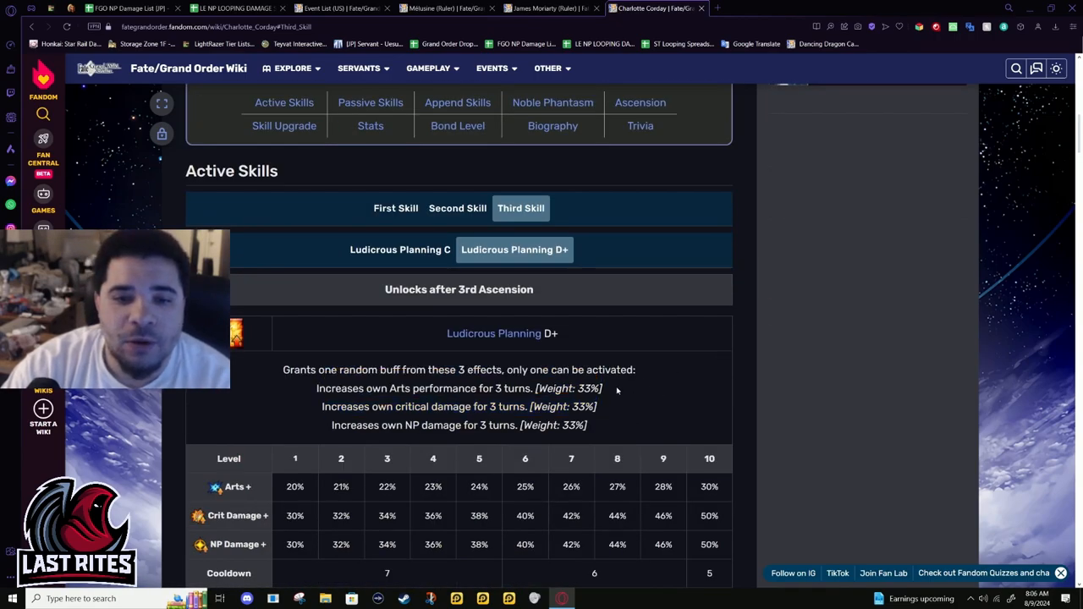
pyautogui.scroll(3)
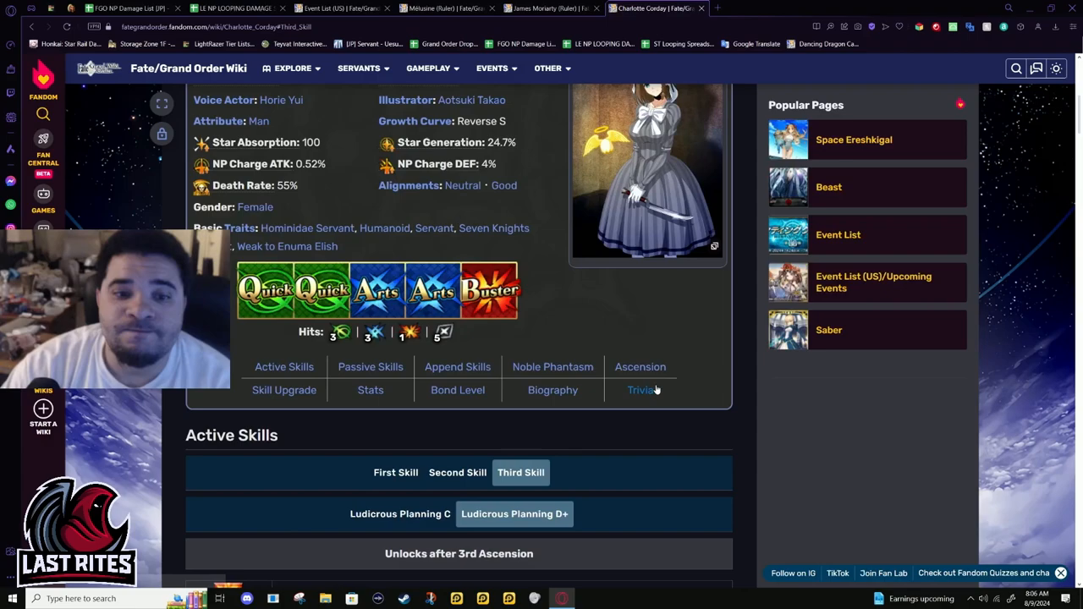
pyautogui.scroll(-3)
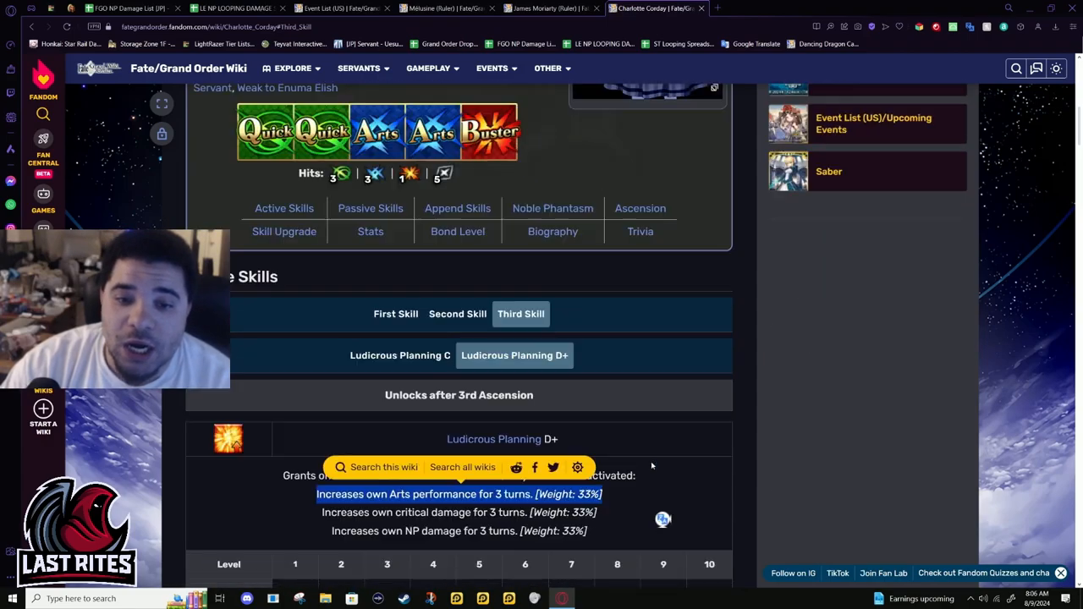
pyautogui.scroll(-3)
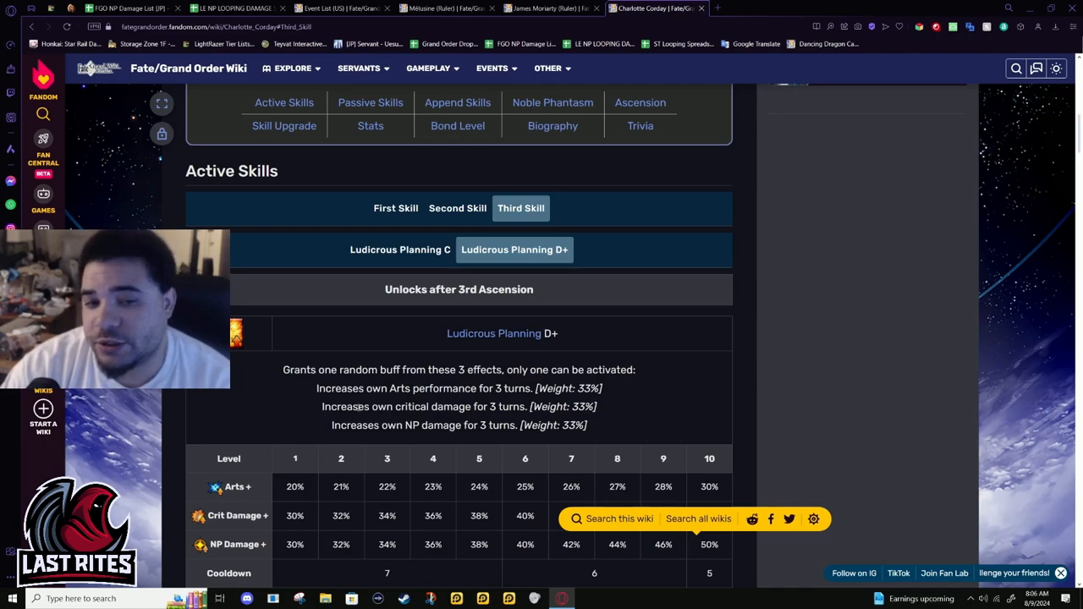
pyautogui.scroll(3)
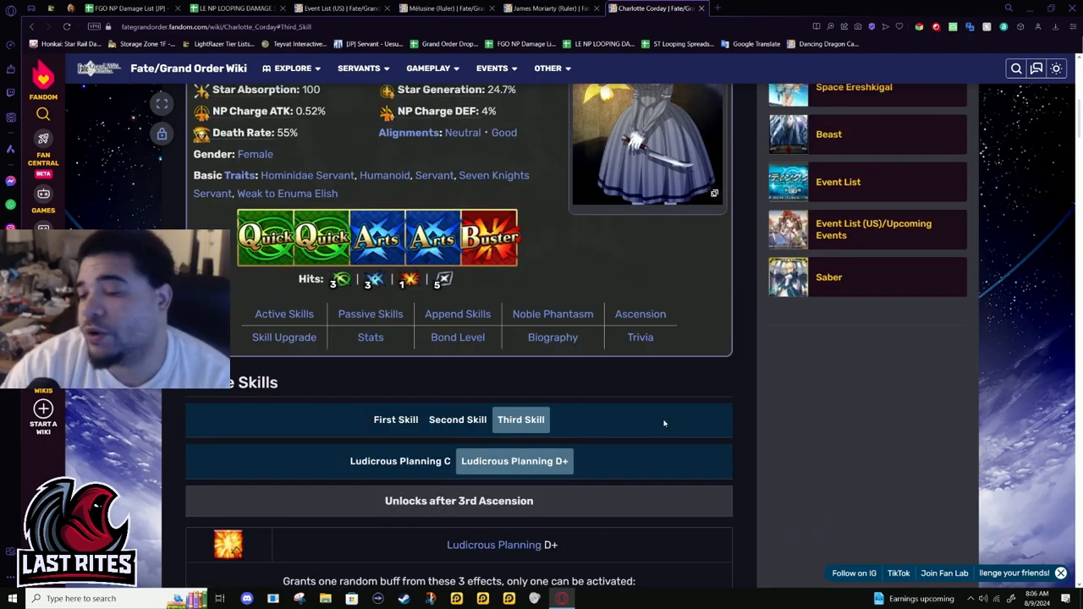
pyautogui.scroll(-3)
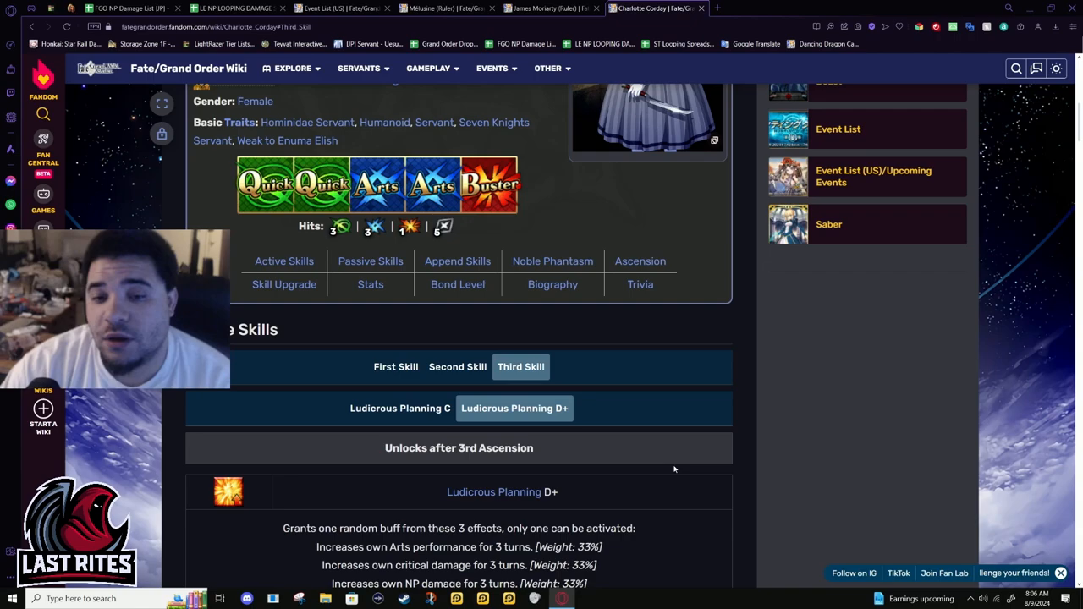
pyautogui.moveTo(666, 450)
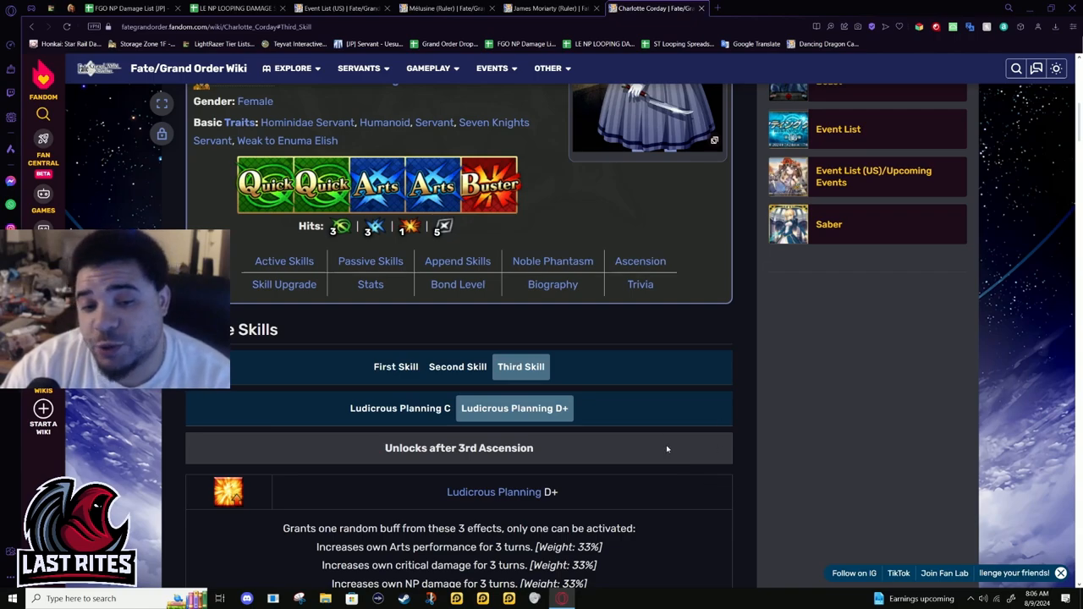
pyautogui.moveTo(450, 433)
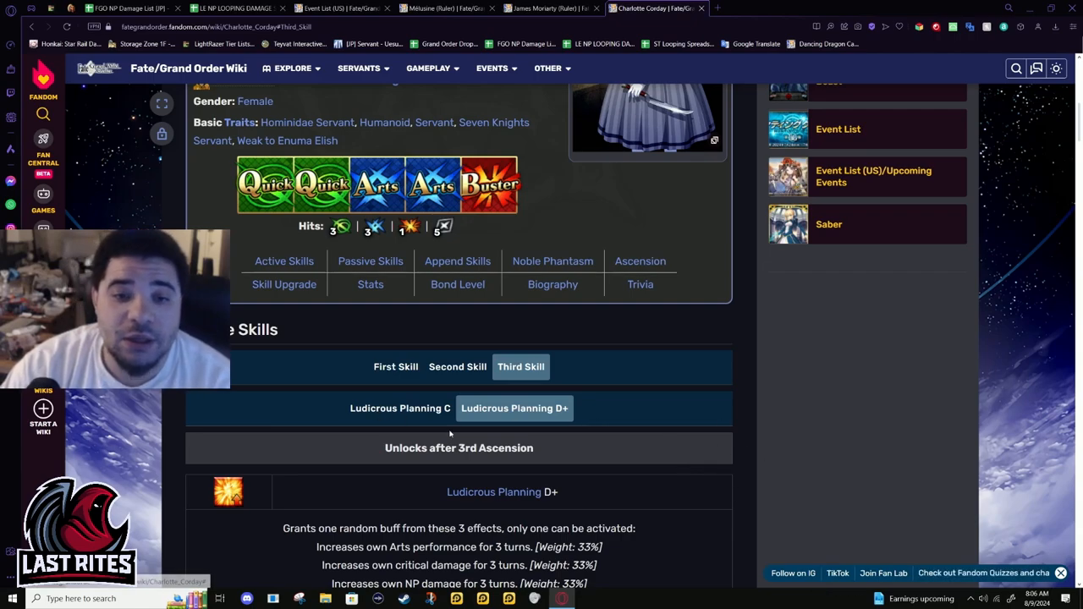
pyautogui.moveTo(395, 397)
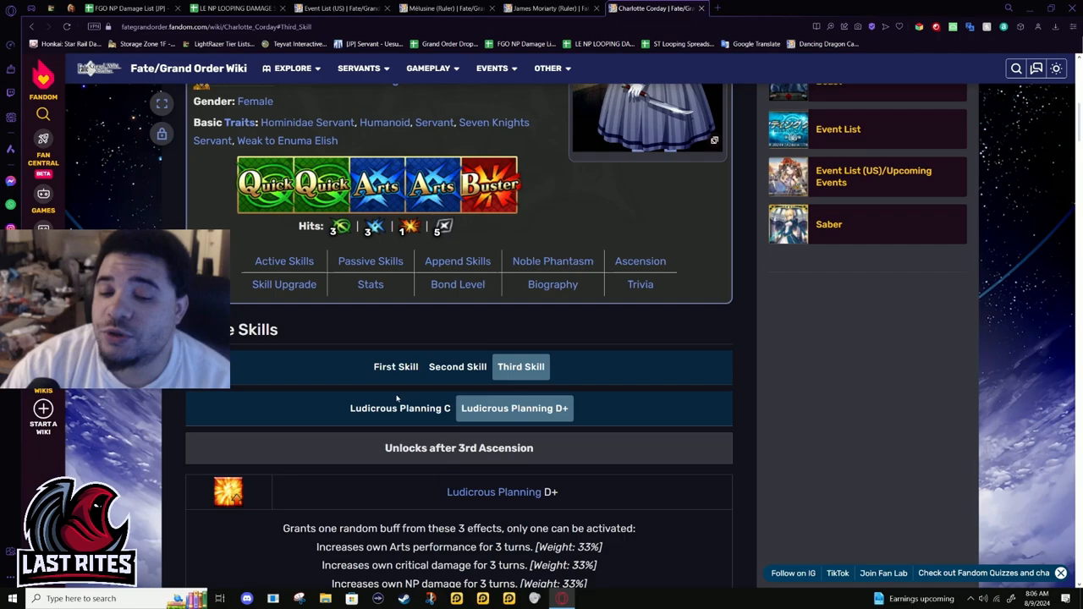
pyautogui.moveTo(426, 419)
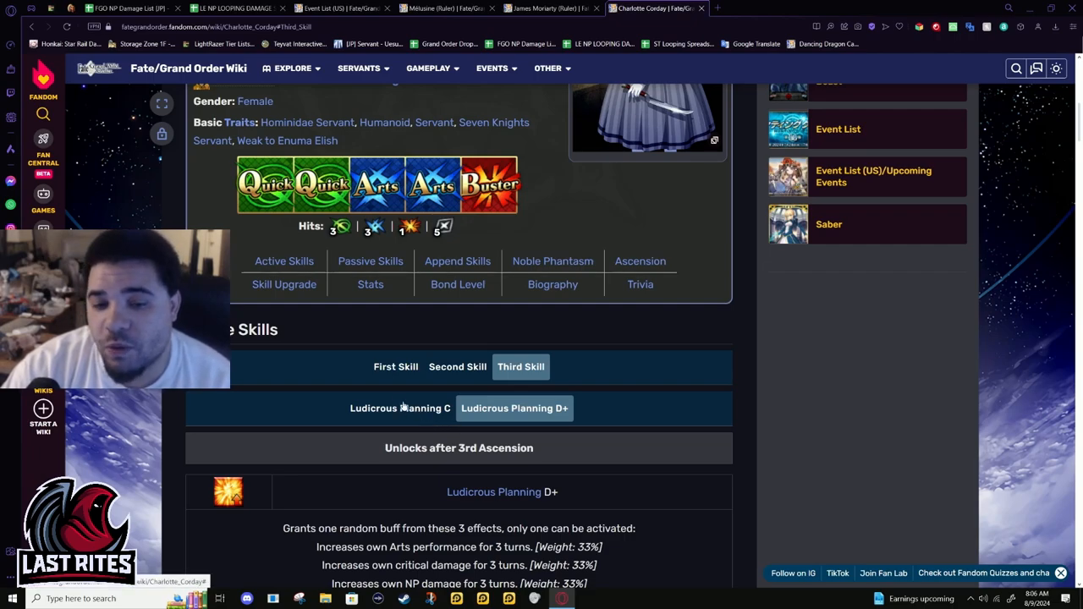
pyautogui.moveTo(422, 412)
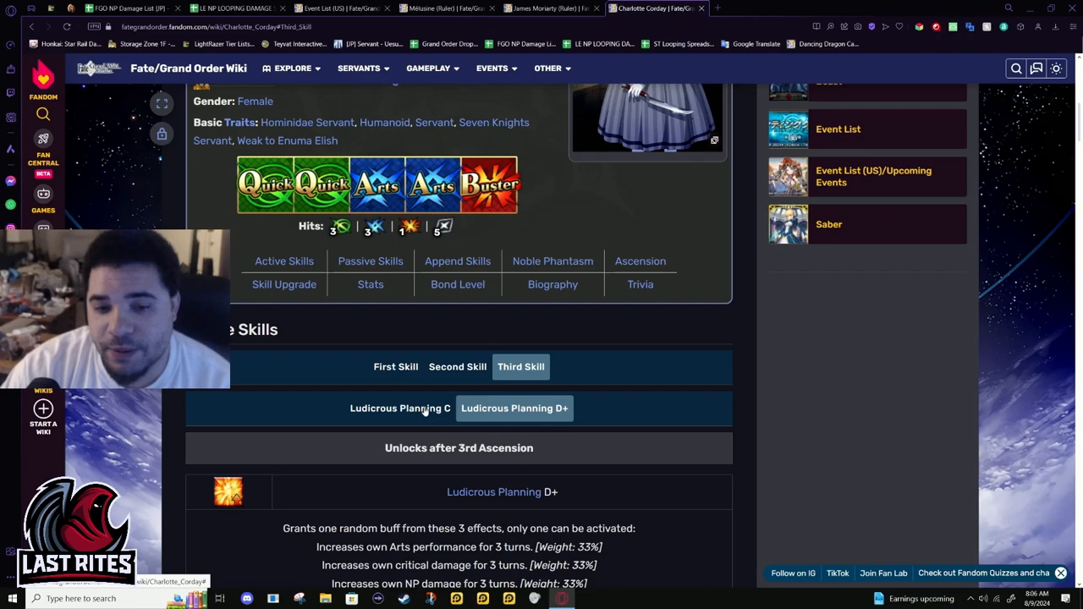
# Show the Ludicrous Planning C version and read its buff options, critical stars and level table
pyautogui.click(399, 408)
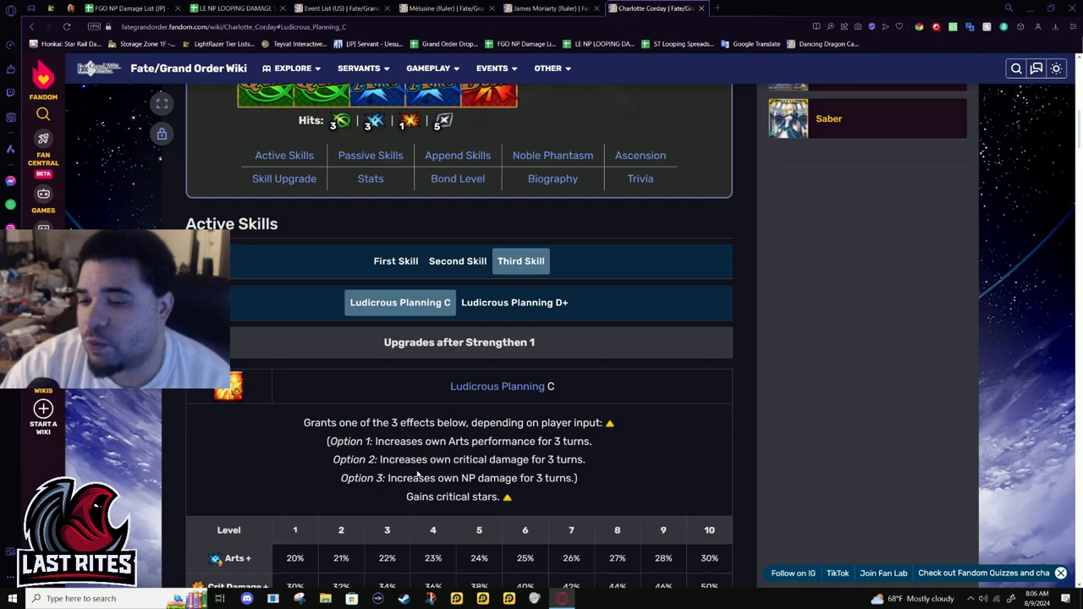
pyautogui.moveTo(307, 440)
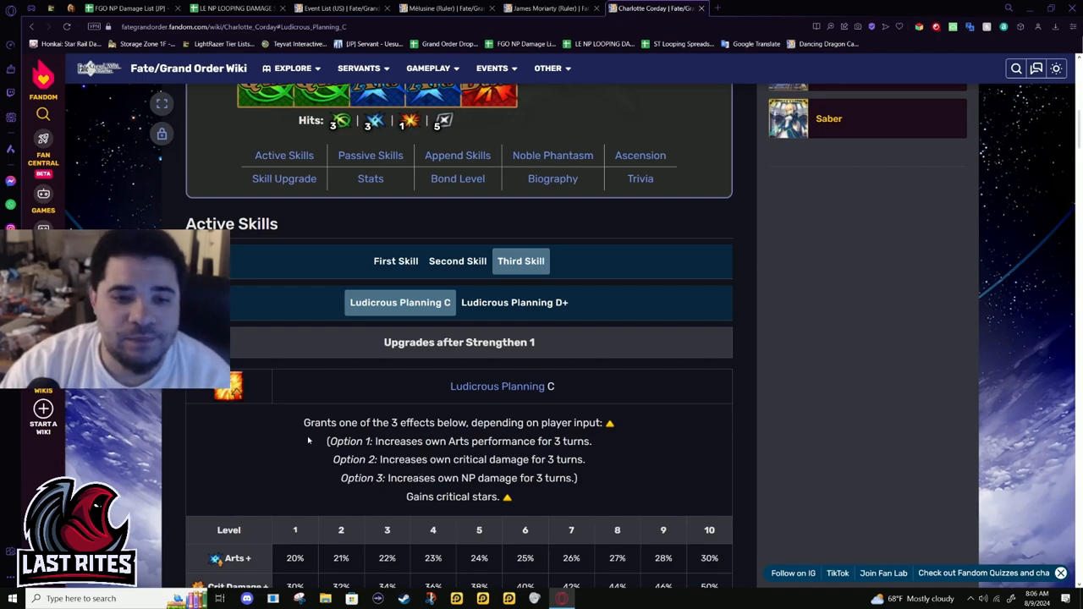
pyautogui.scroll(-3)
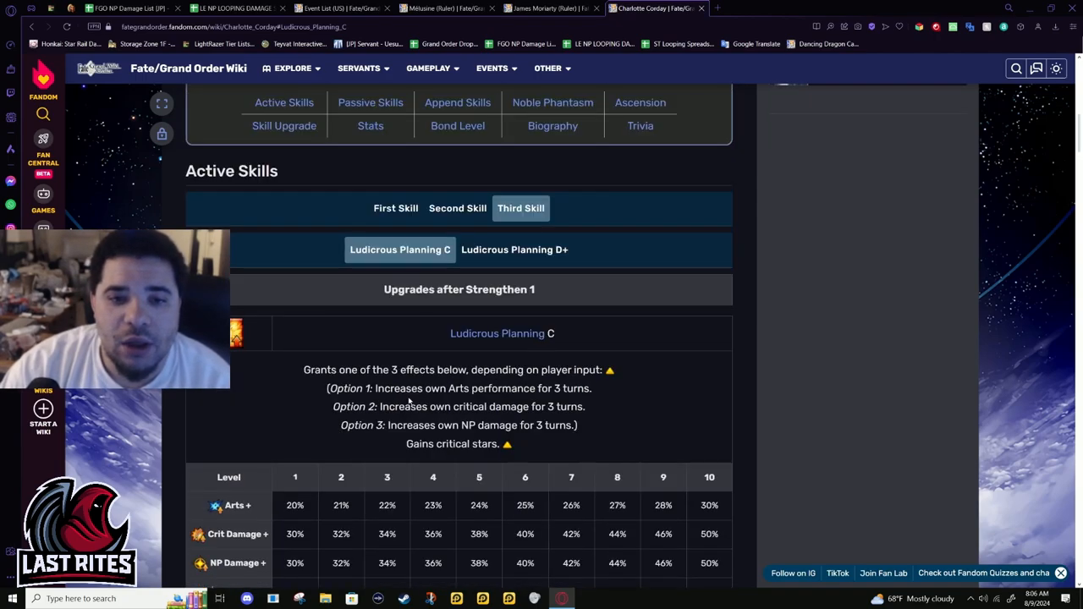
pyautogui.moveTo(596, 436)
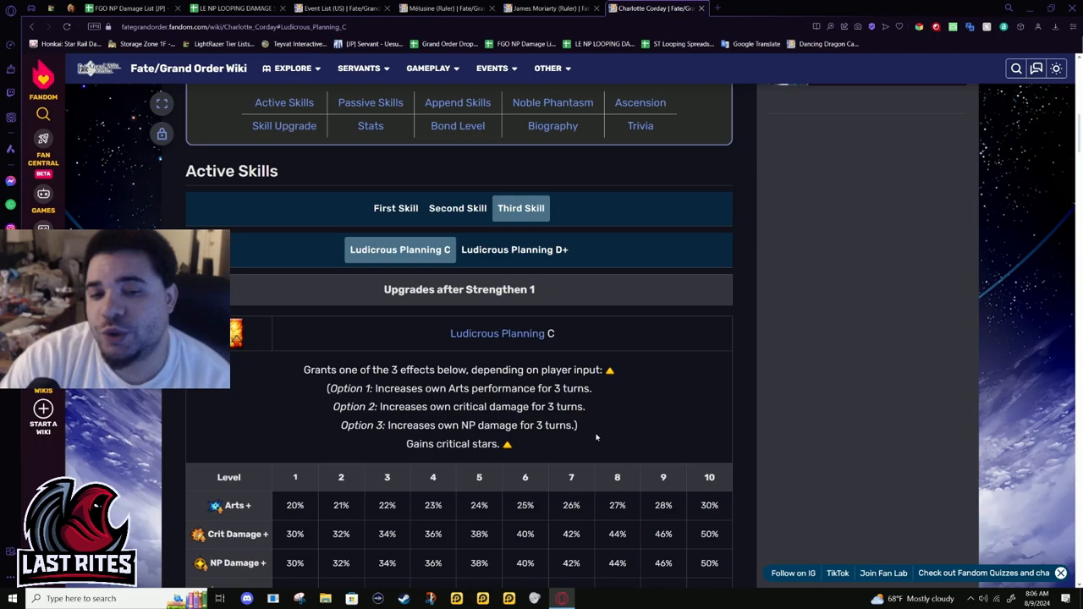
pyautogui.scroll(-3)
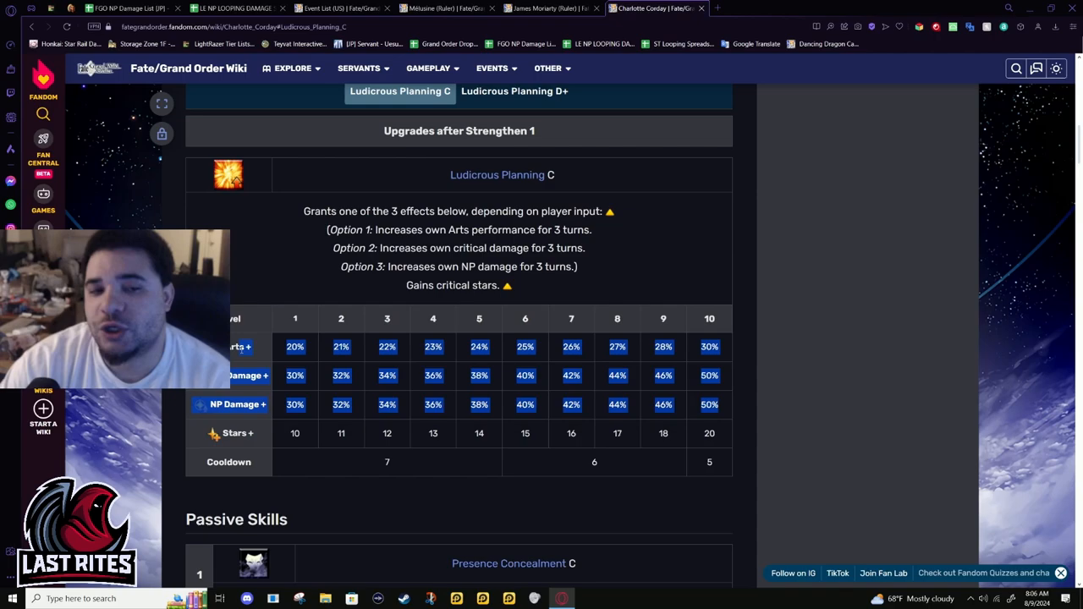
pyautogui.moveTo(450, 174); pyautogui.dragTo(508, 284)
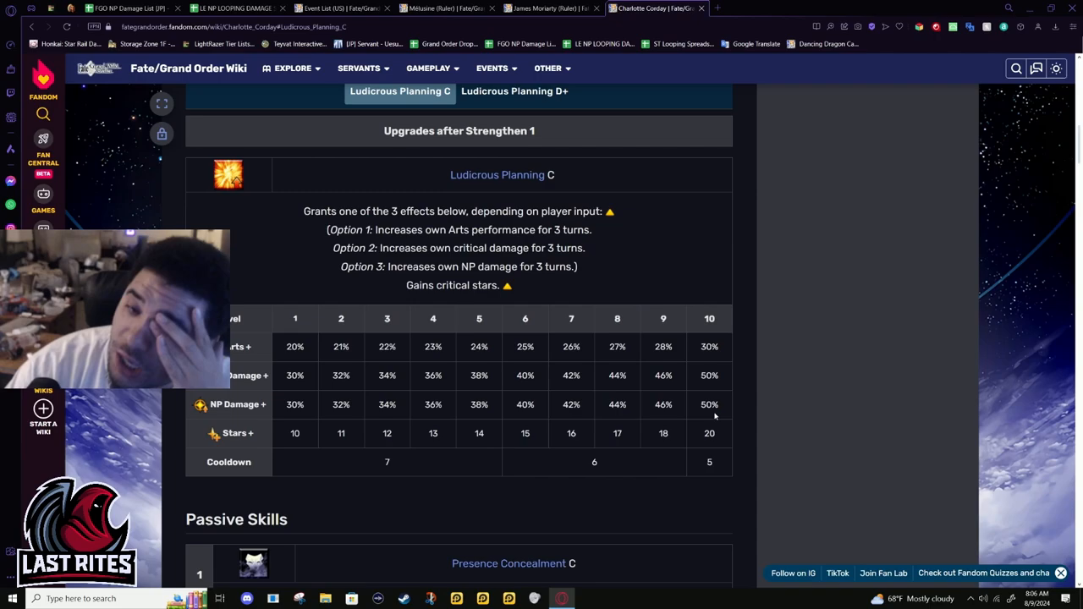
pyautogui.moveTo(732, 364)
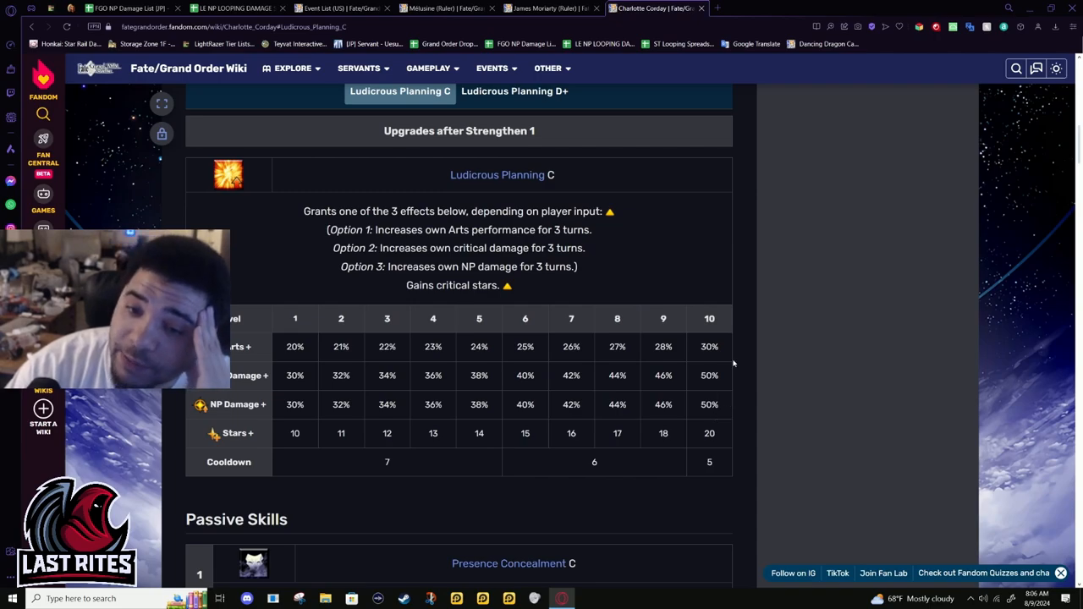
pyautogui.moveTo(709, 352)
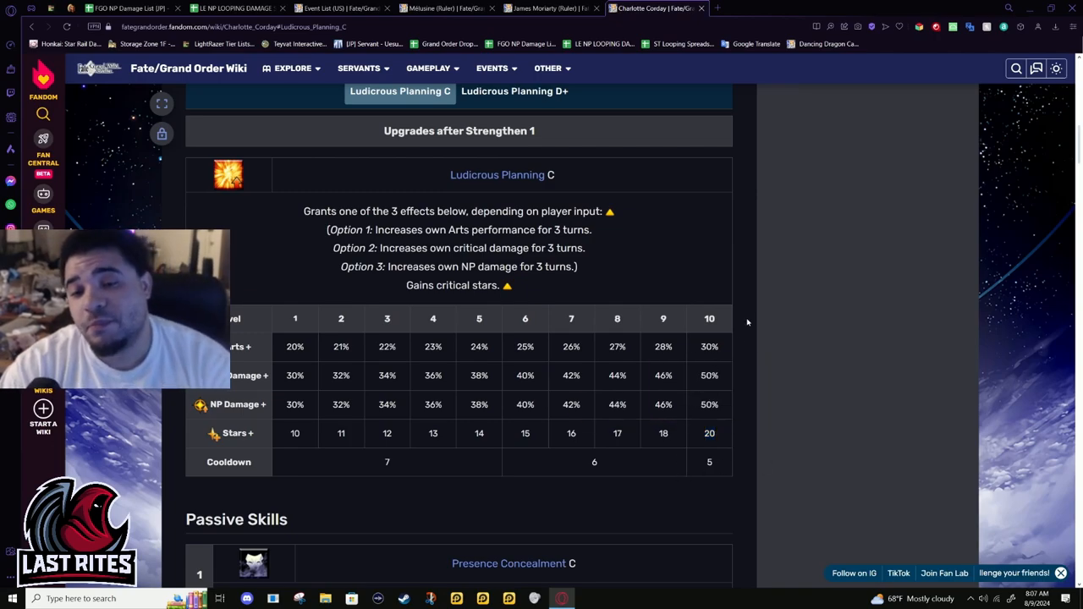
pyautogui.moveTo(692, 464)
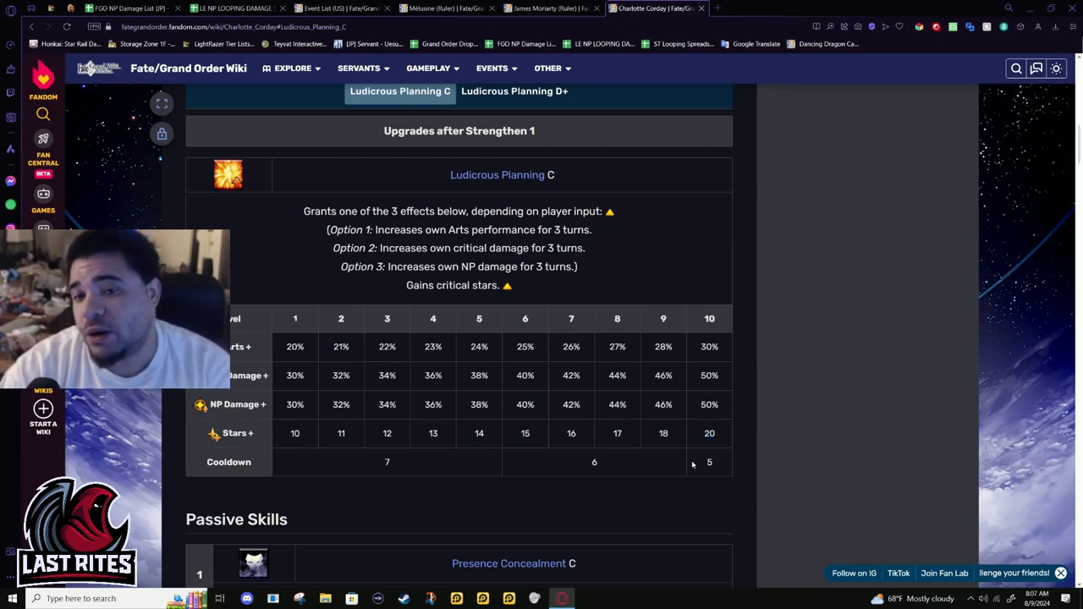
pyautogui.moveTo(640, 467)
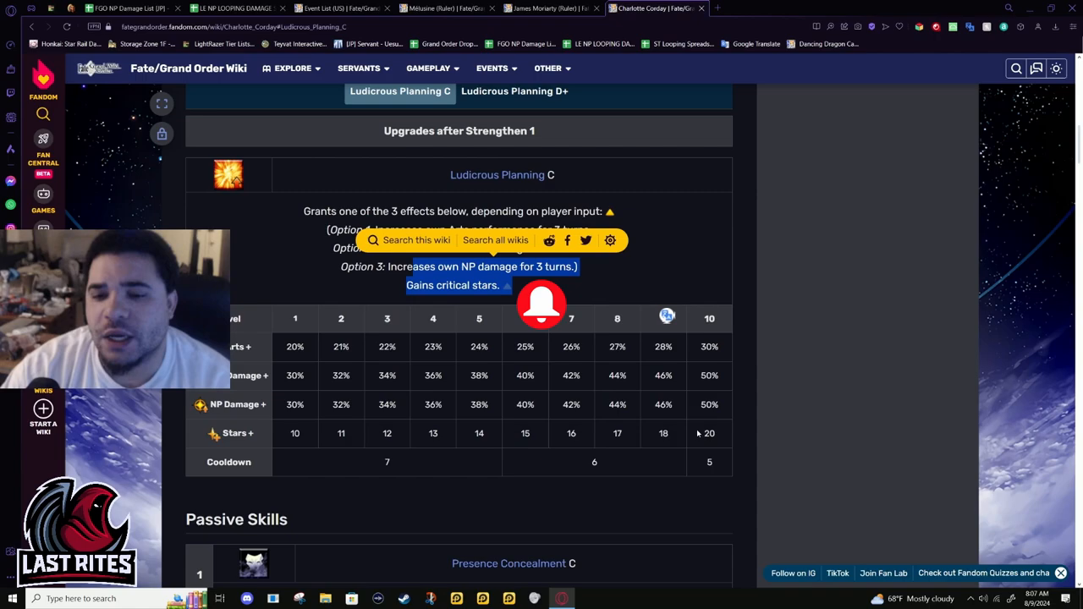
# Reread the Ludicrous Planning C effect table, briefly checking the second skill before returning to the third
pyautogui.scroll(3)
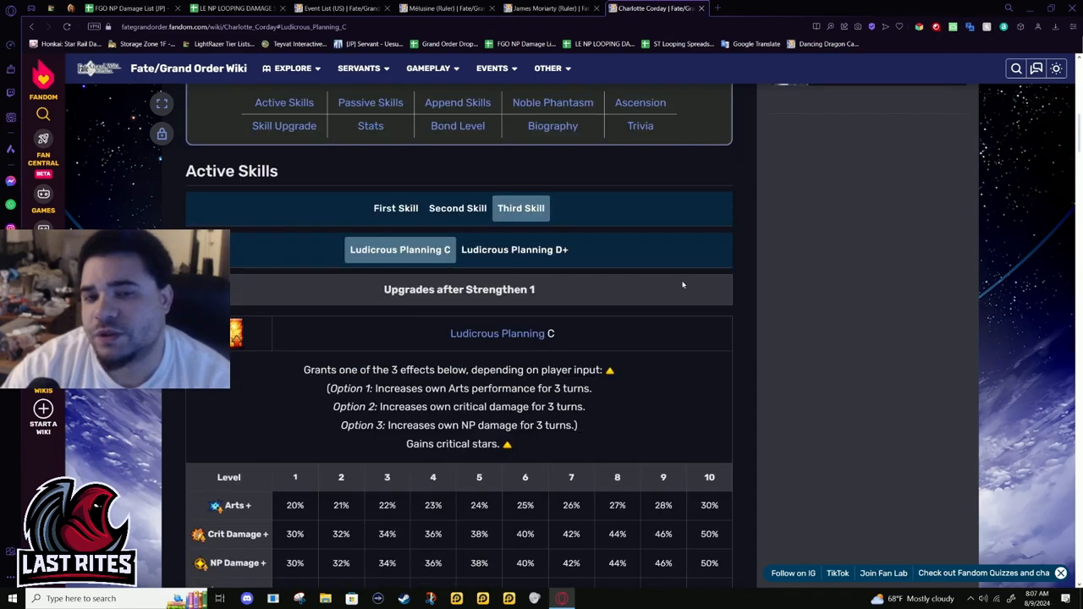
pyautogui.scroll(-3)
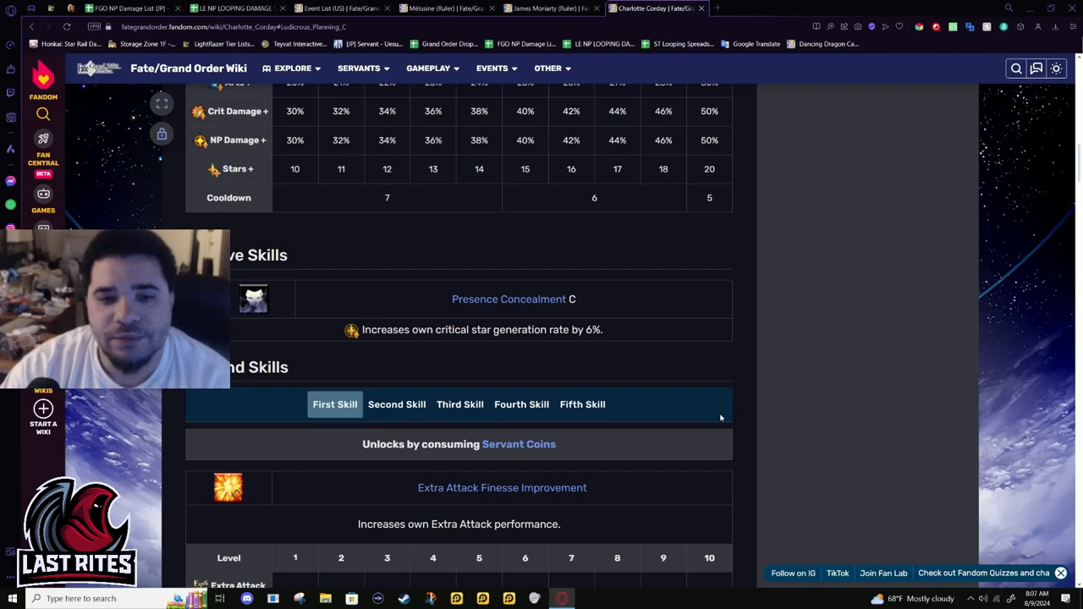
pyautogui.scroll(-3)
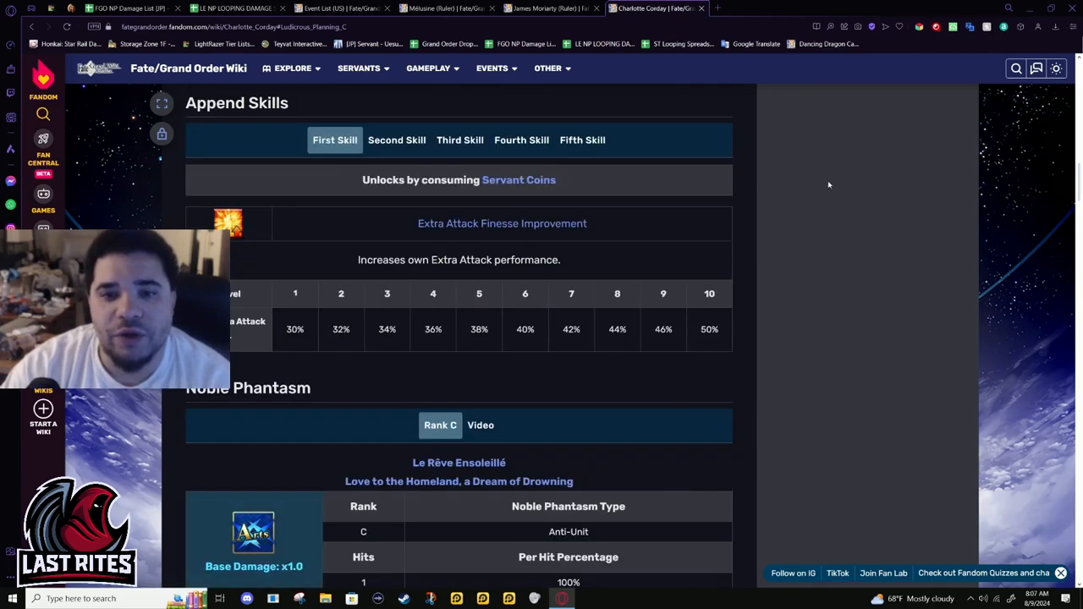
pyautogui.scroll(3)
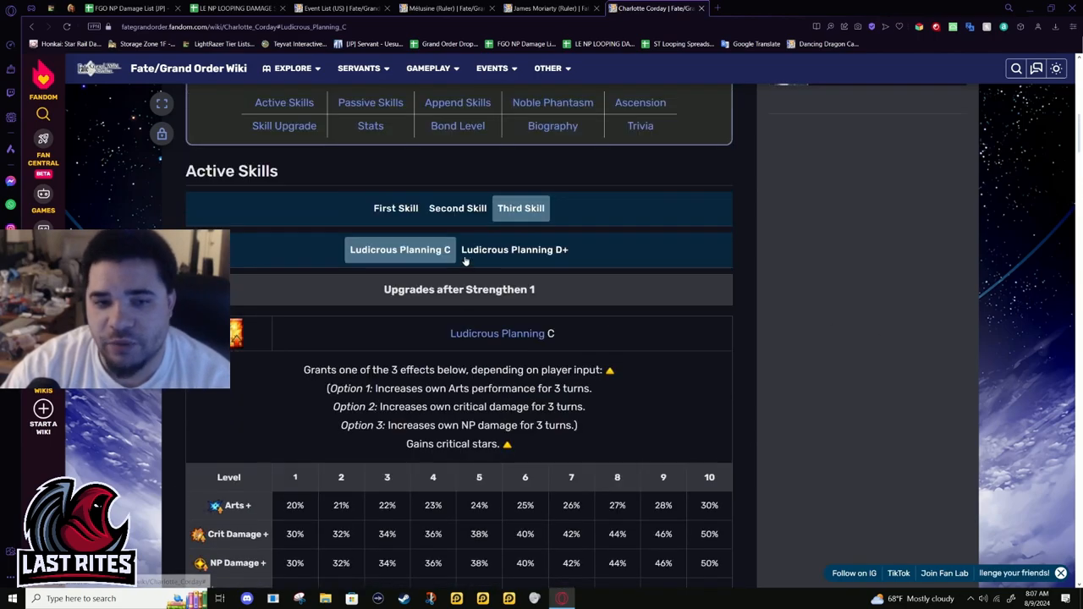
pyautogui.click(457, 208)
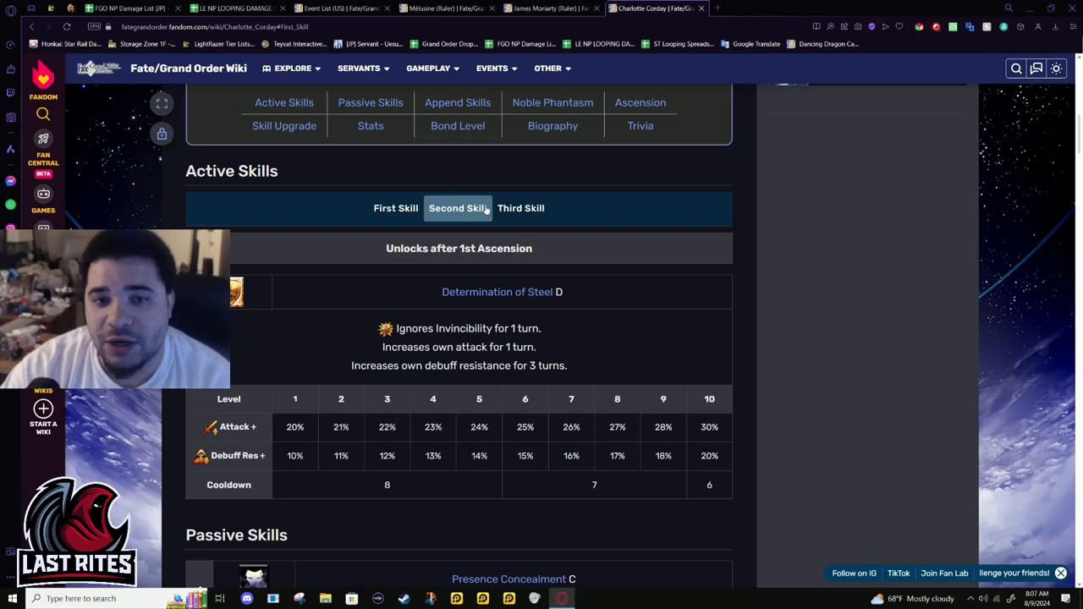
pyautogui.click(521, 207)
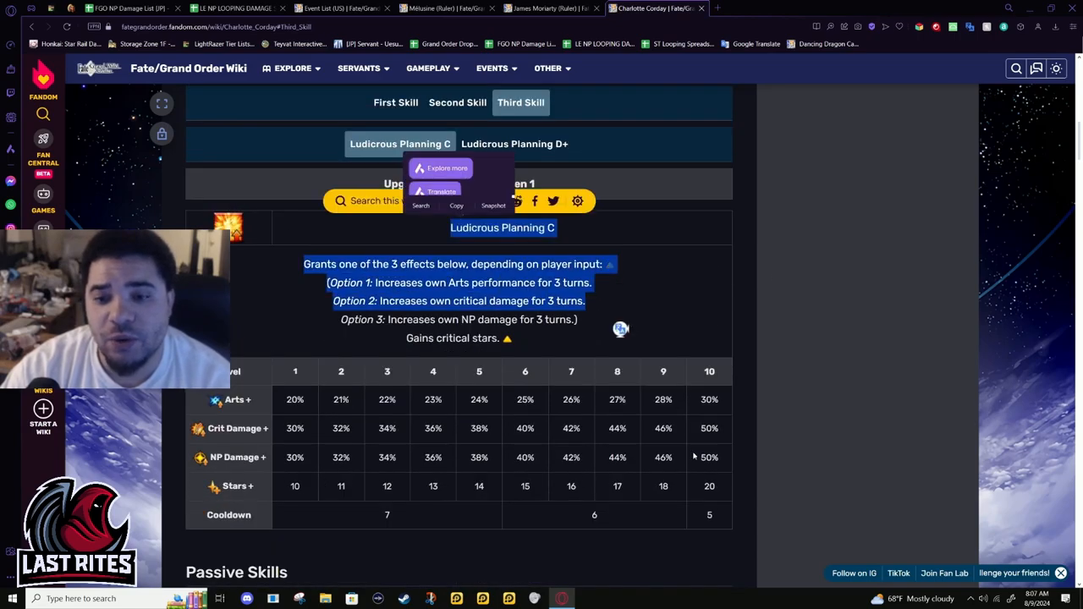
pyautogui.scroll(-3)
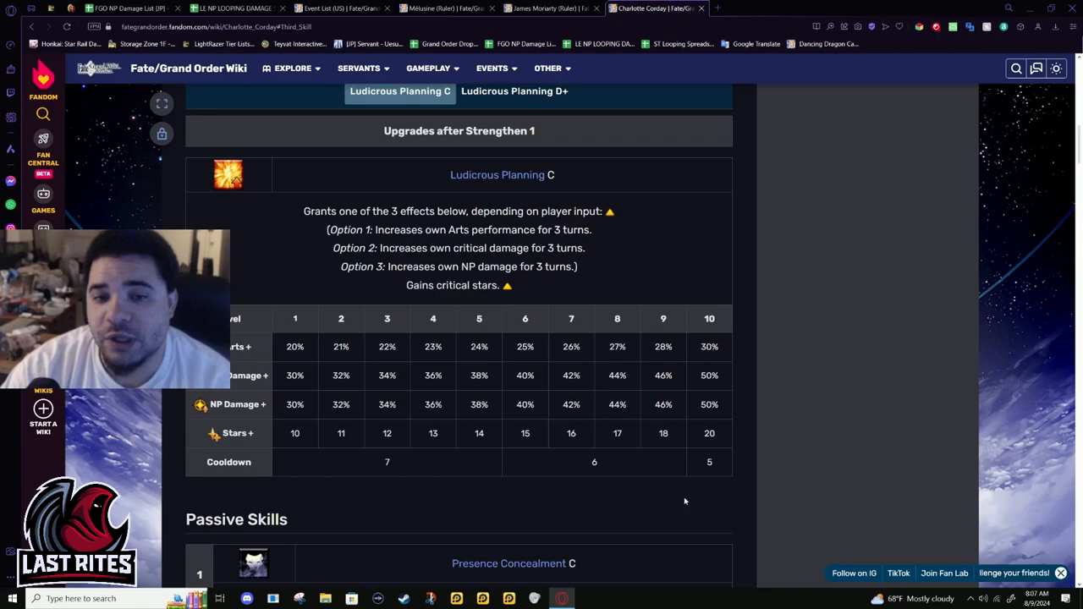
pyautogui.moveTo(259, 181)
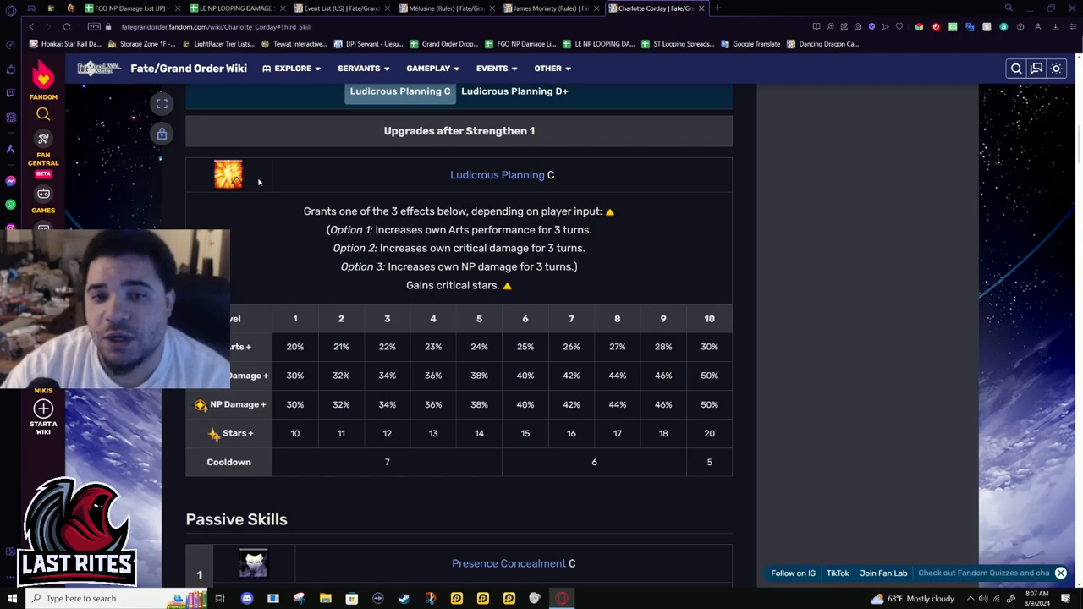
pyautogui.moveTo(681, 402)
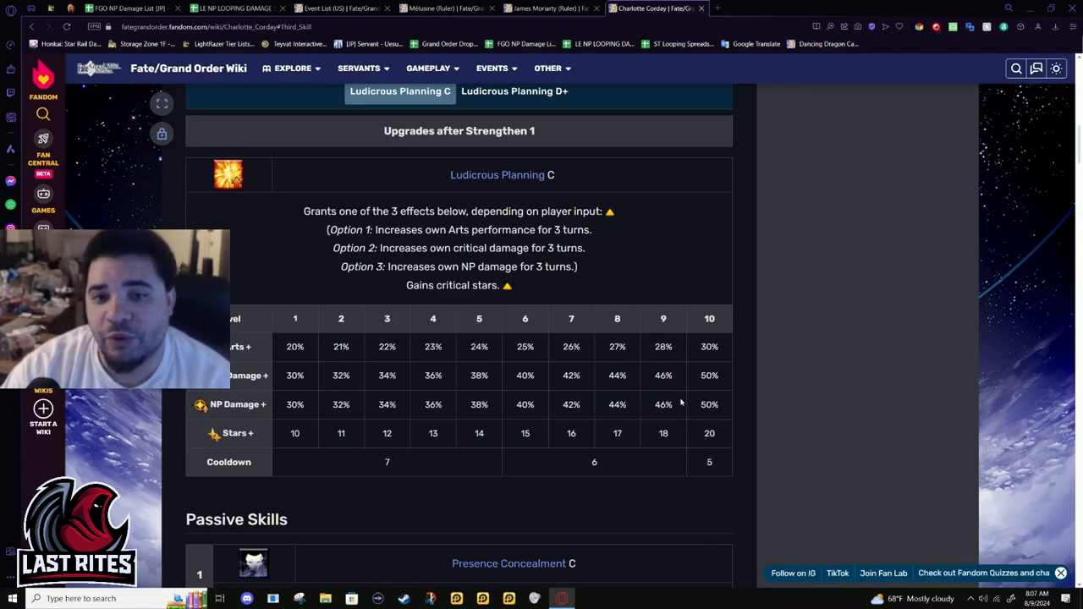
pyautogui.moveTo(812, 501)
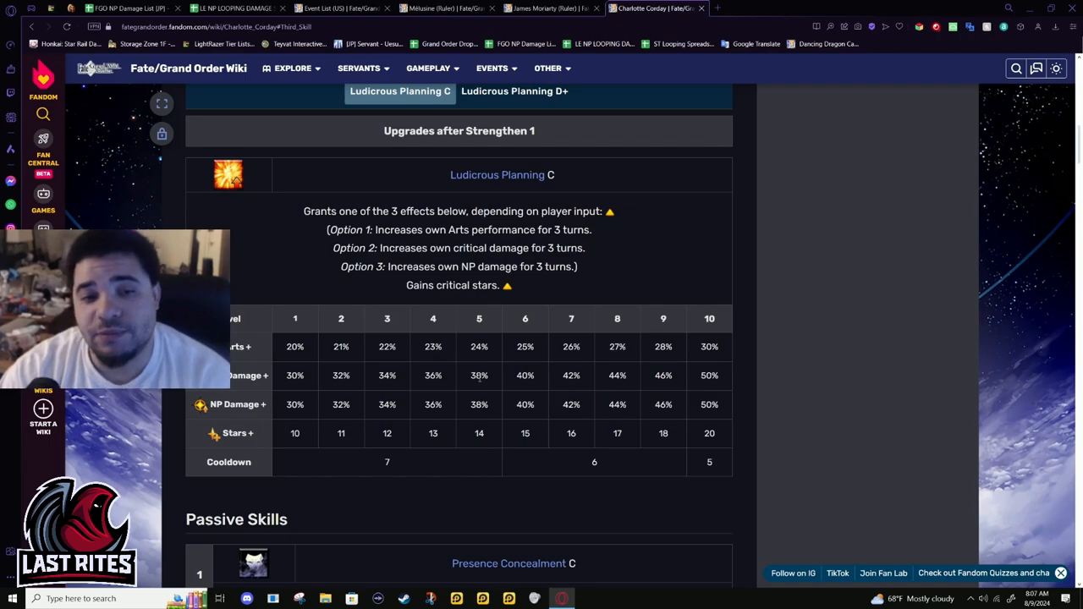
pyautogui.scroll(-3)
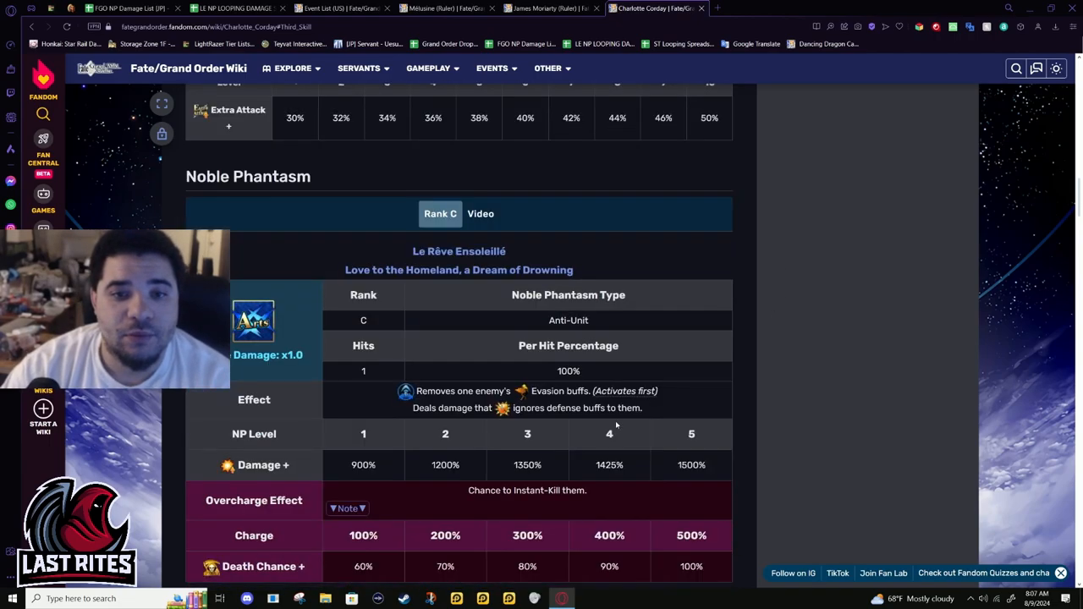
pyautogui.scroll(-3)
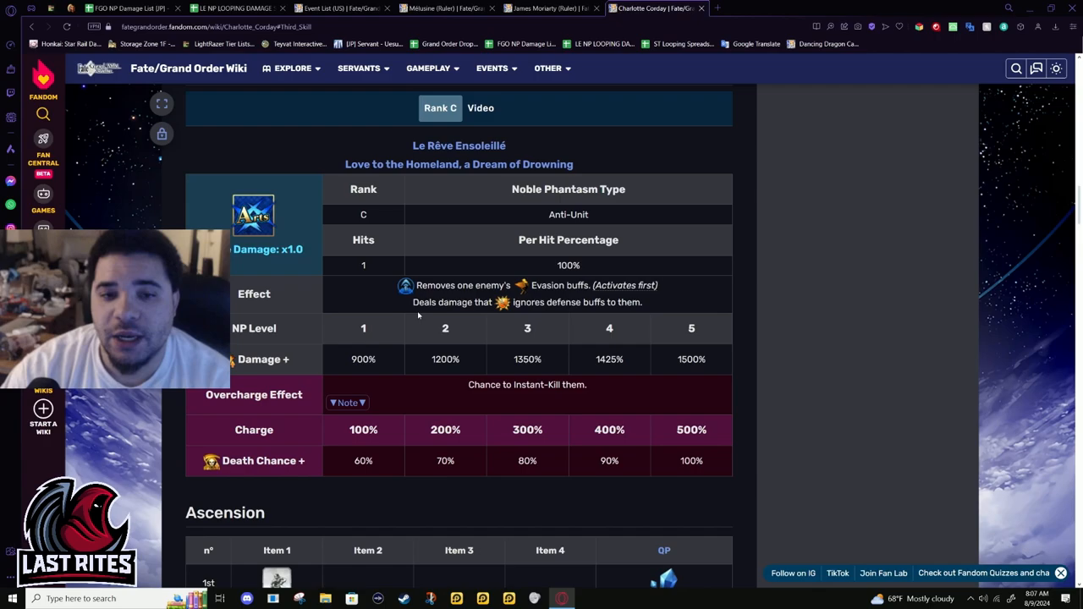
pyautogui.moveTo(345, 418)
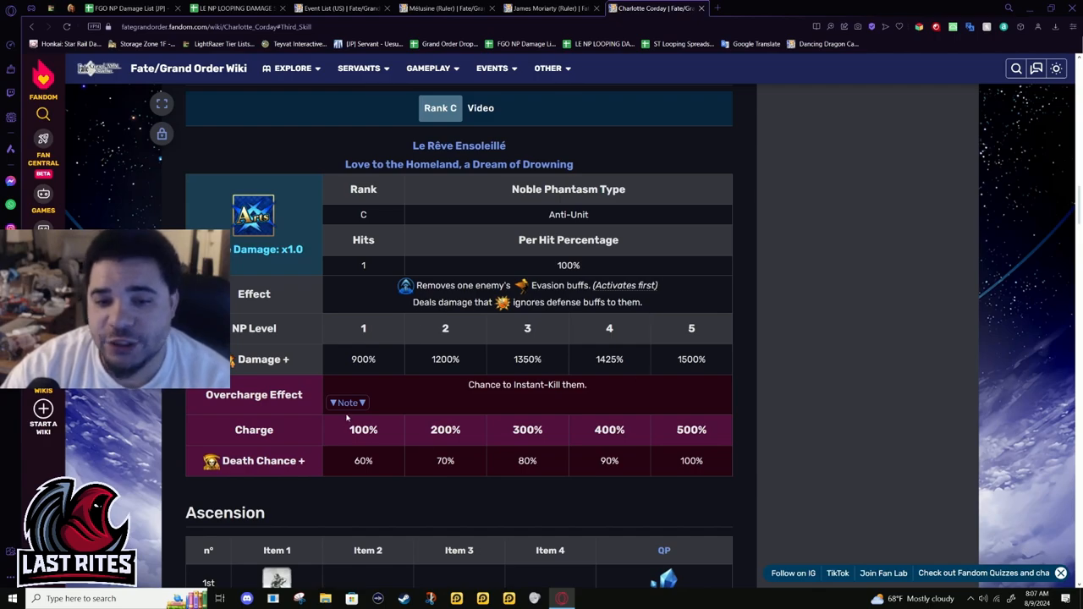
pyautogui.click(347, 403)
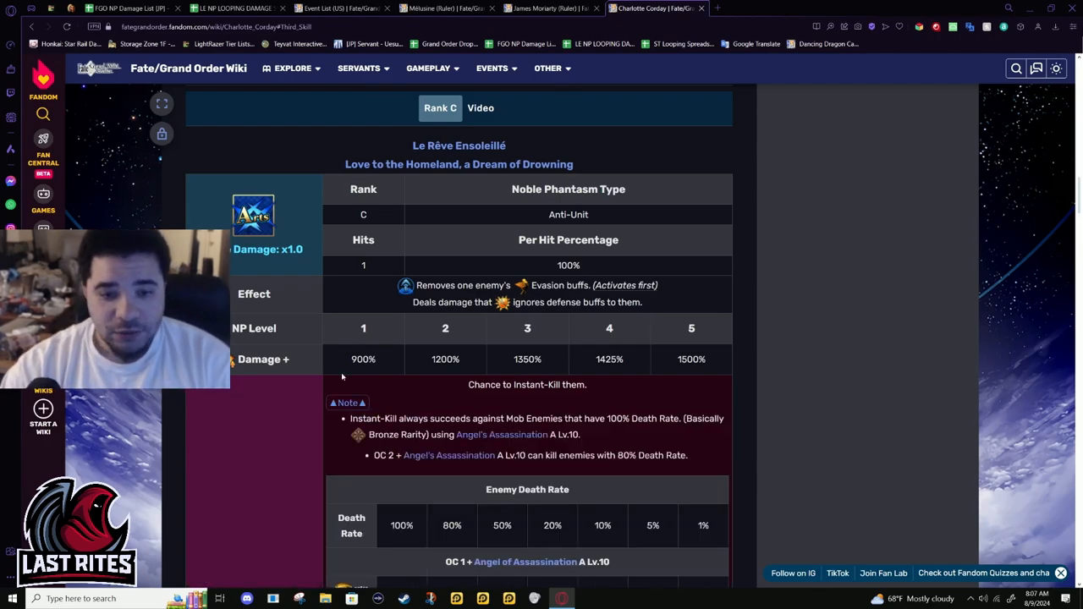
pyautogui.scroll(-3)
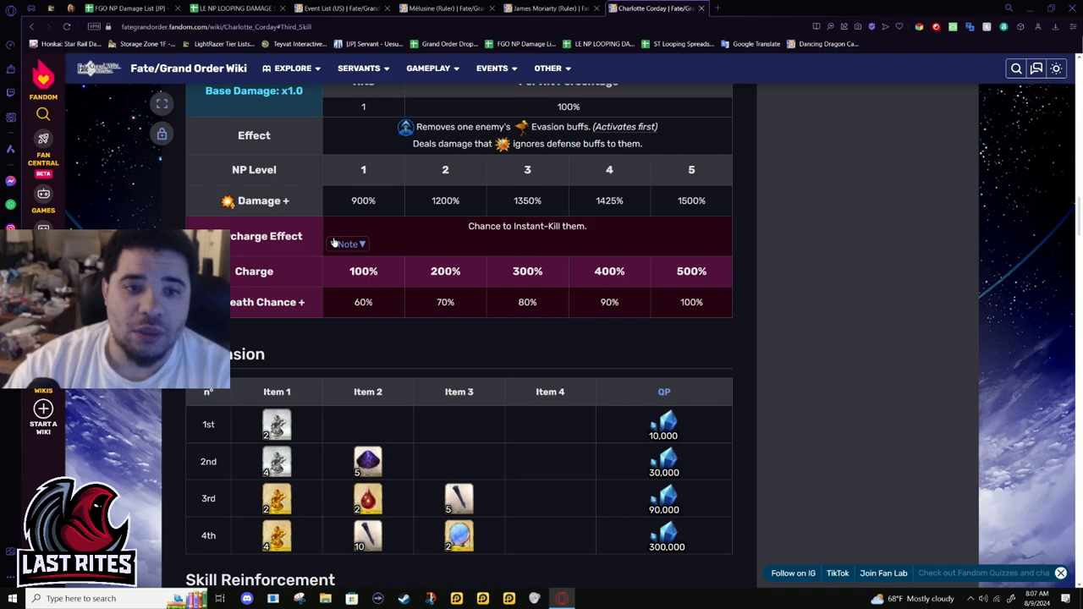
pyautogui.scroll(3)
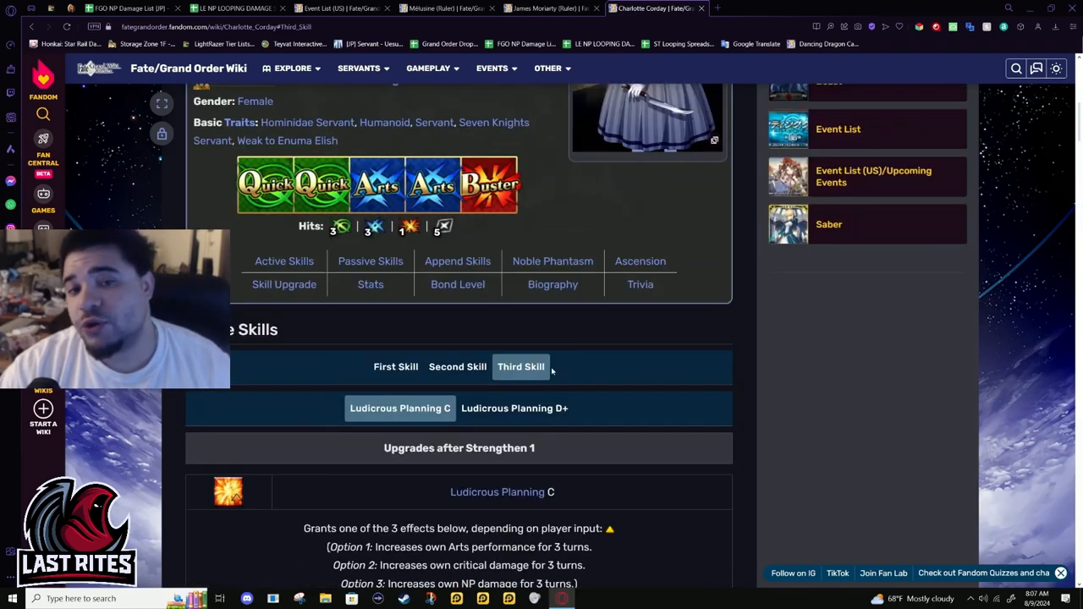
# Show the first skill, Angel of Assassination A, checking Determination of Steel D in between
pyautogui.click(396, 366)
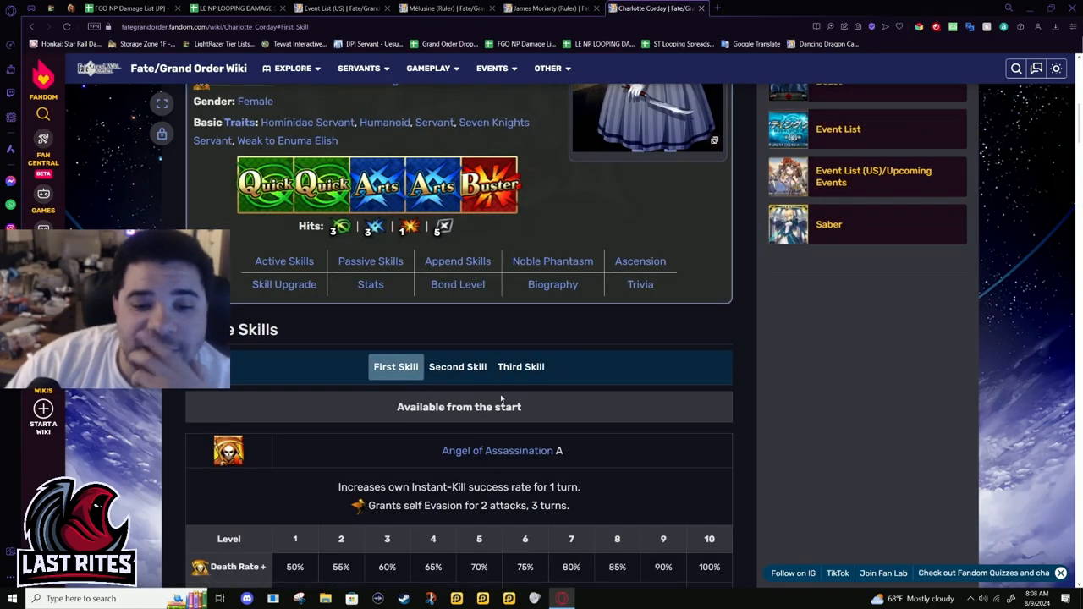
pyautogui.scroll(-3)
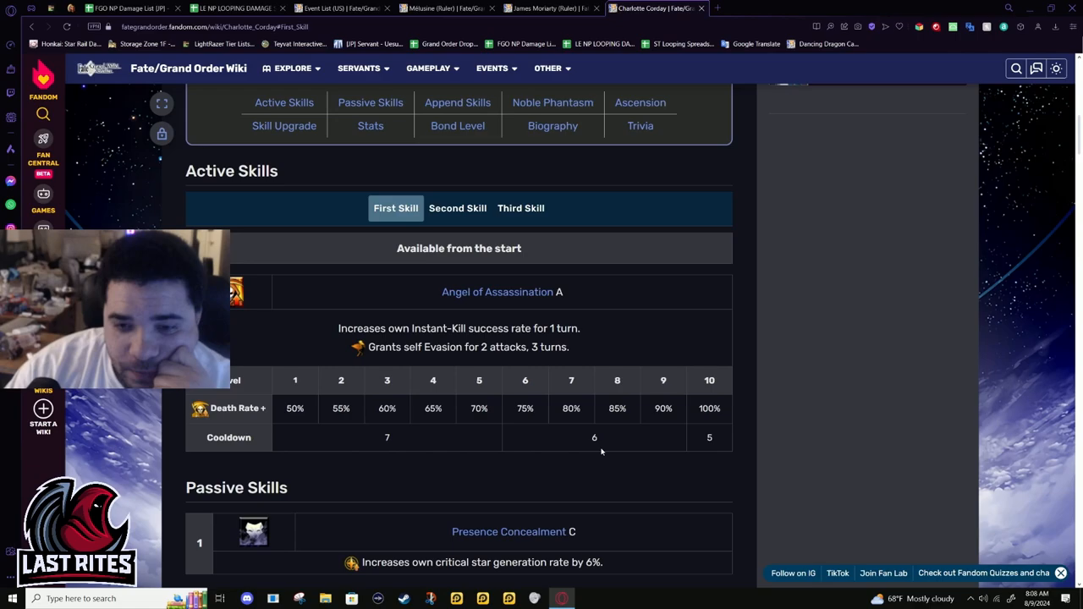
pyautogui.moveTo(477, 420)
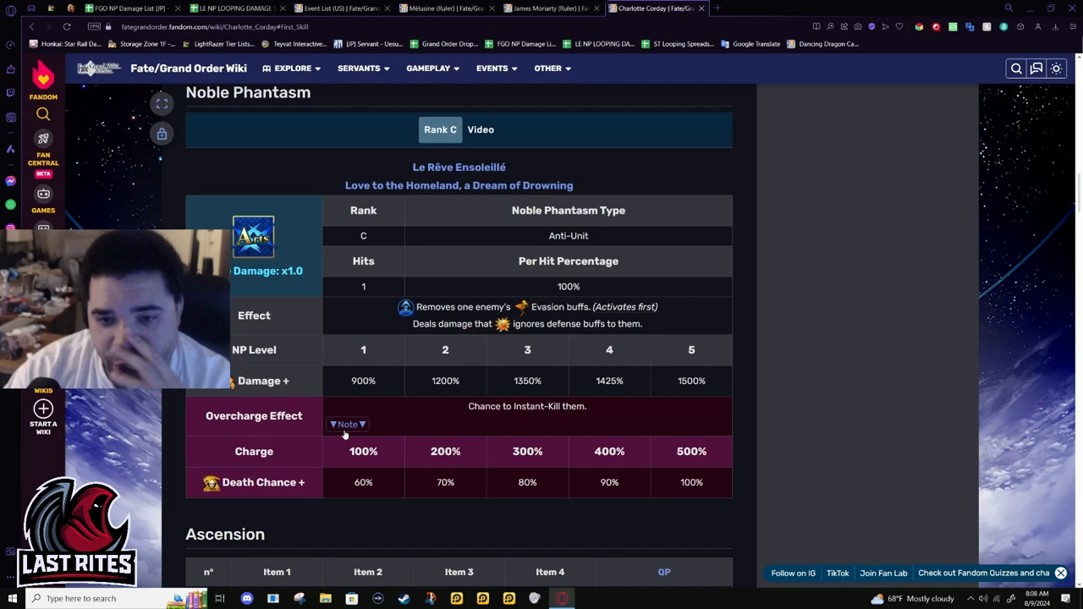
pyautogui.scroll(3)
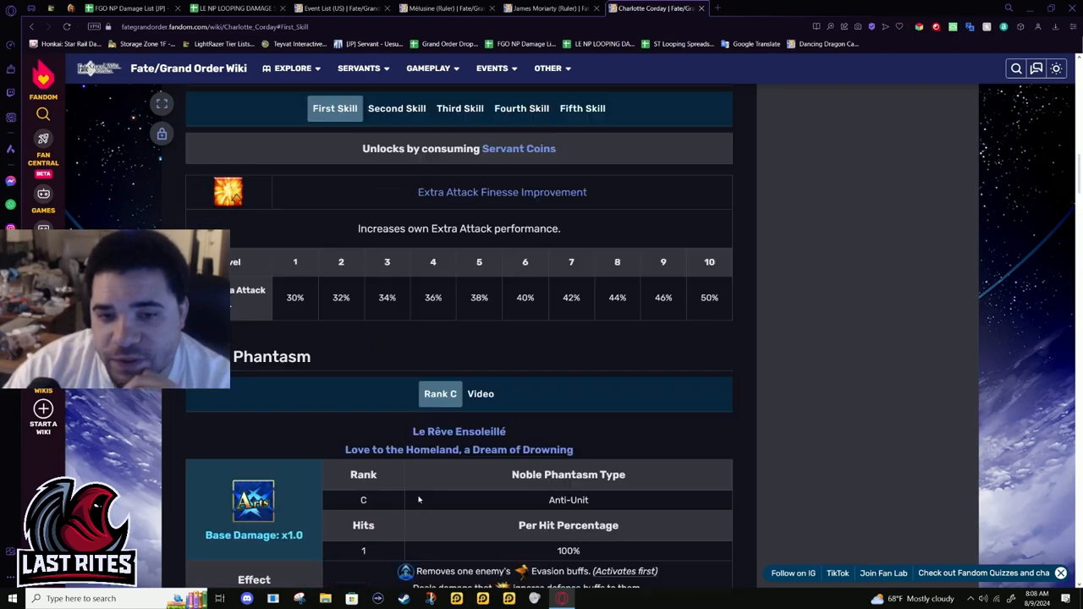
pyautogui.scroll(3)
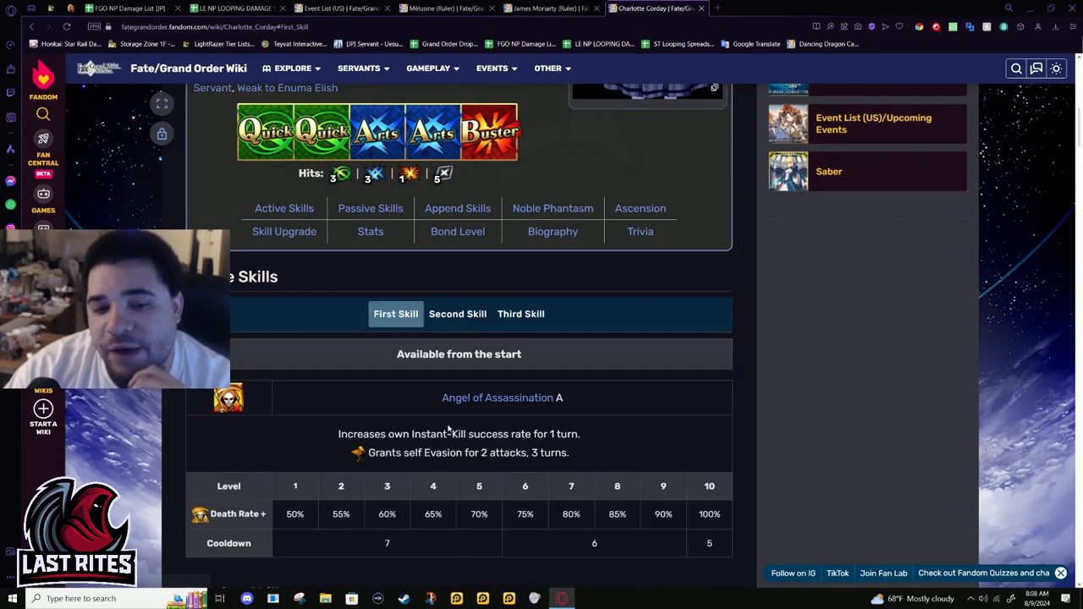
pyautogui.click(457, 313)
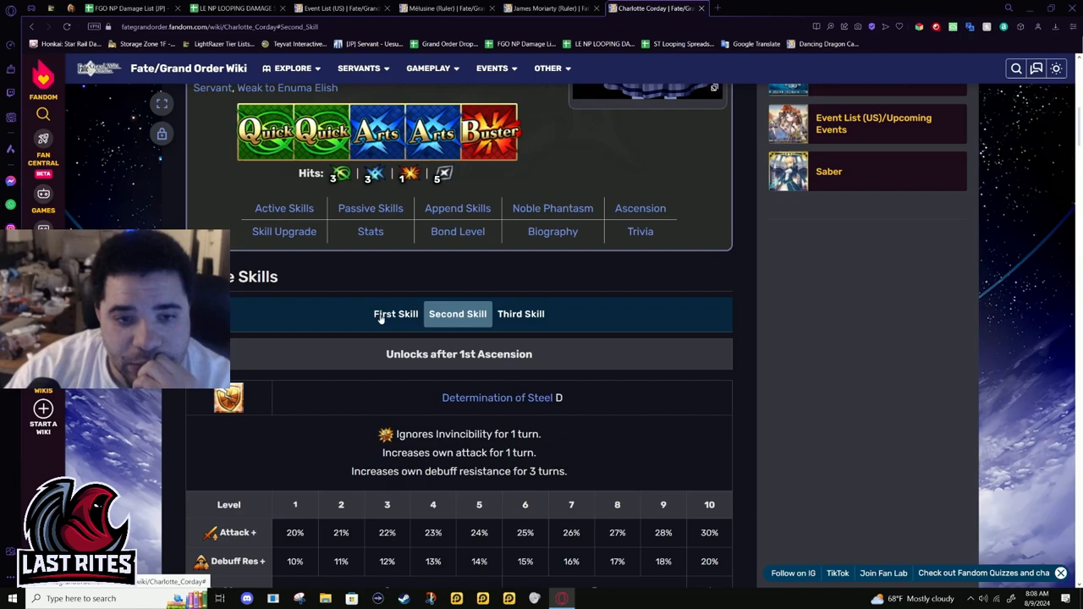
pyautogui.click(396, 313)
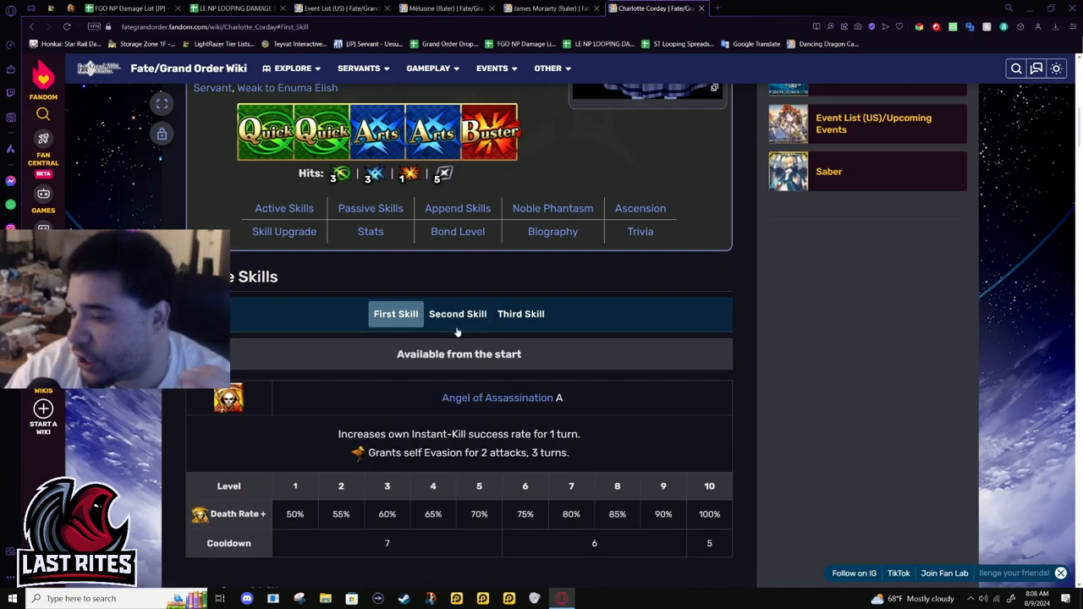
# Scroll down to the Noble Phantasm table with its damage and instant-kill chance values
pyautogui.scroll(-3)
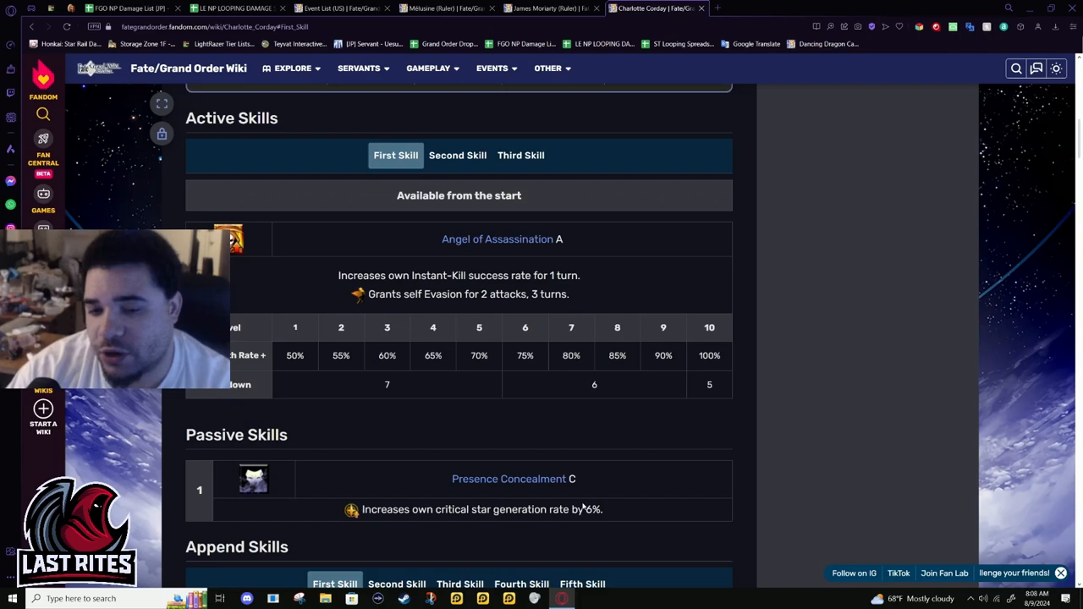
pyautogui.moveTo(511, 372)
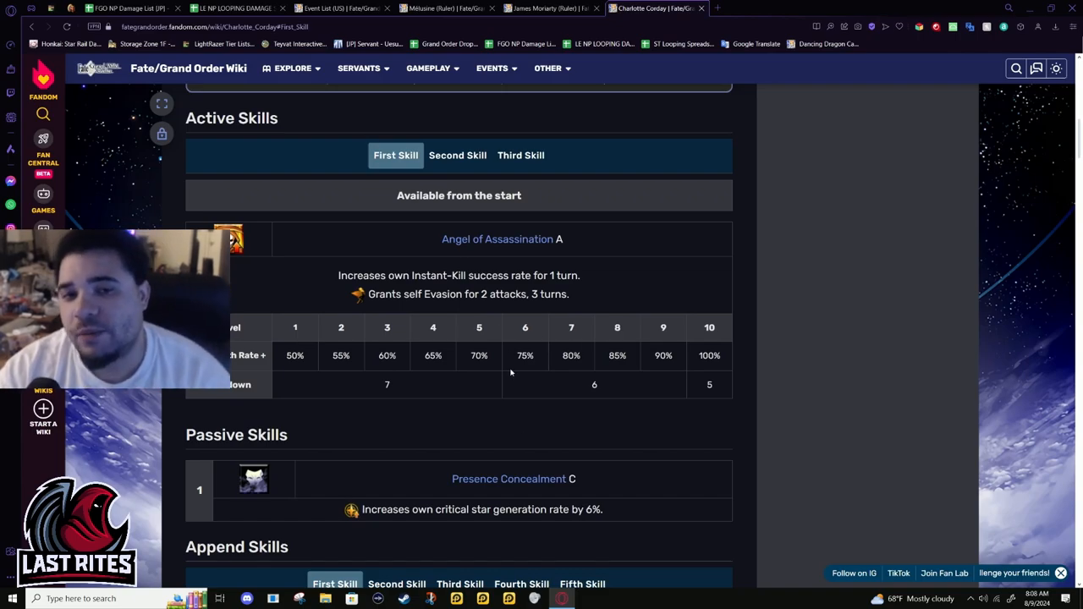
pyautogui.scroll(-3)
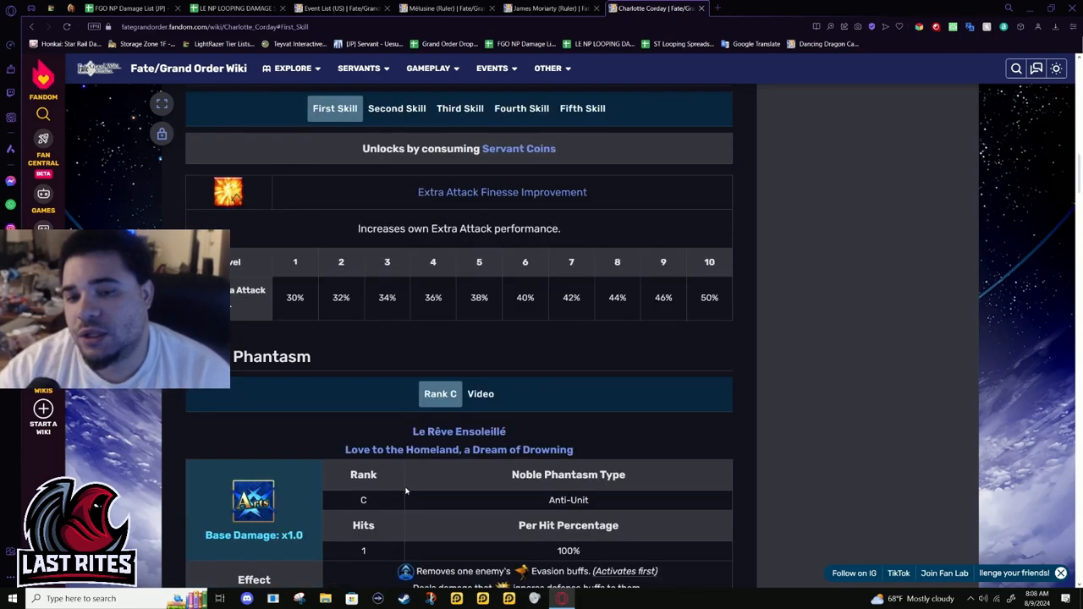
pyautogui.scroll(-3)
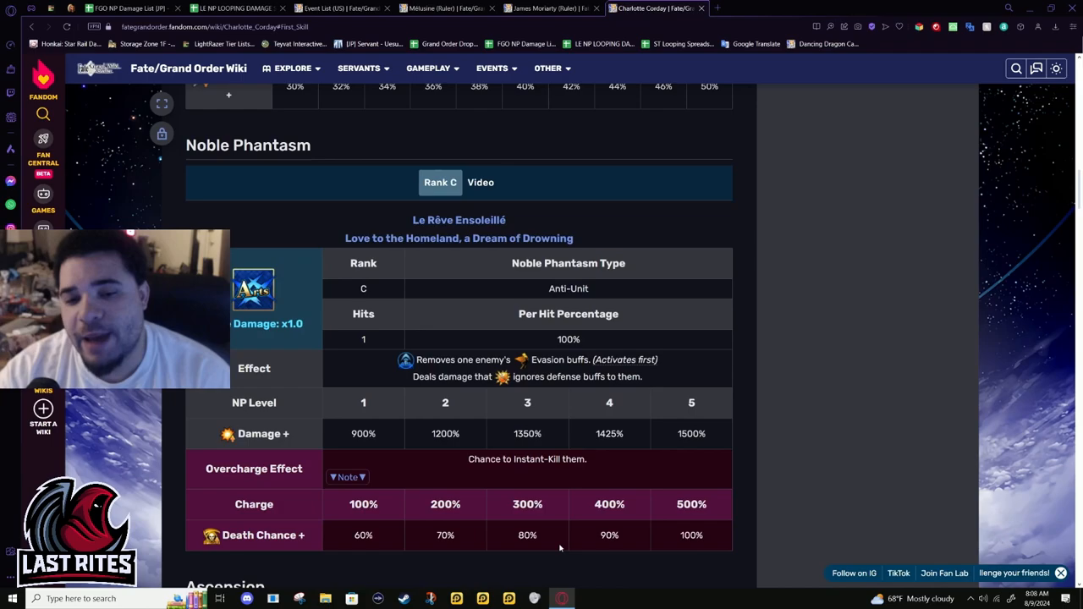
pyautogui.scroll(-3)
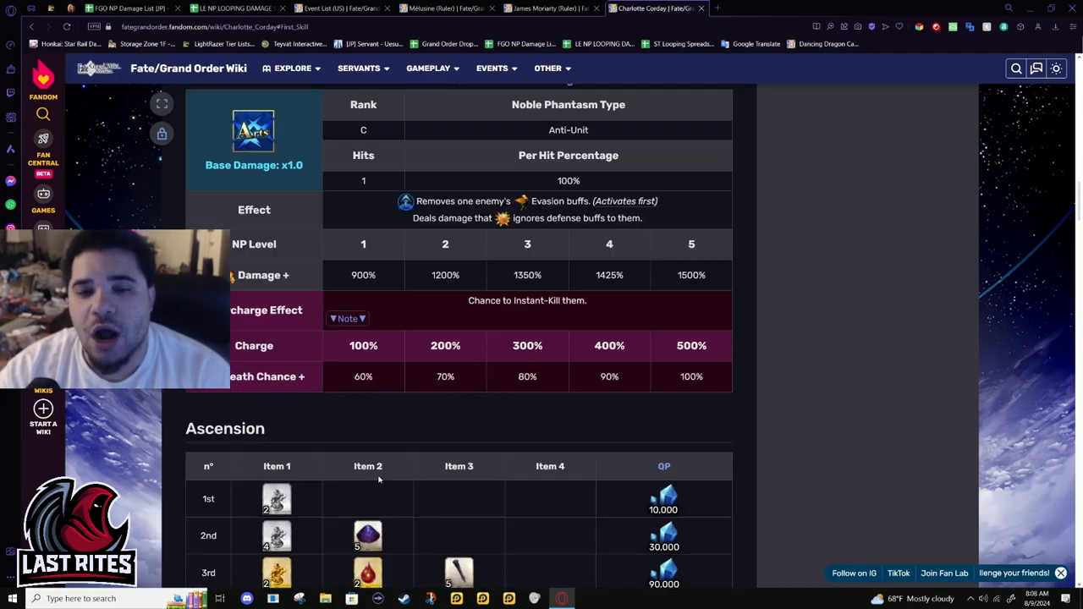
pyautogui.scroll(3)
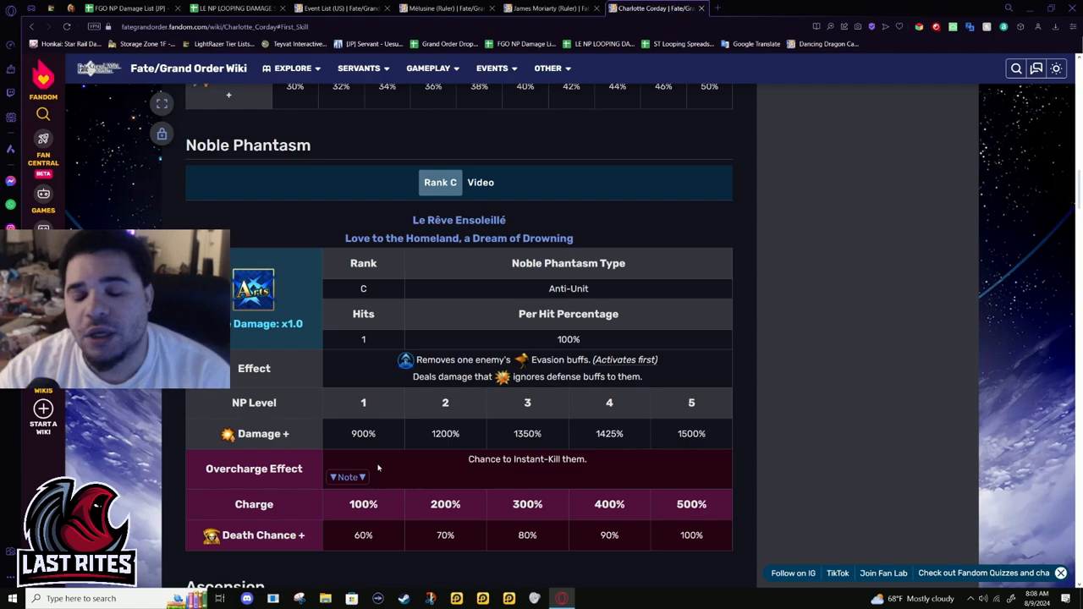
pyautogui.scroll(-3)
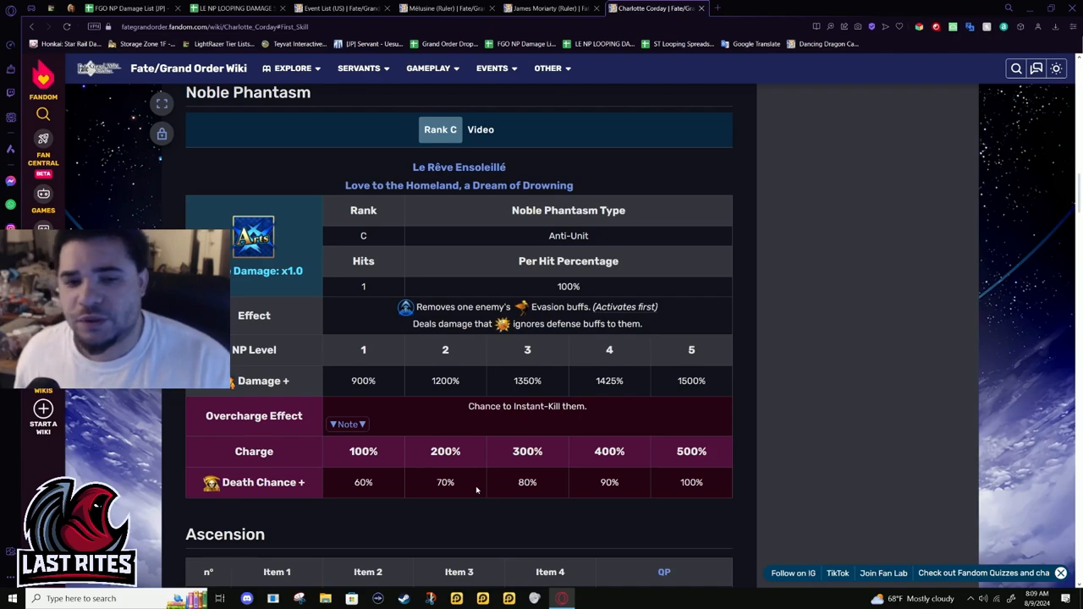
pyautogui.moveTo(579, 365)
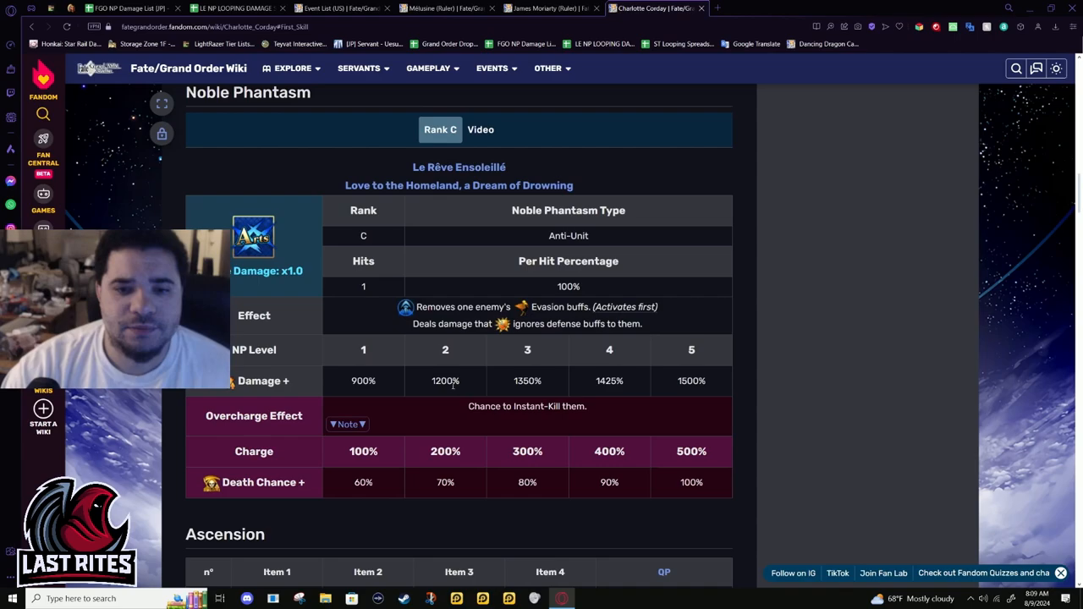
# Scroll through the Noble Phantasm damage, overcharge and death-chance values down to the Ascension materials table
pyautogui.scroll(-3)
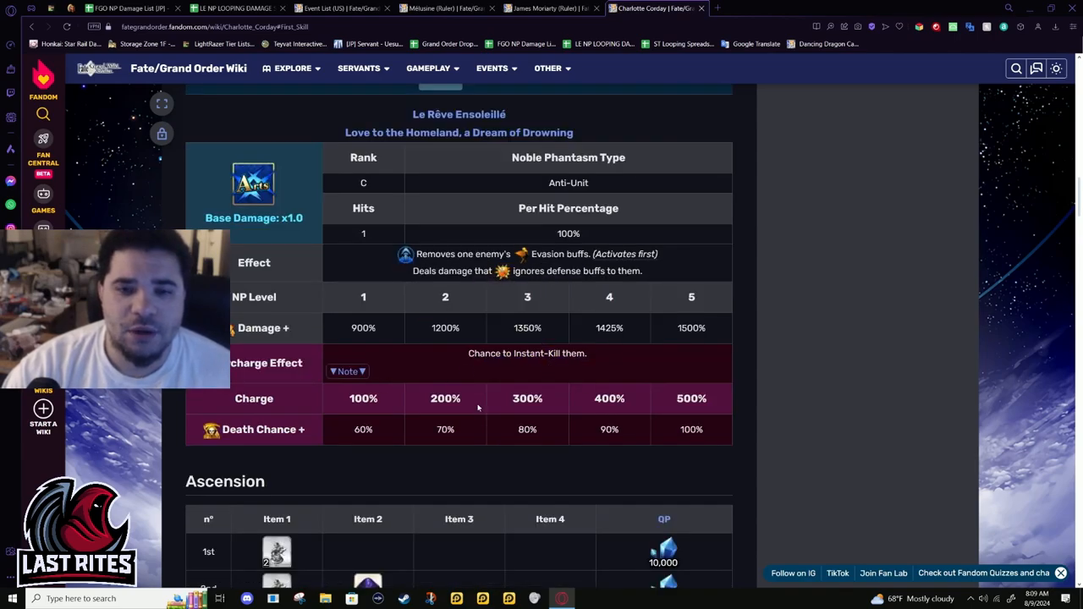
pyautogui.scroll(3)
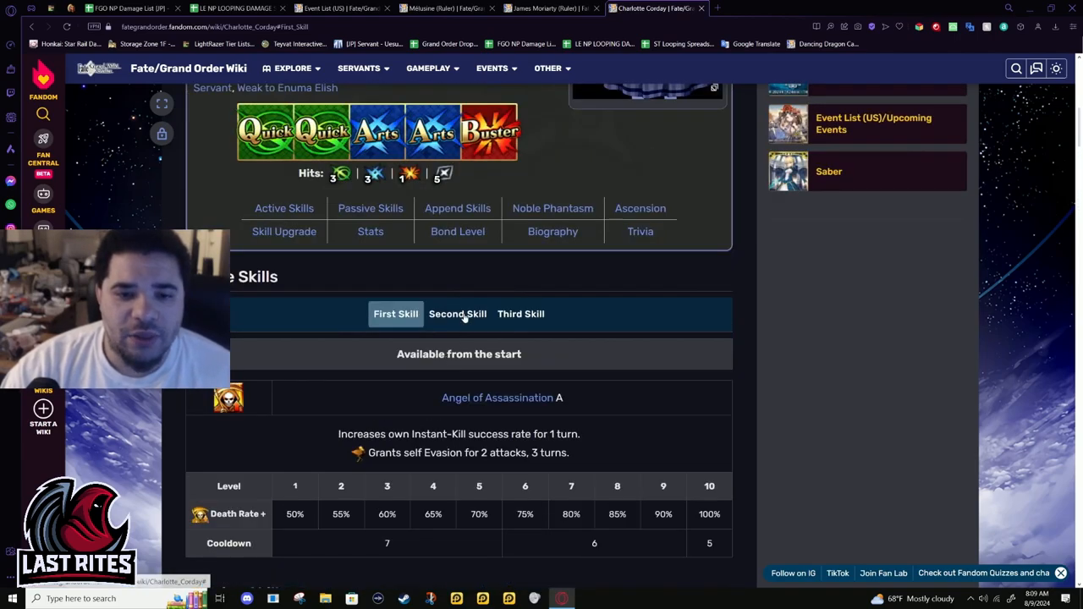
pyautogui.scroll(-3)
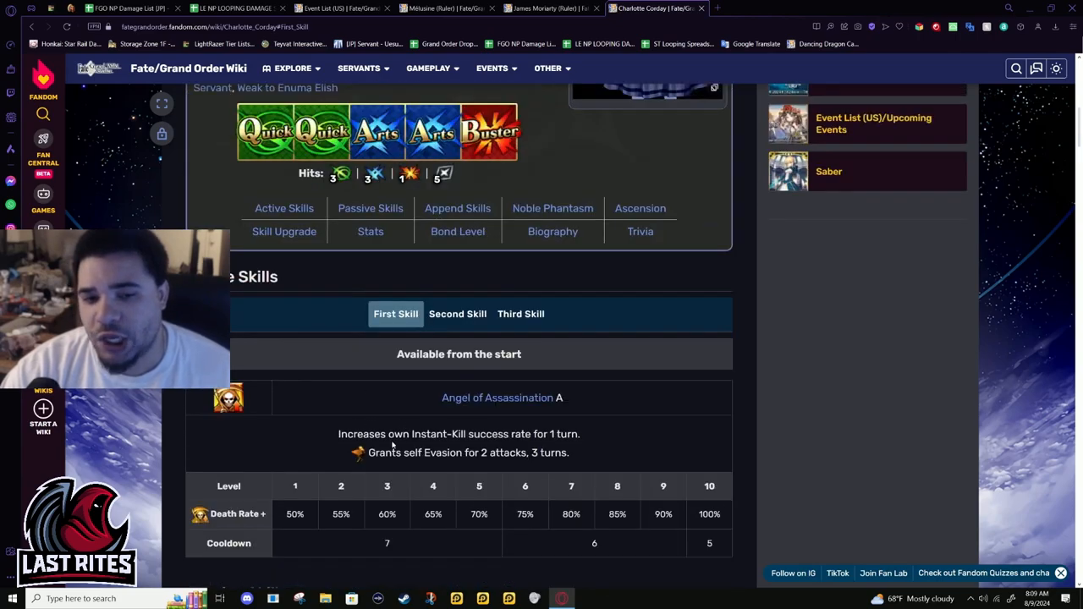
pyautogui.scroll(-3)
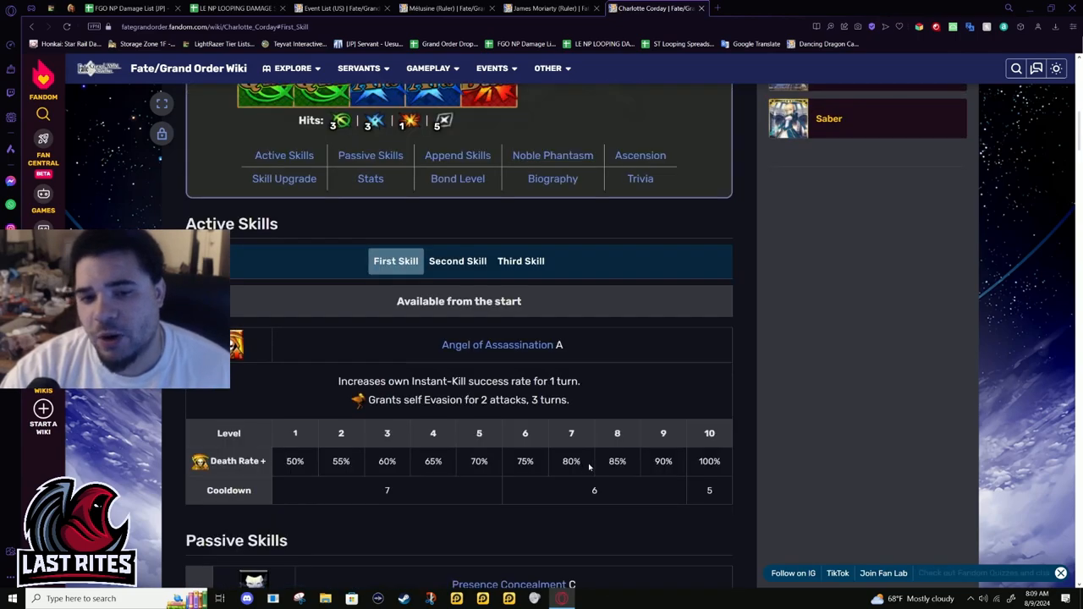
pyautogui.scroll(-3)
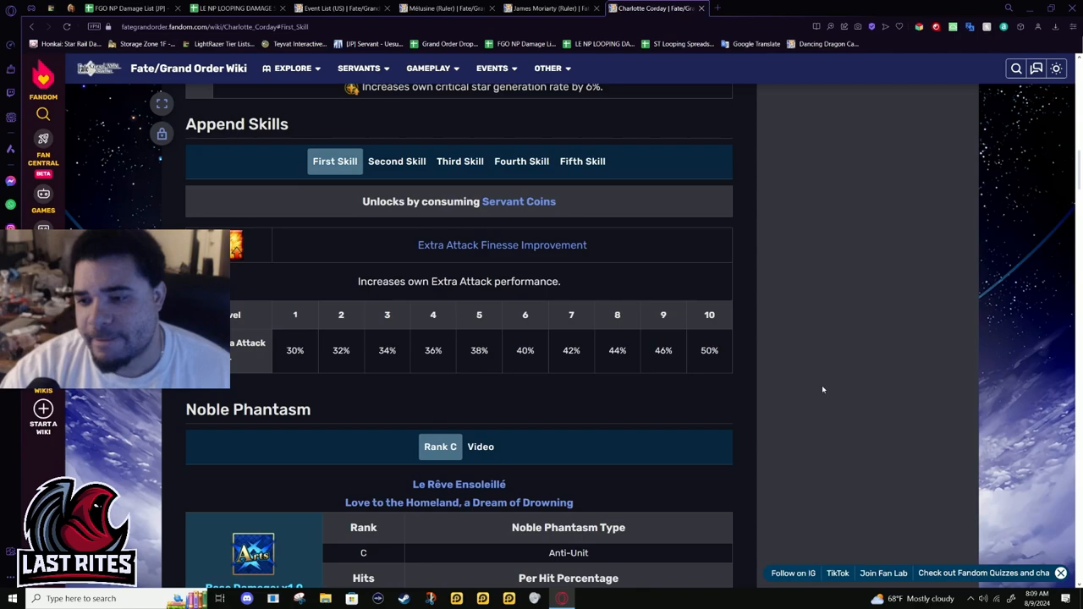
pyautogui.scroll(-3)
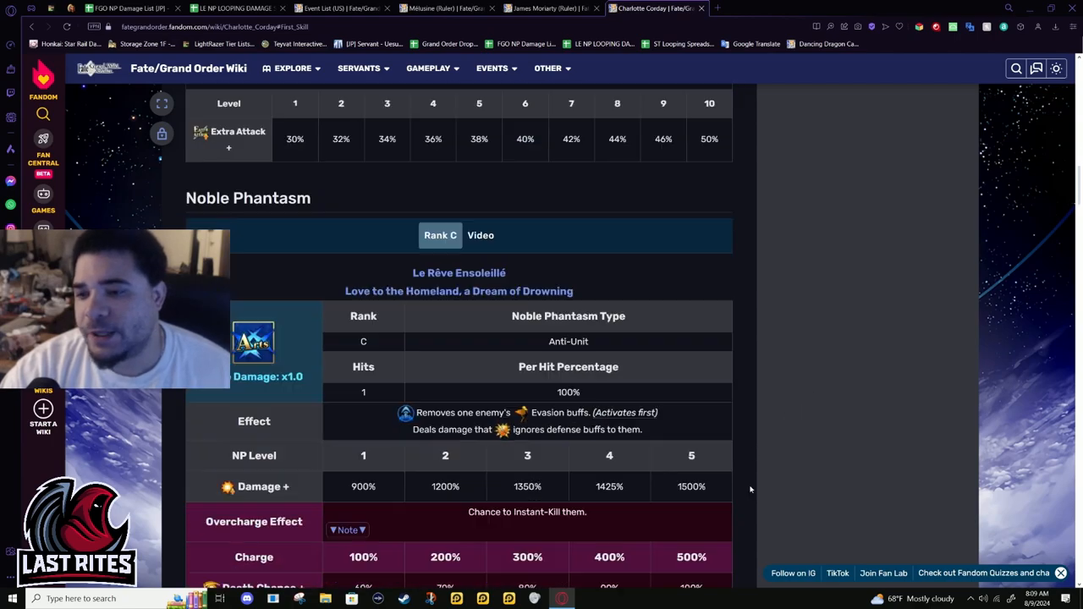
pyautogui.scroll(3)
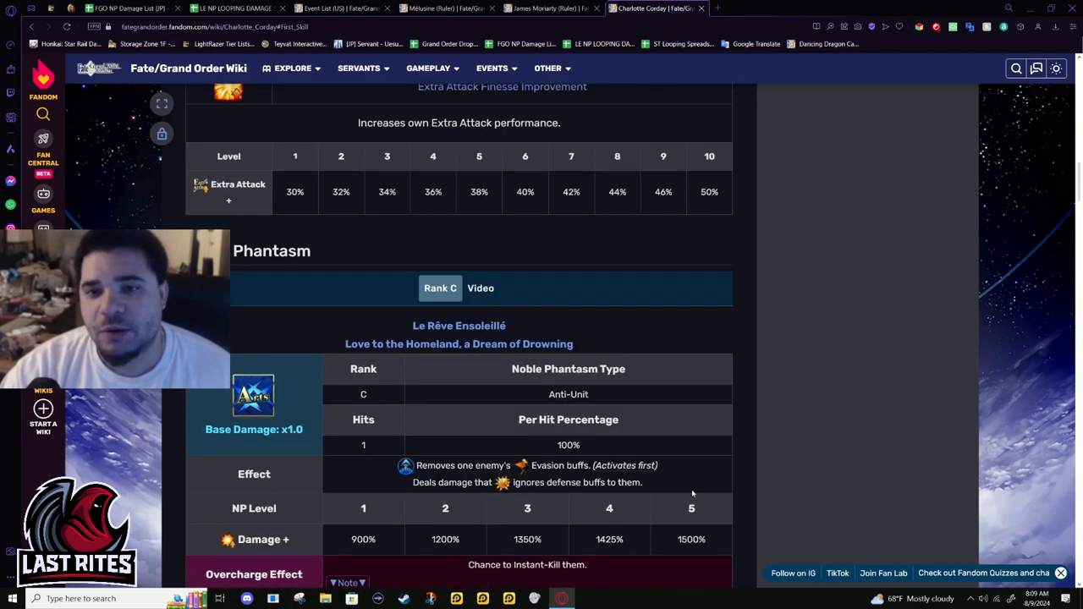
pyautogui.scroll(-3)
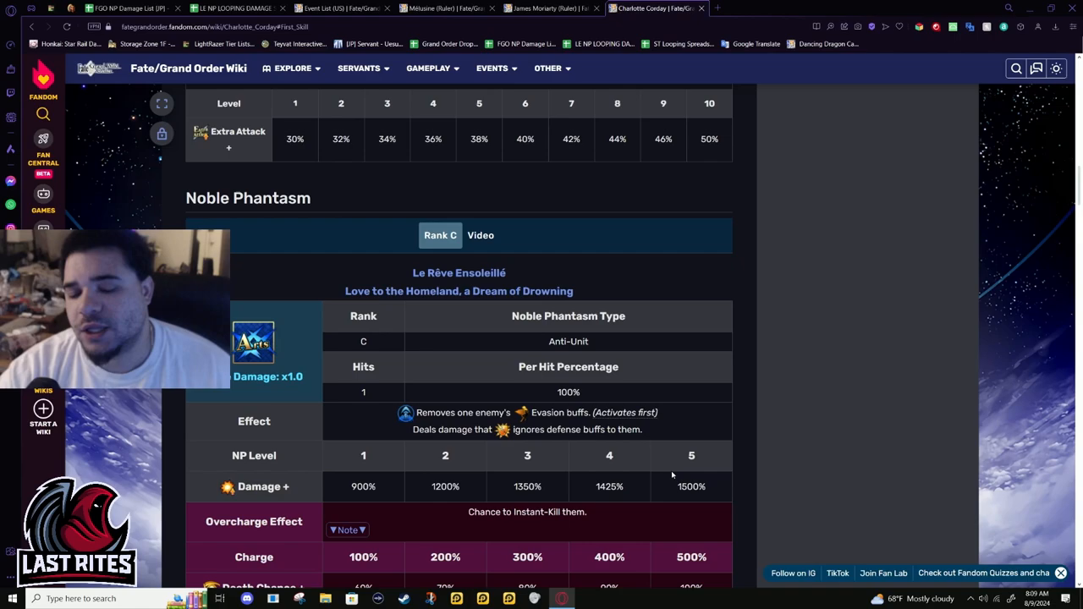
pyautogui.scroll(-3)
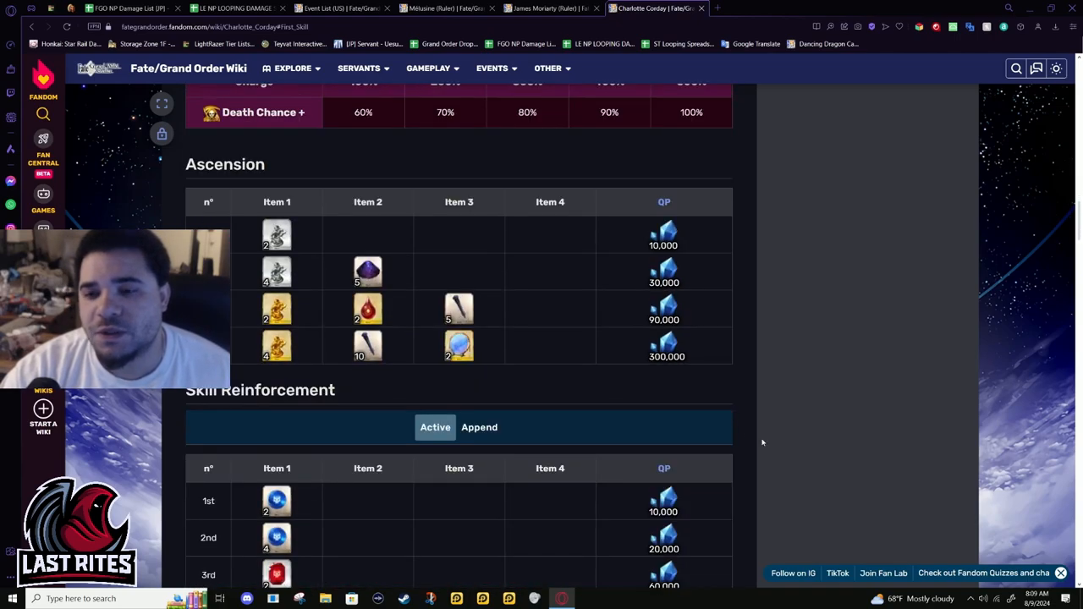
pyautogui.scroll(3)
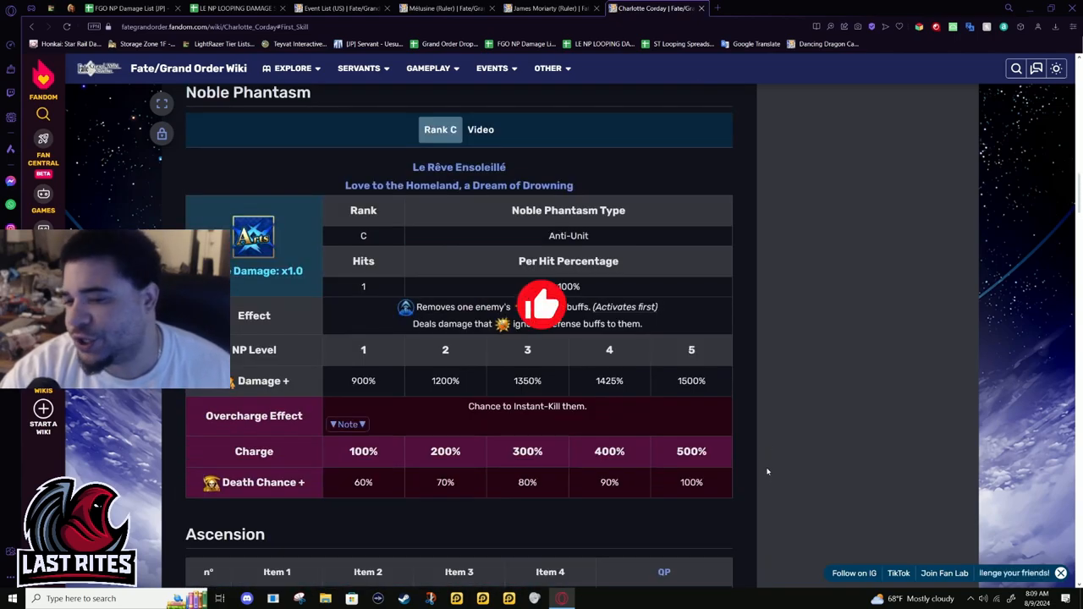
pyautogui.scroll(-3)
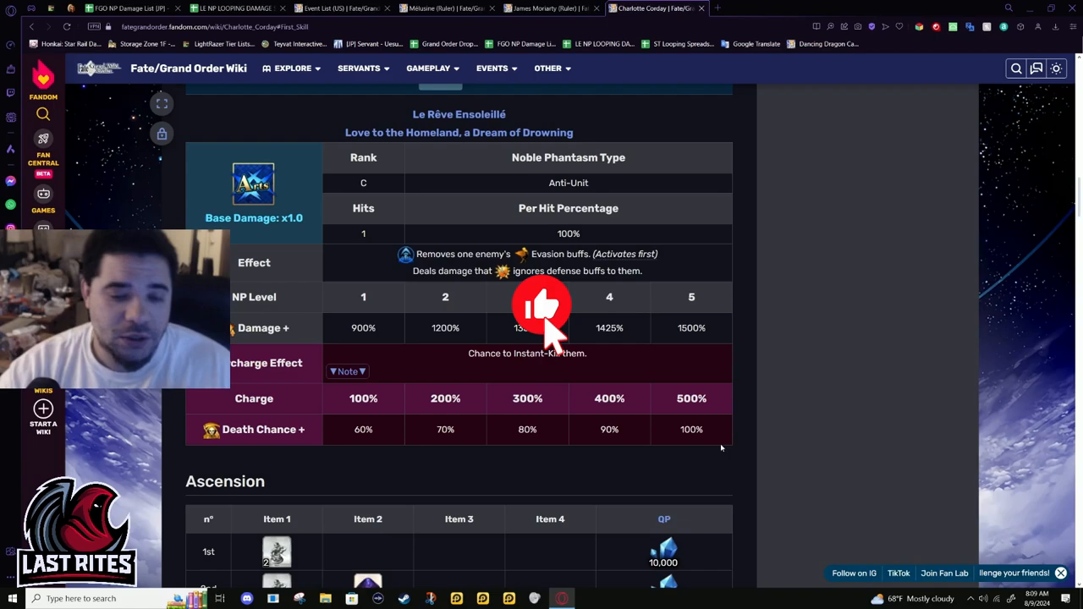
pyautogui.moveTo(578, 291)
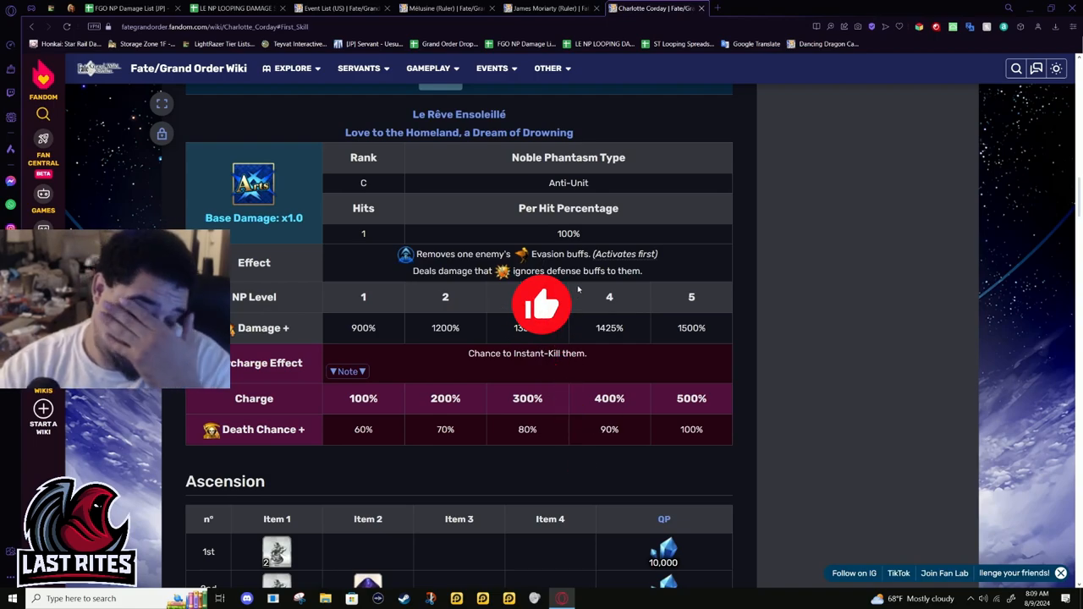
pyautogui.scroll(-3)
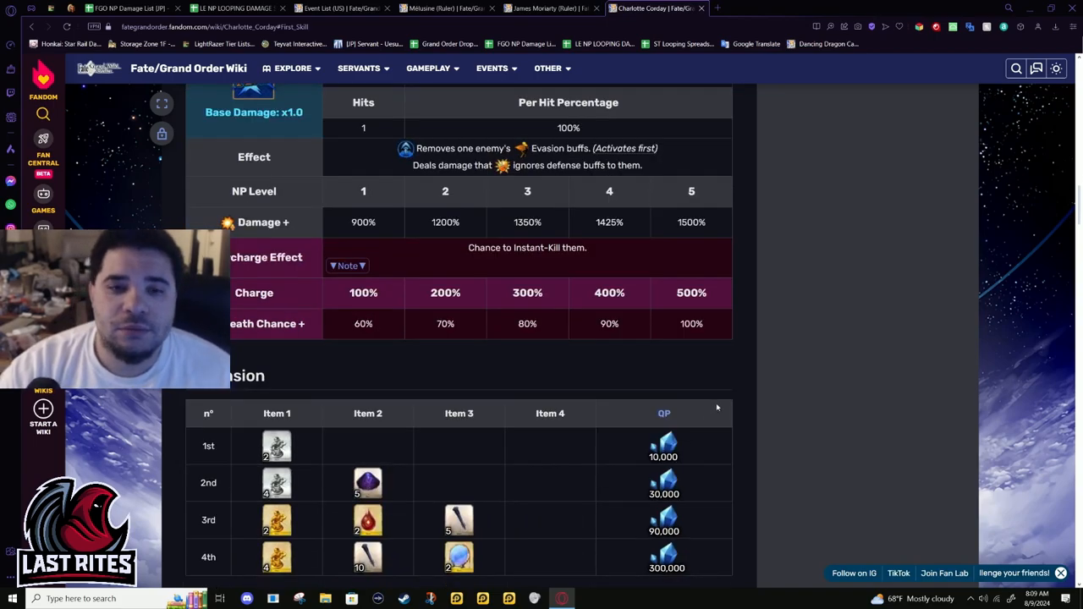
# View the Skill Reinforcement table's Append materials, then switch back to the Active skill materials and QP costs
pyautogui.scroll(-3)
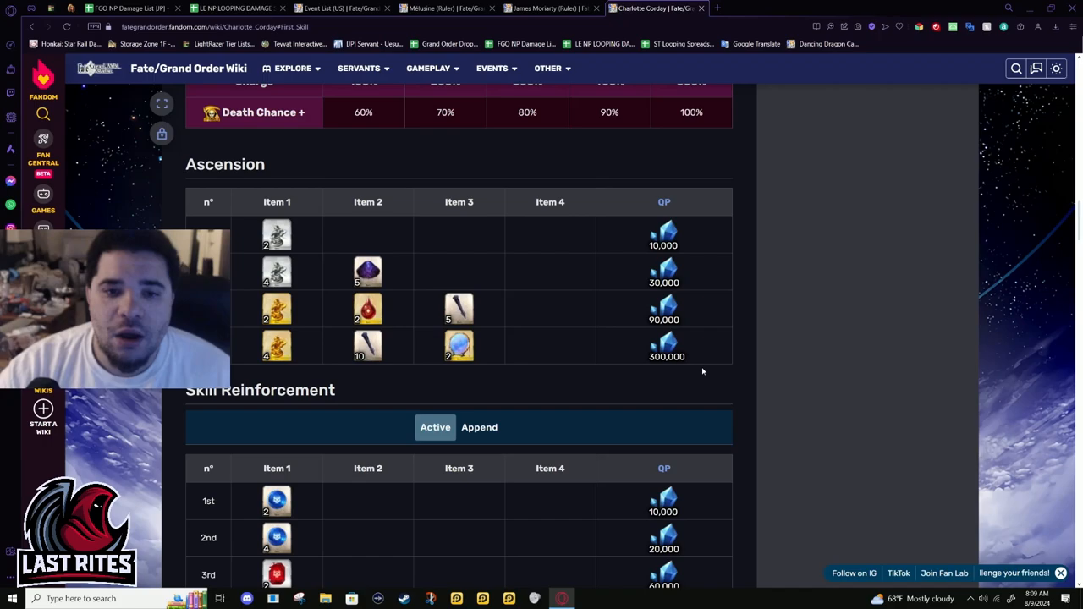
pyautogui.moveTo(499, 359)
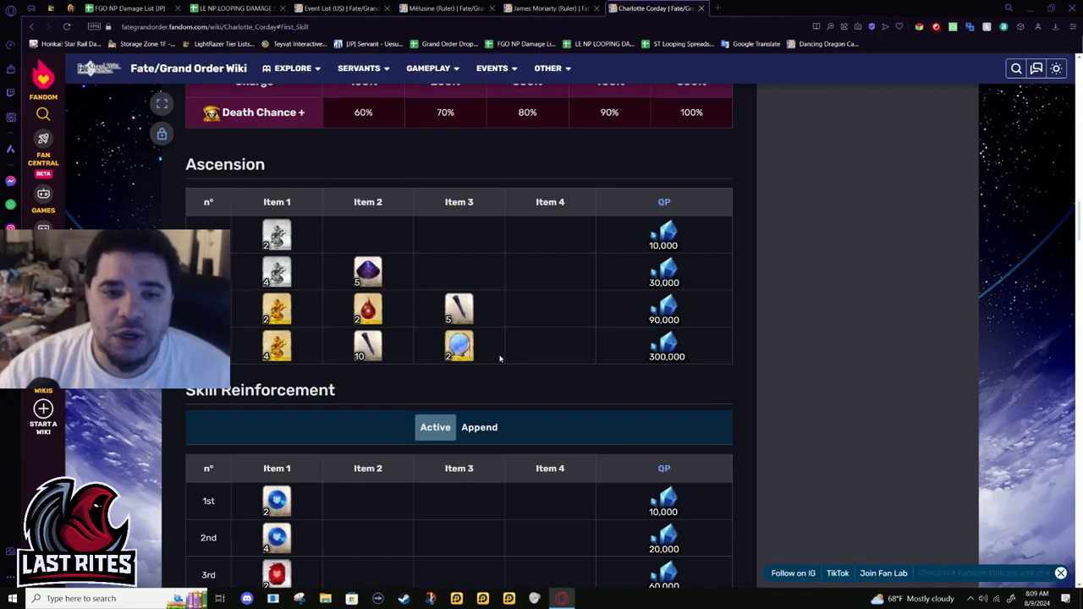
pyautogui.scroll(-3)
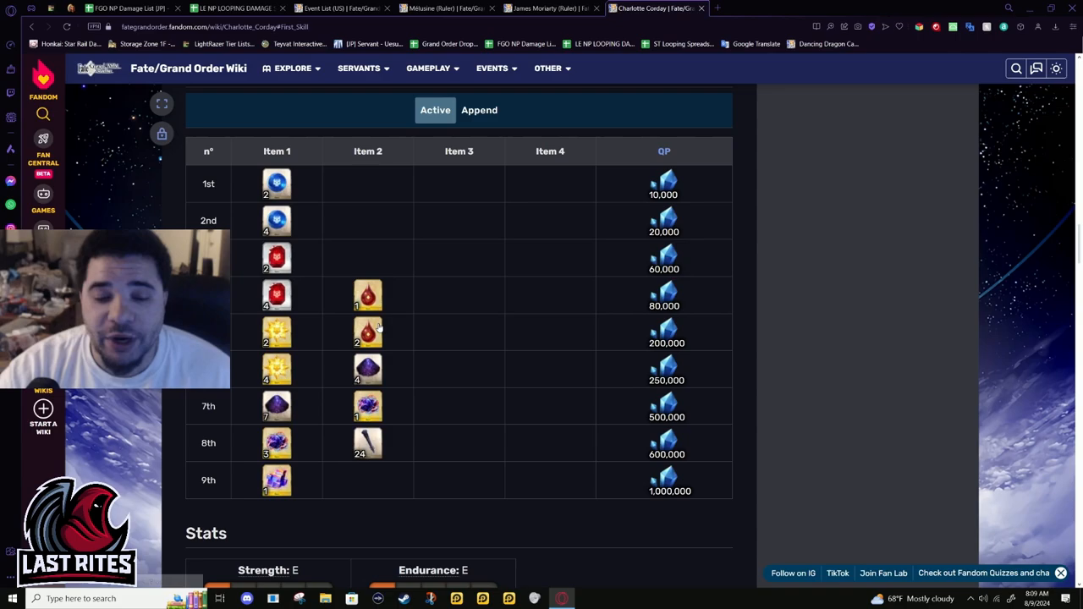
pyautogui.moveTo(528, 297)
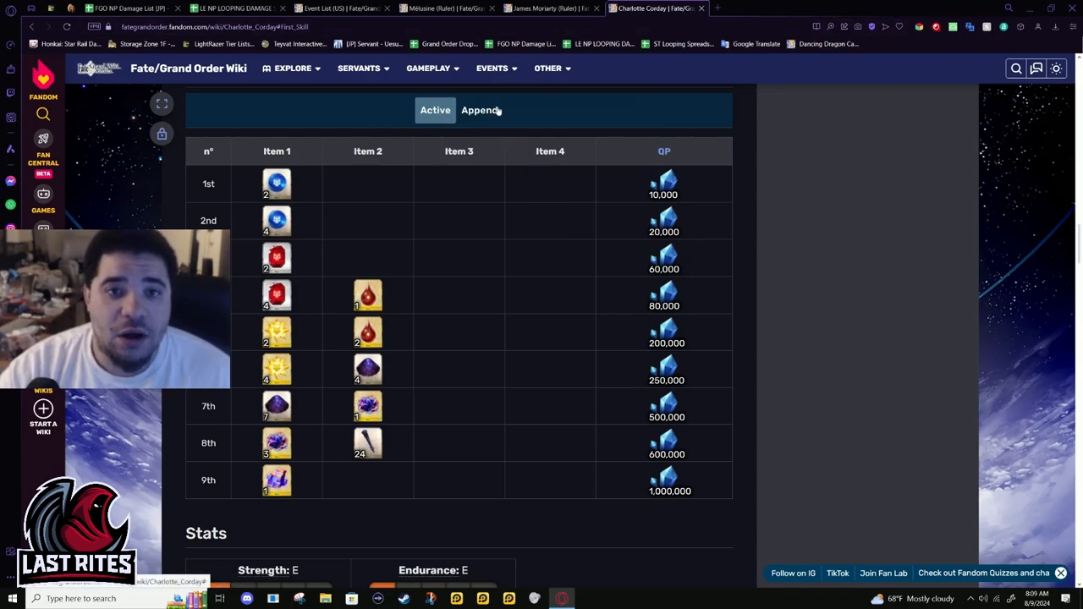
pyautogui.click(479, 110)
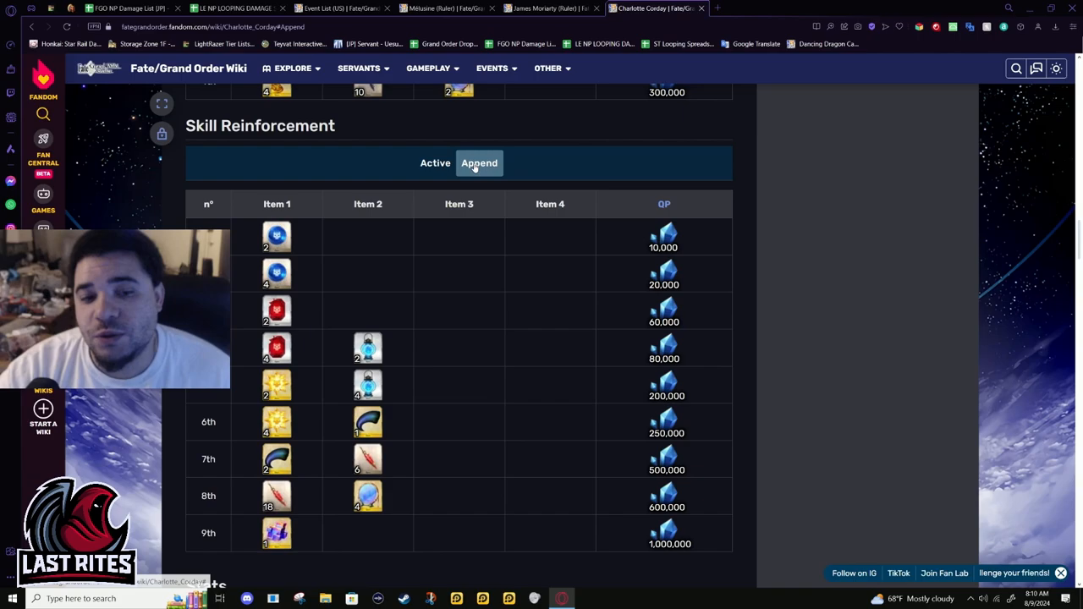
pyautogui.click(434, 163)
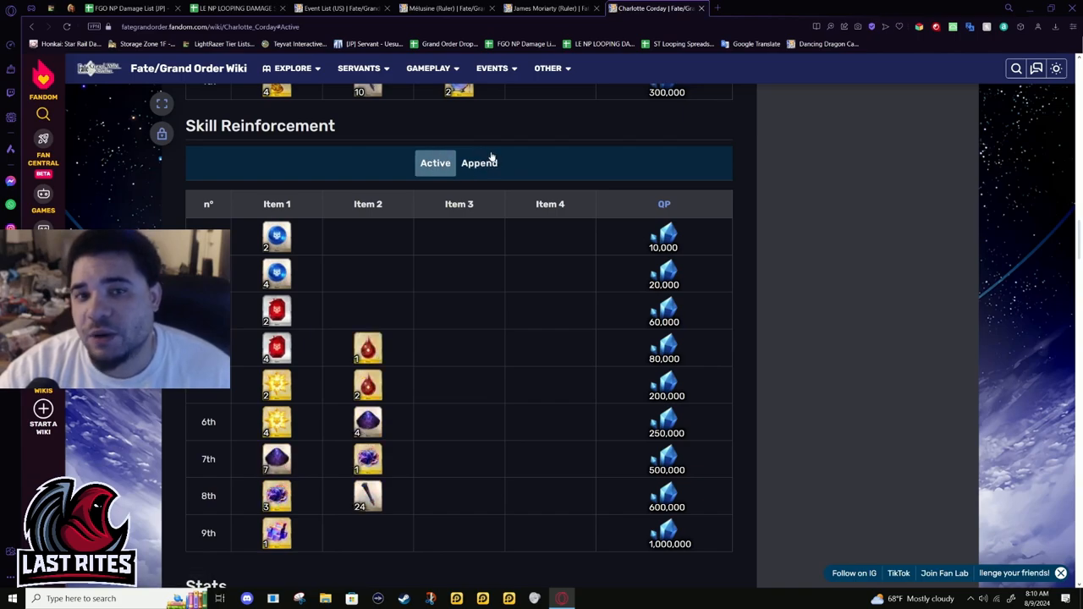
# Scroll back up through Passive and Append Skills to the Noble Phantasm overcharge values above the Ascension table
pyautogui.scroll(-3)
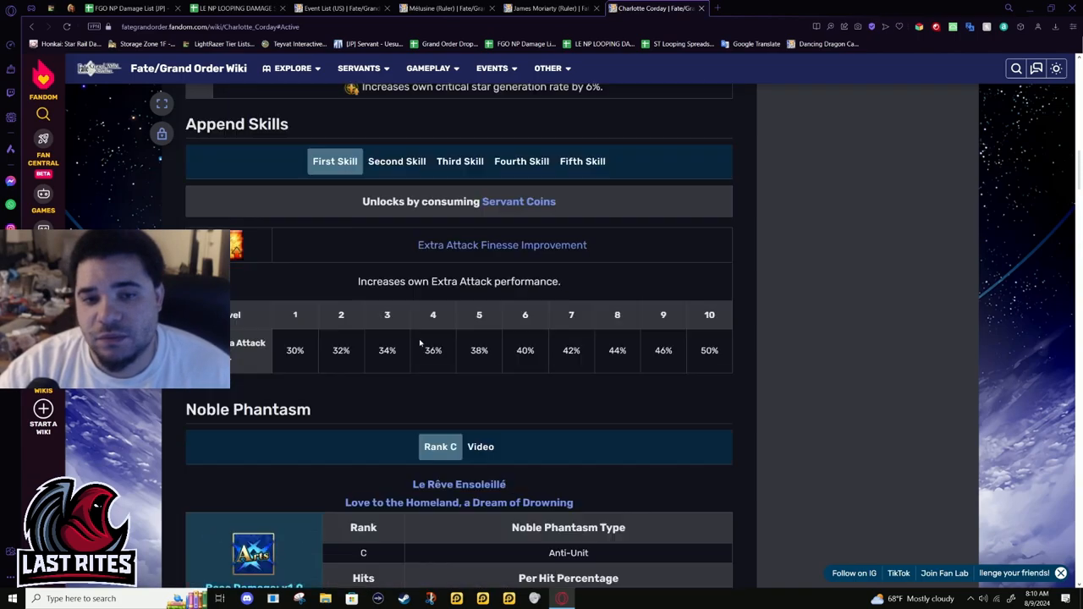
pyautogui.scroll(3)
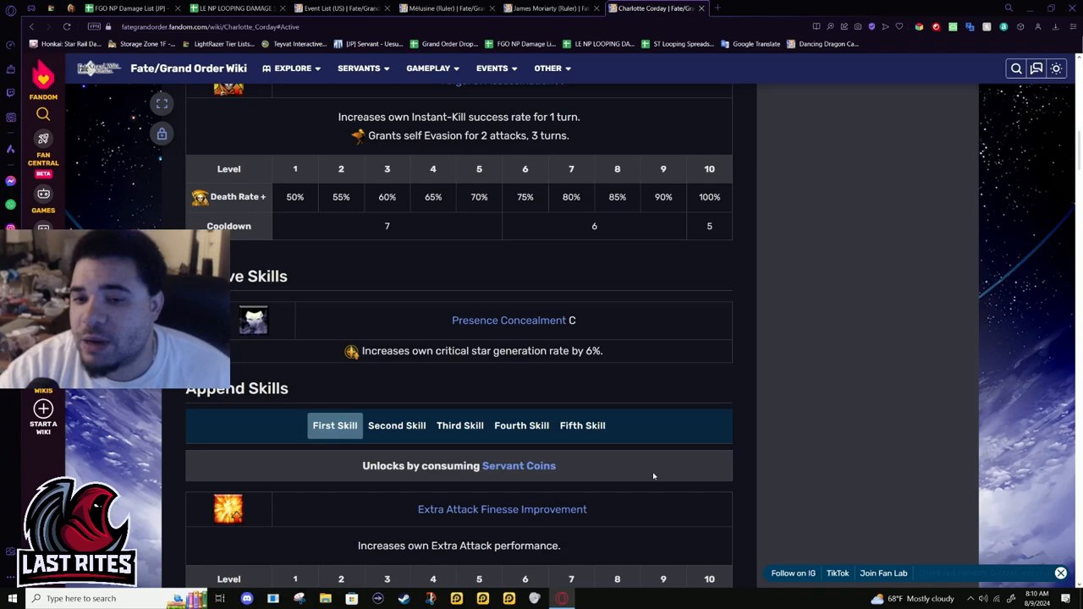
pyautogui.moveTo(466, 295)
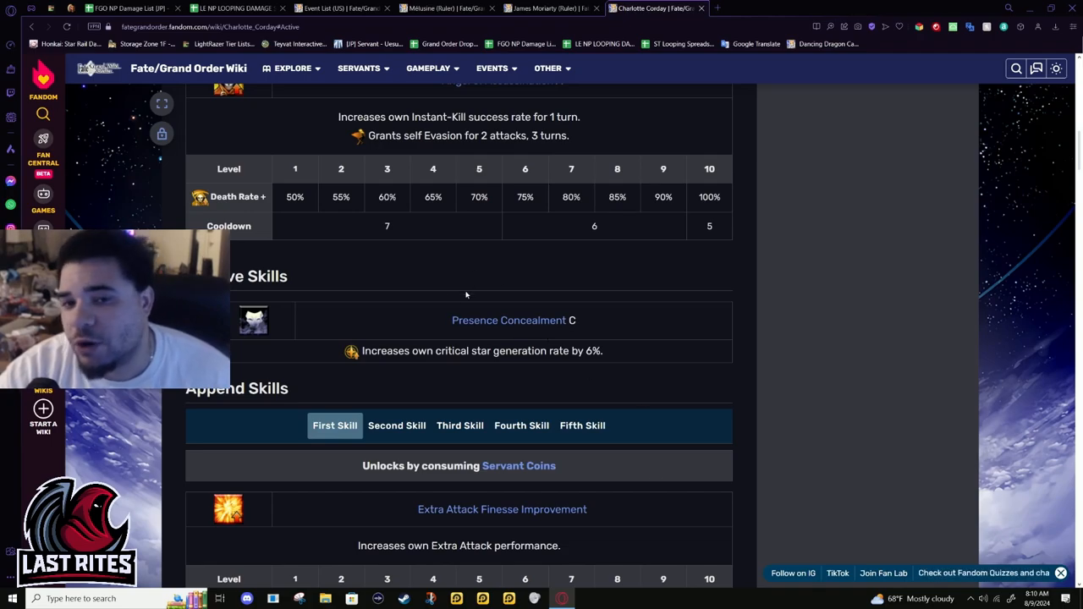
pyautogui.scroll(3)
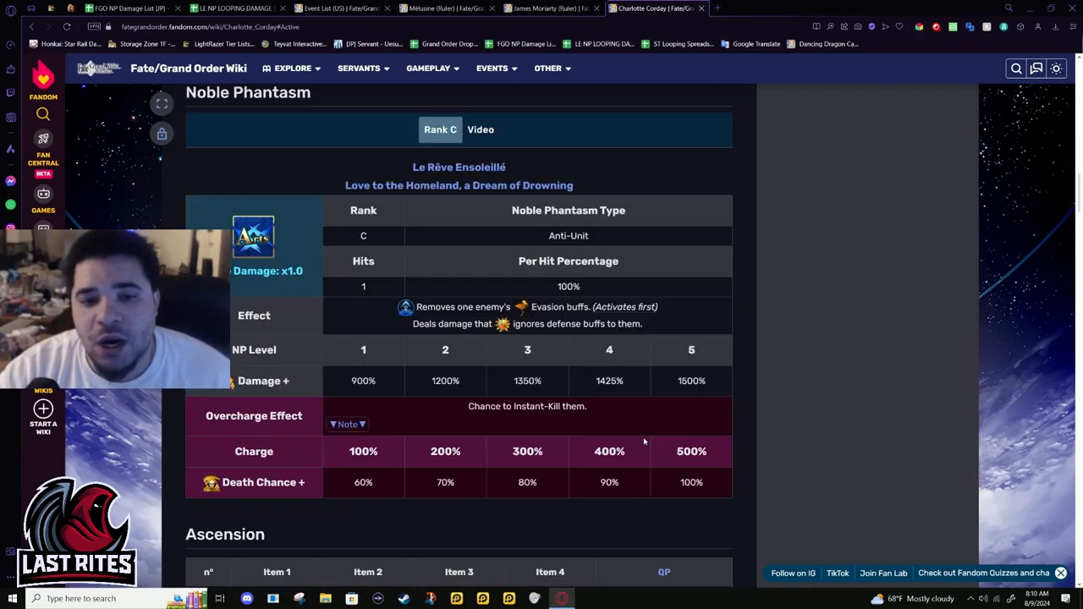
pyautogui.moveTo(467, 338)
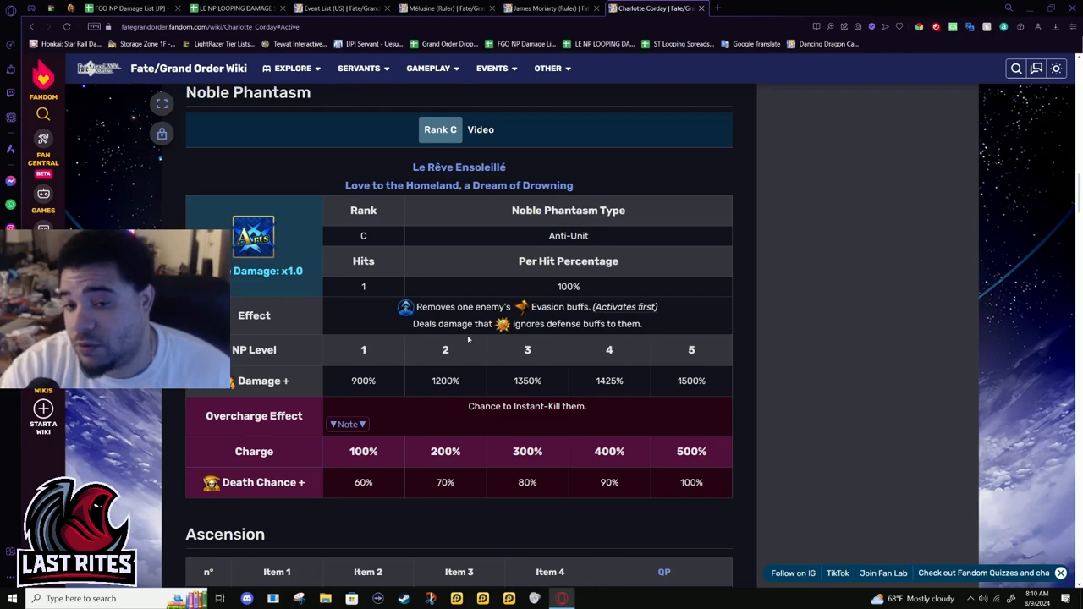
pyautogui.moveTo(420, 369)
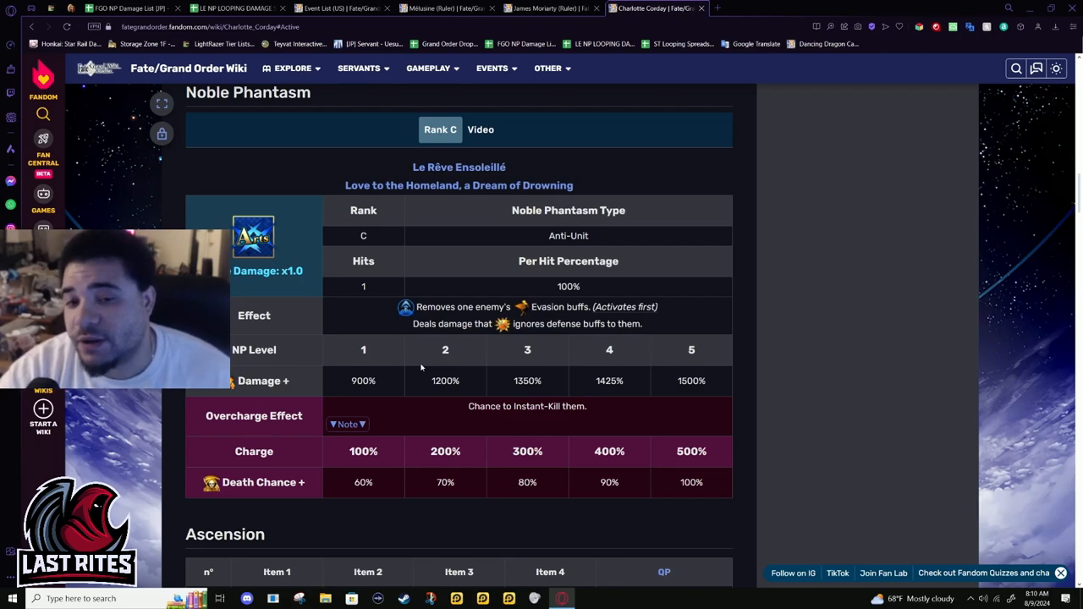
pyautogui.moveTo(505, 491)
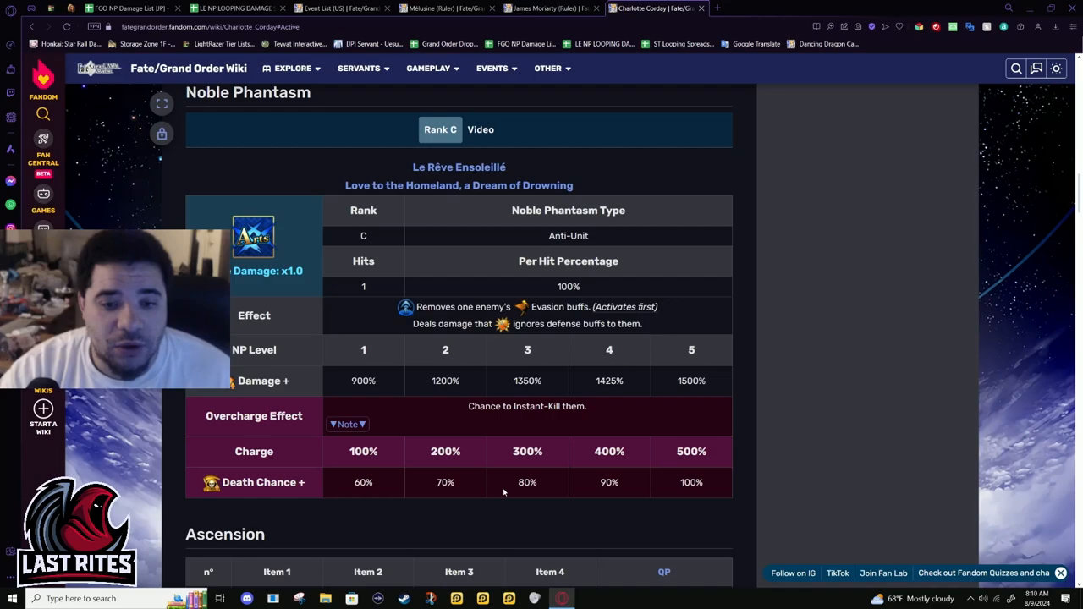
pyautogui.scroll(-3)
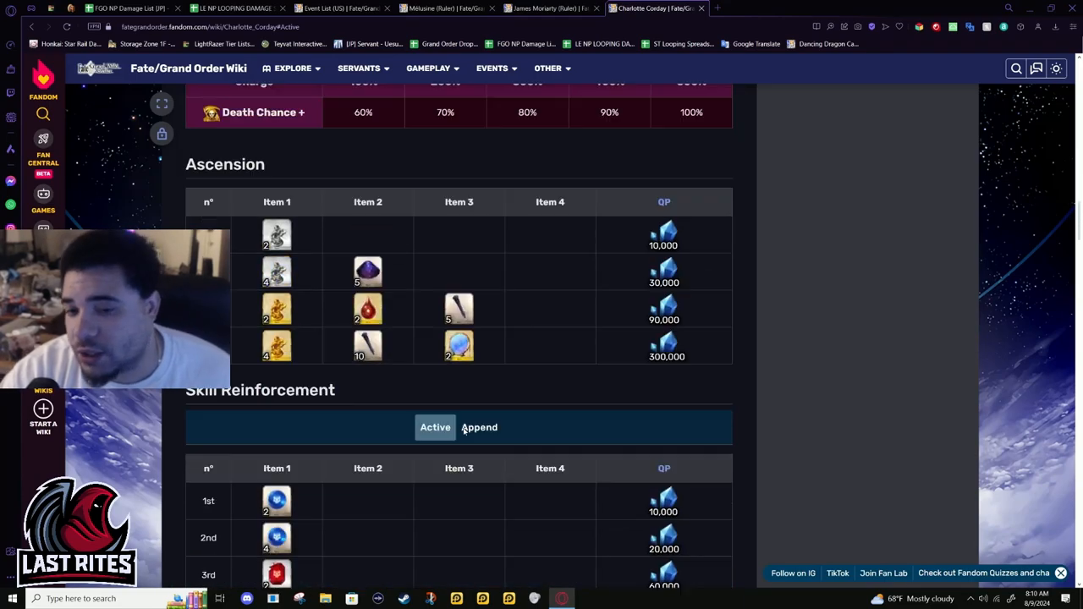
pyautogui.scroll(3)
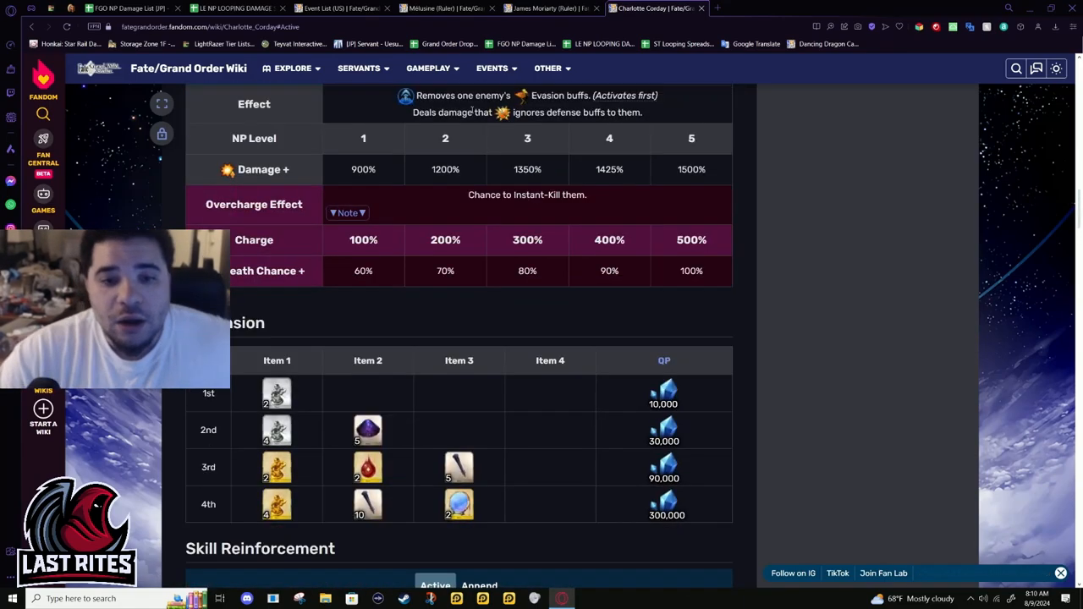
# Scroll down to the Bond Level rewards and Bond CE, then back up to Extra Attack Finesse Improvement
pyautogui.scroll(-3)
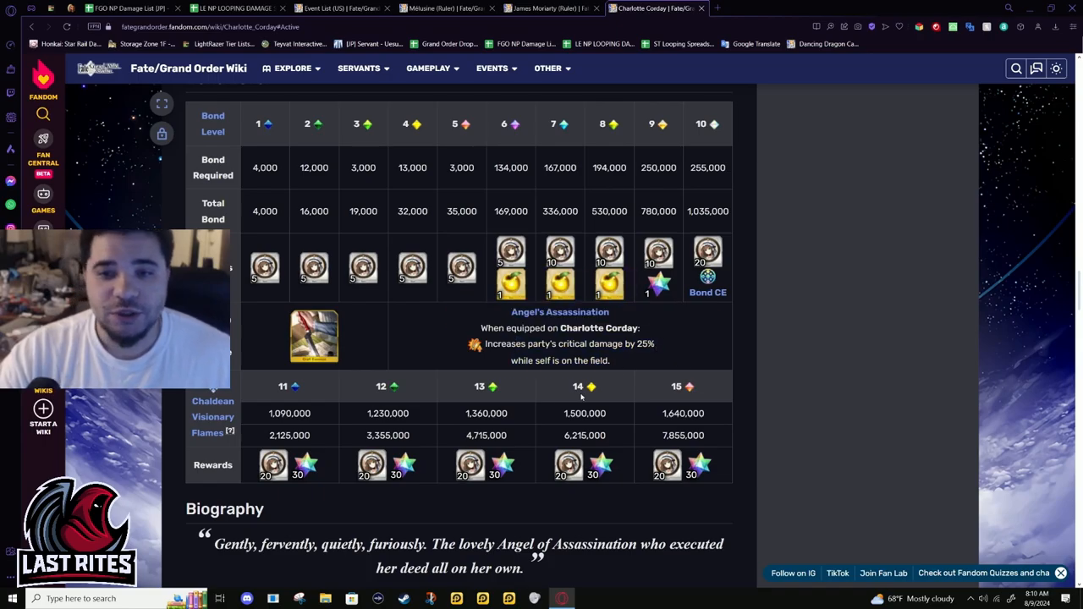
pyautogui.scroll(-3)
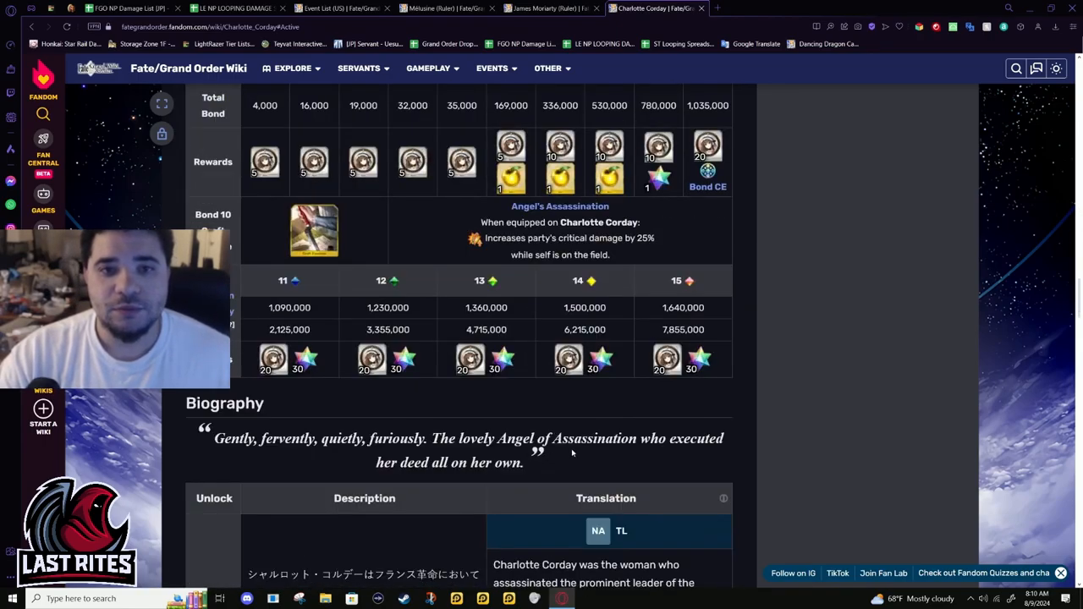
pyautogui.scroll(3)
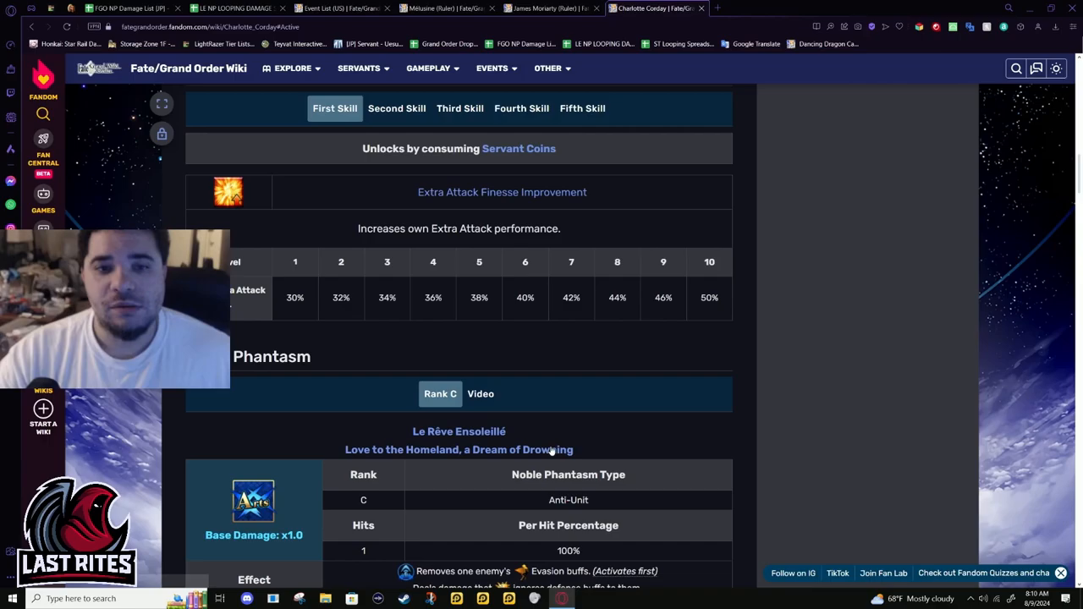
# Scroll back to Charlotte Corday's infobox with stats, portrait, card deck and section links
pyautogui.scroll(3)
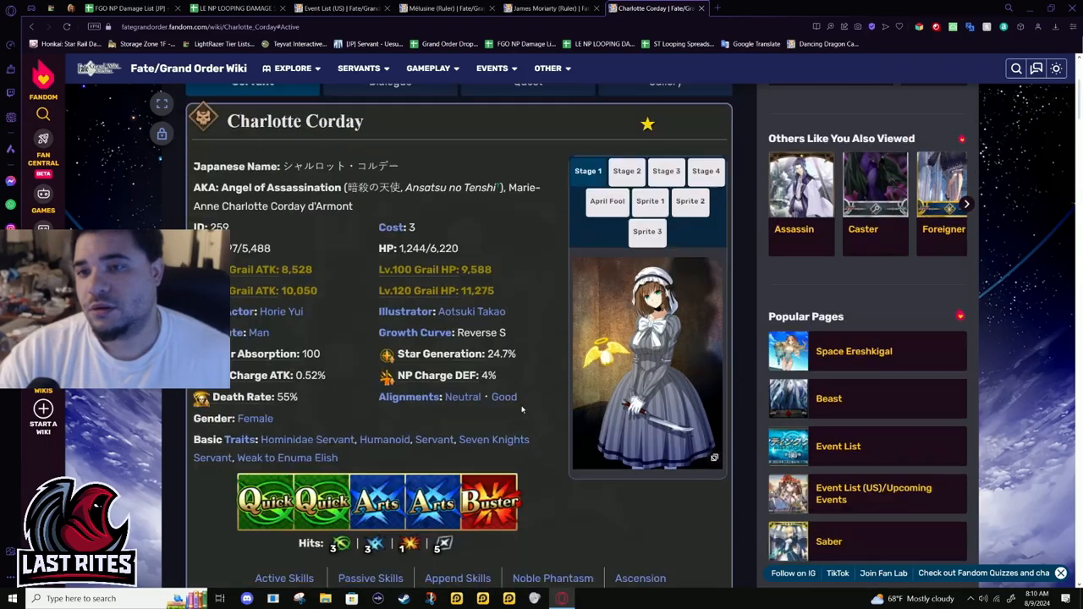
pyautogui.scroll(3)
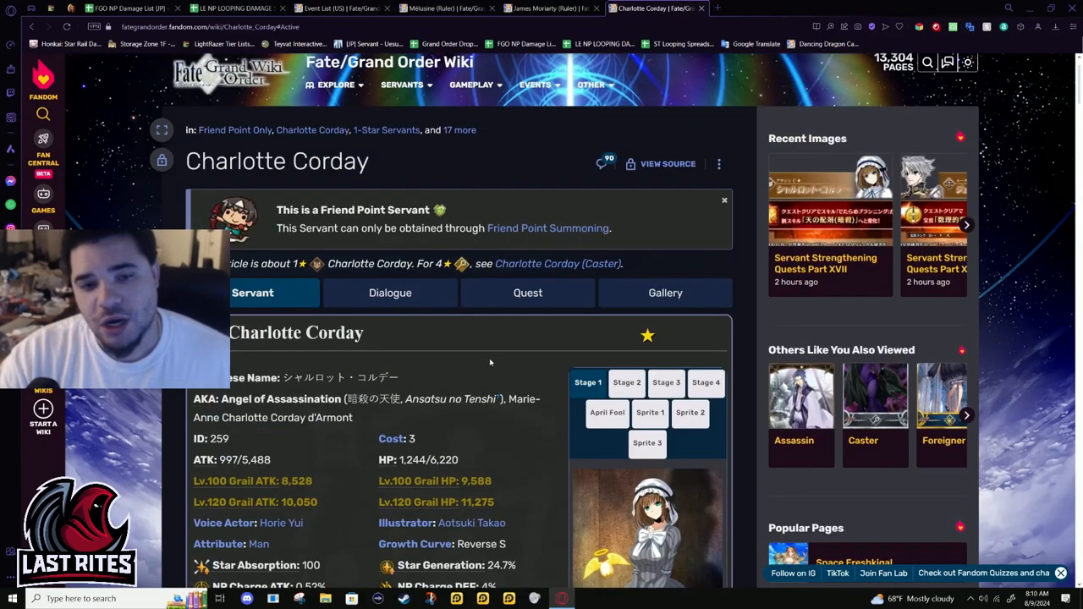
pyautogui.scroll(-3)
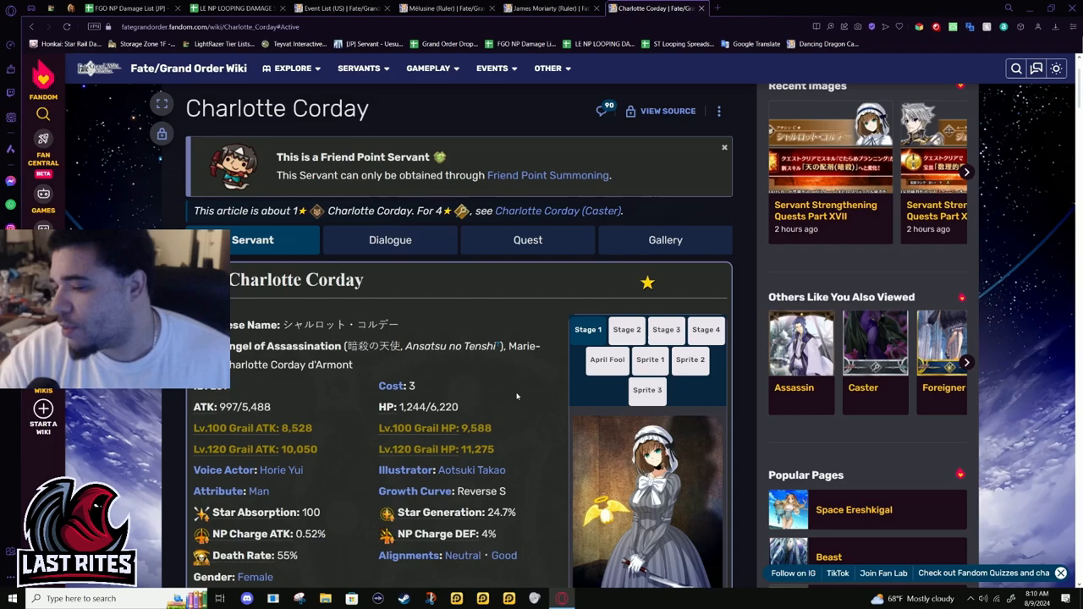
pyautogui.scroll(-3)
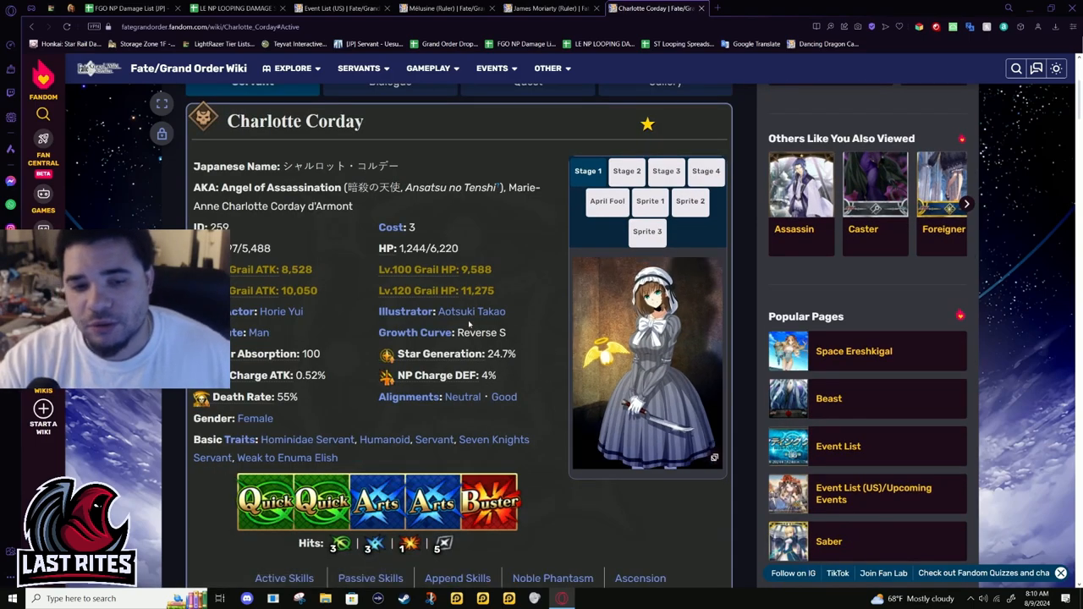
pyautogui.scroll(-3)
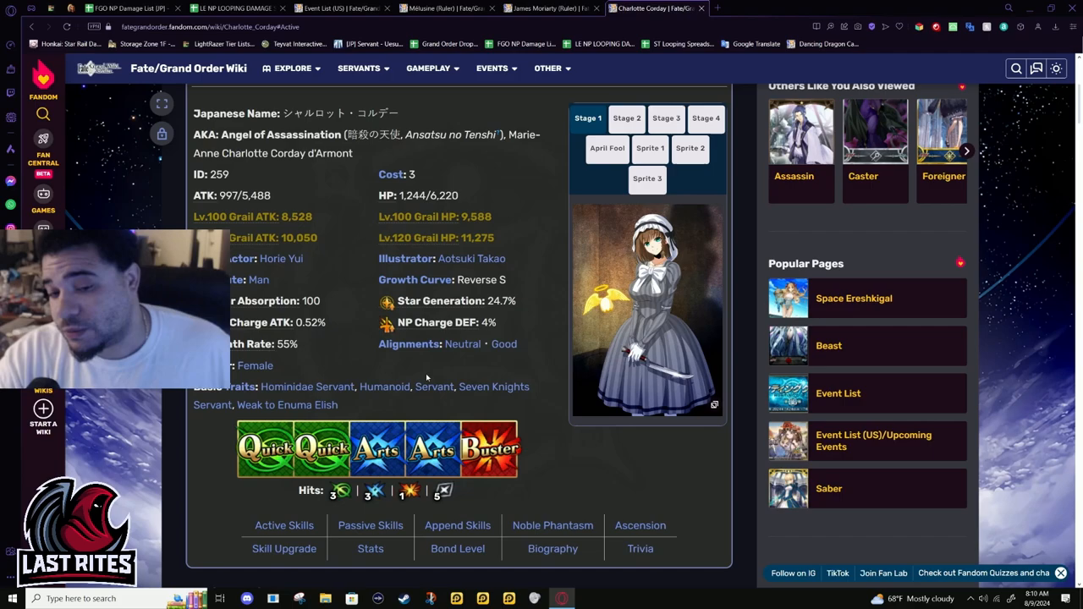